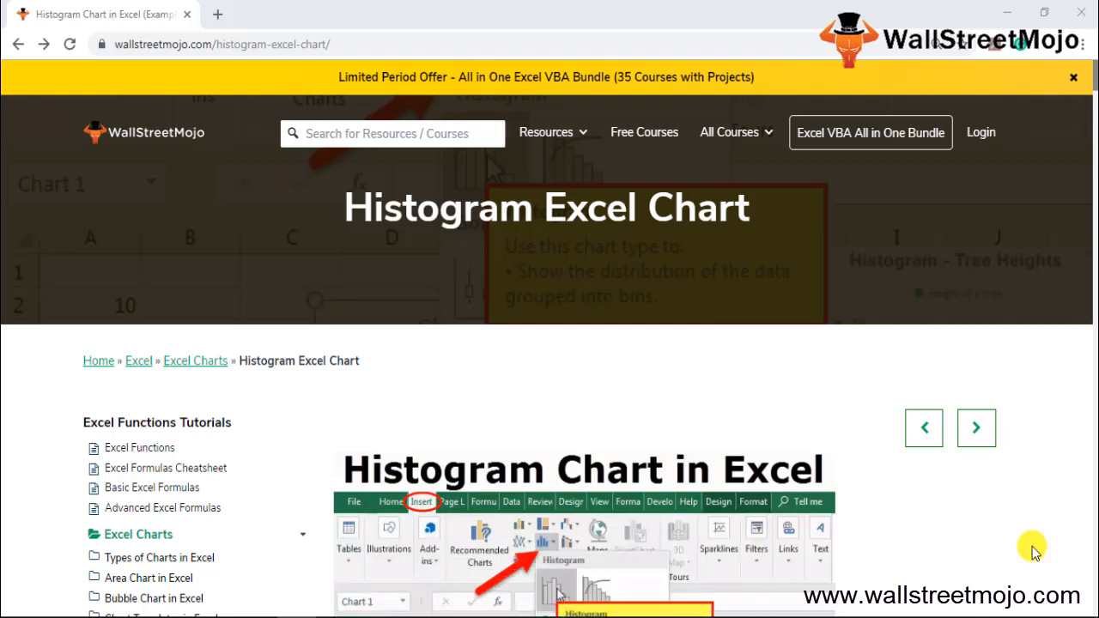
pyautogui.moveTo(1028, 552)
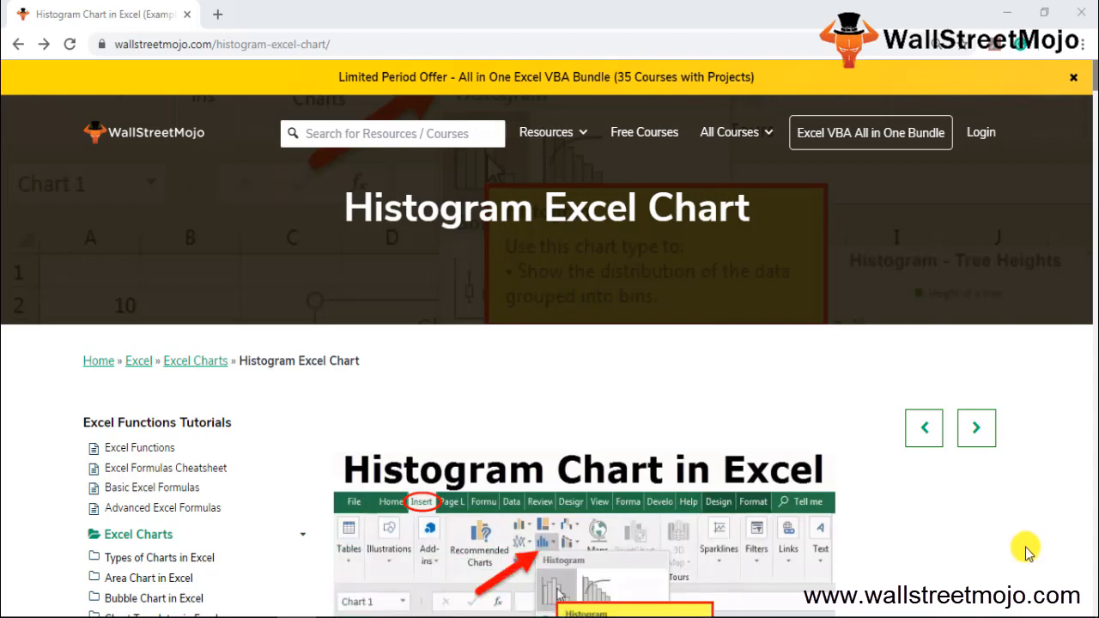
pyautogui.moveTo(1004, 562)
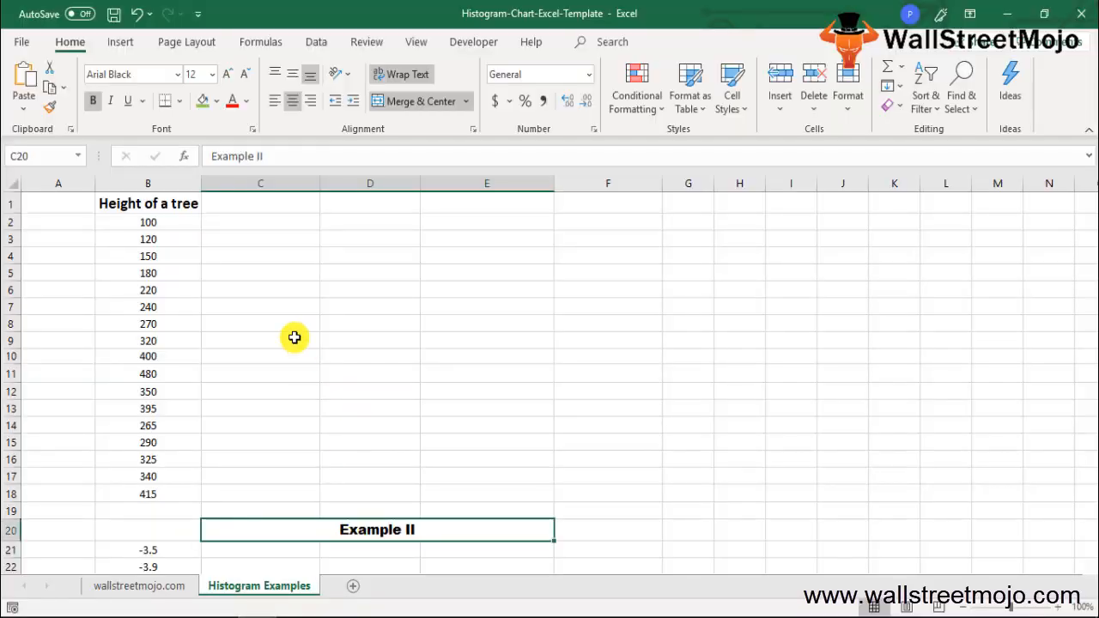
# Scroll below the Example II data and enter 'Graphical represen' in cell C49
pyautogui.scroll(-3)
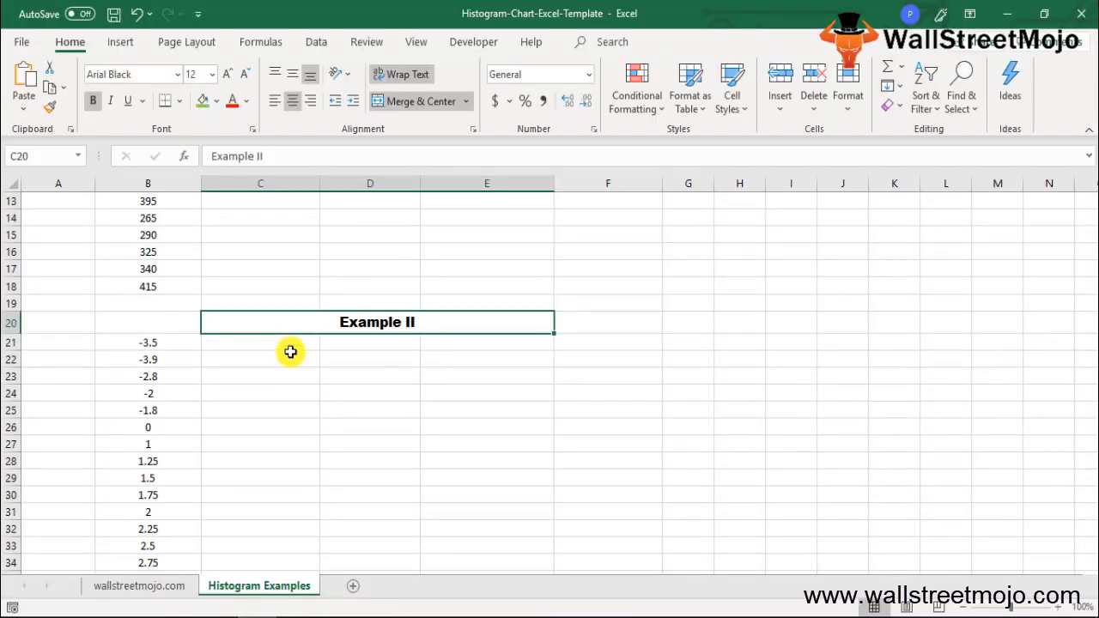
pyautogui.click(260, 427)
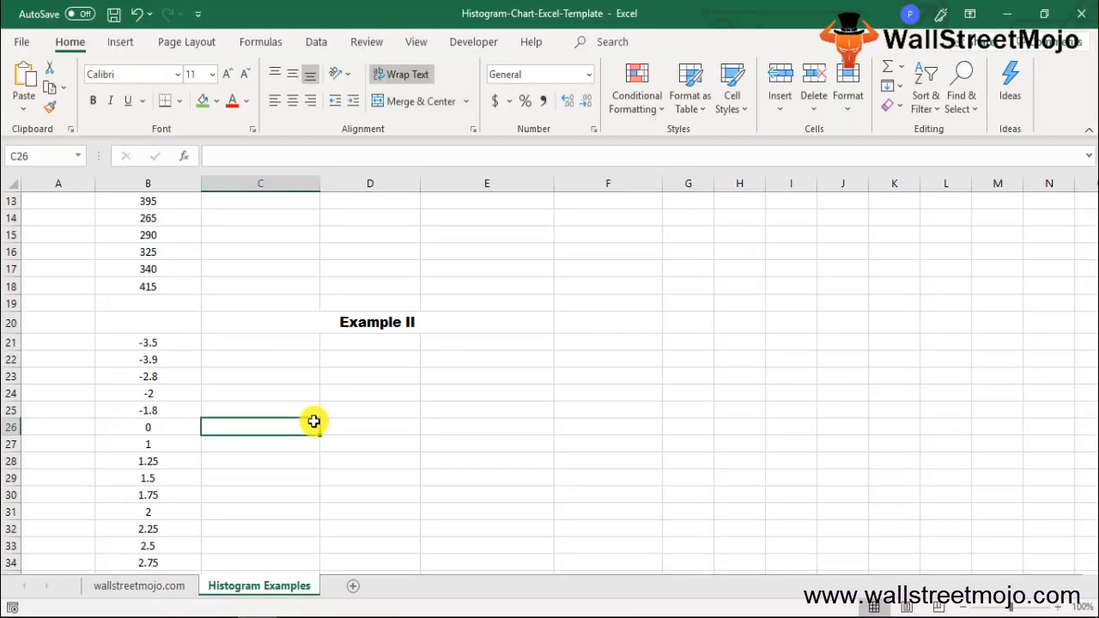
pyautogui.scroll(-3)
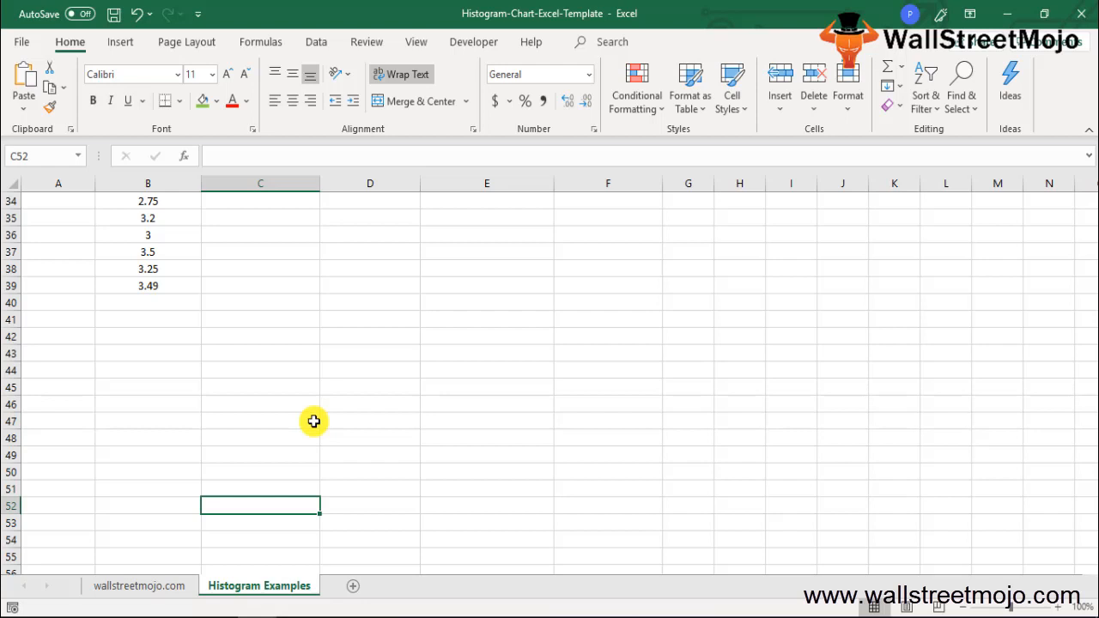
pyautogui.moveTo(573, 267)
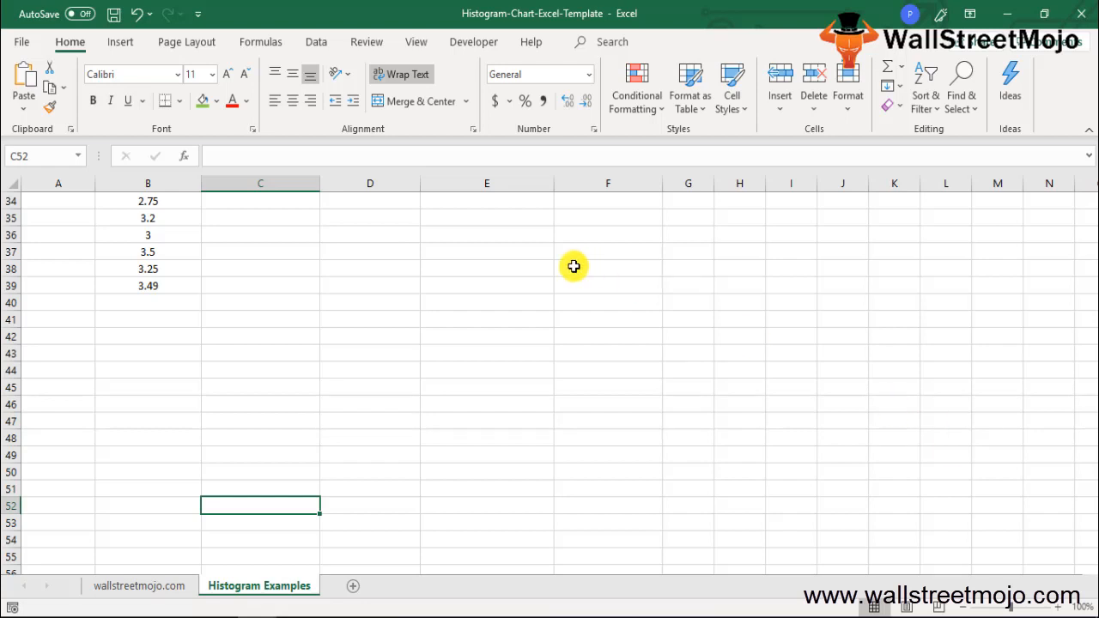
pyautogui.click(260, 471)
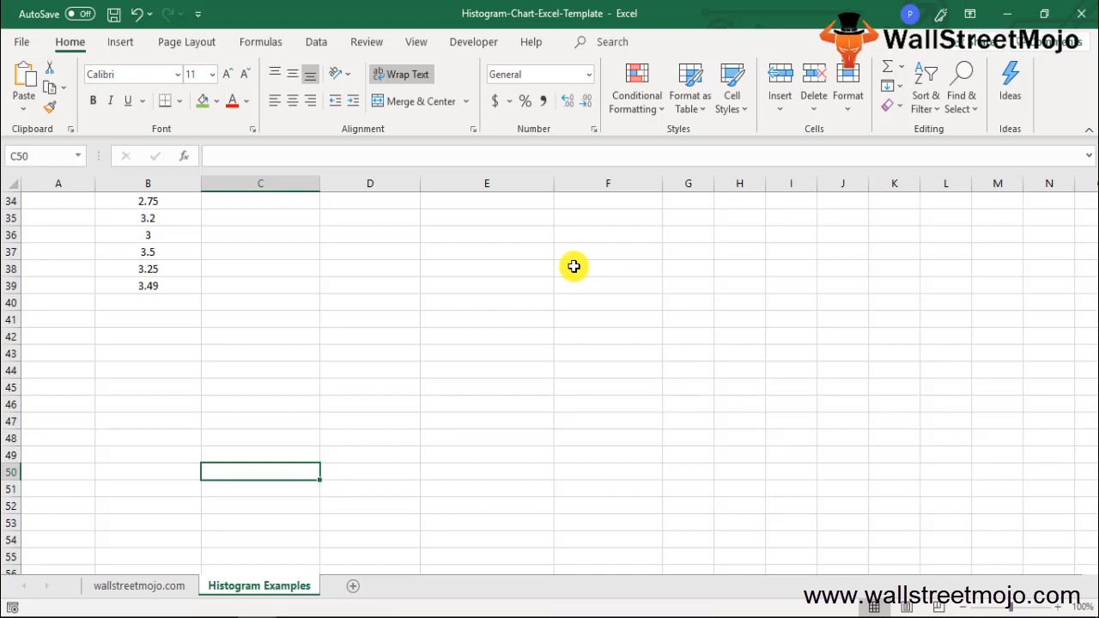
pyautogui.write('In bn')
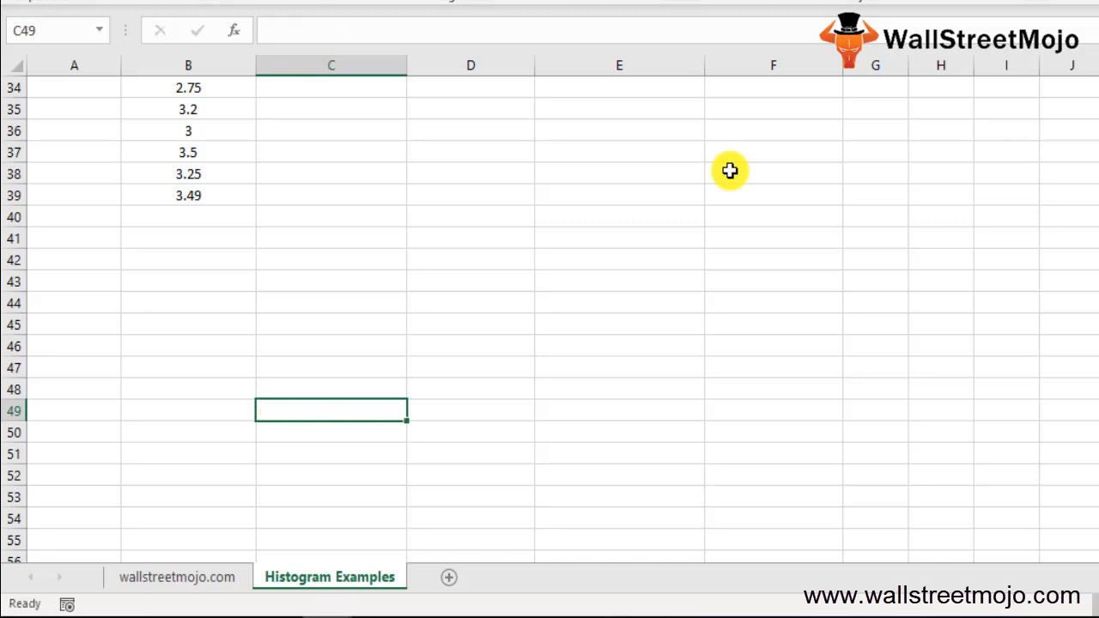
pyautogui.write('Grap')
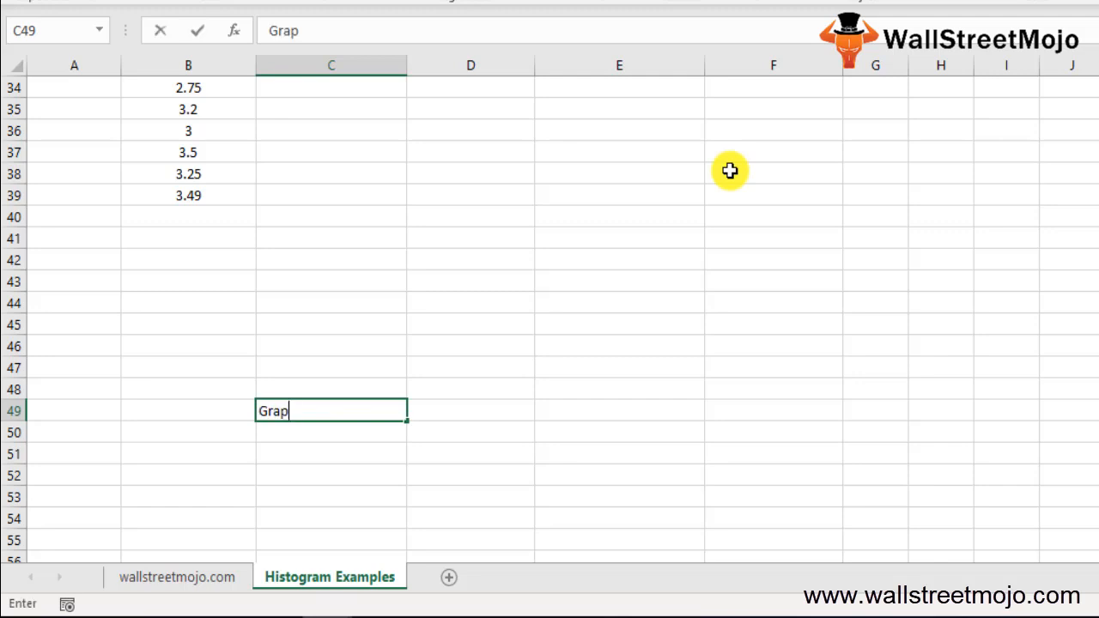
pyautogui.write('hical repr')
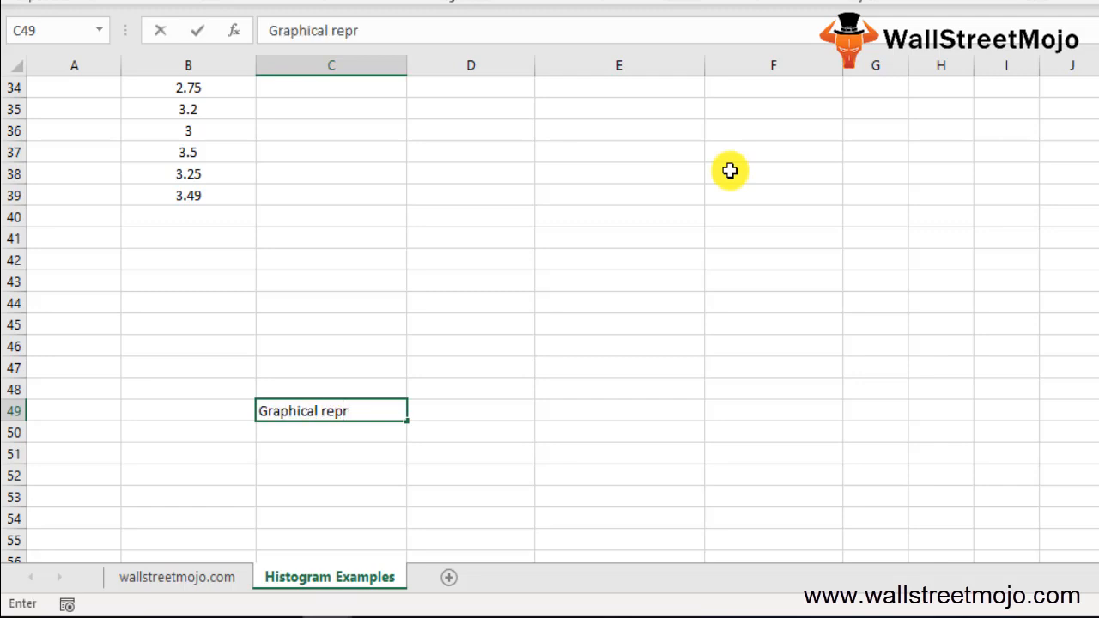
pyautogui.write('esen')
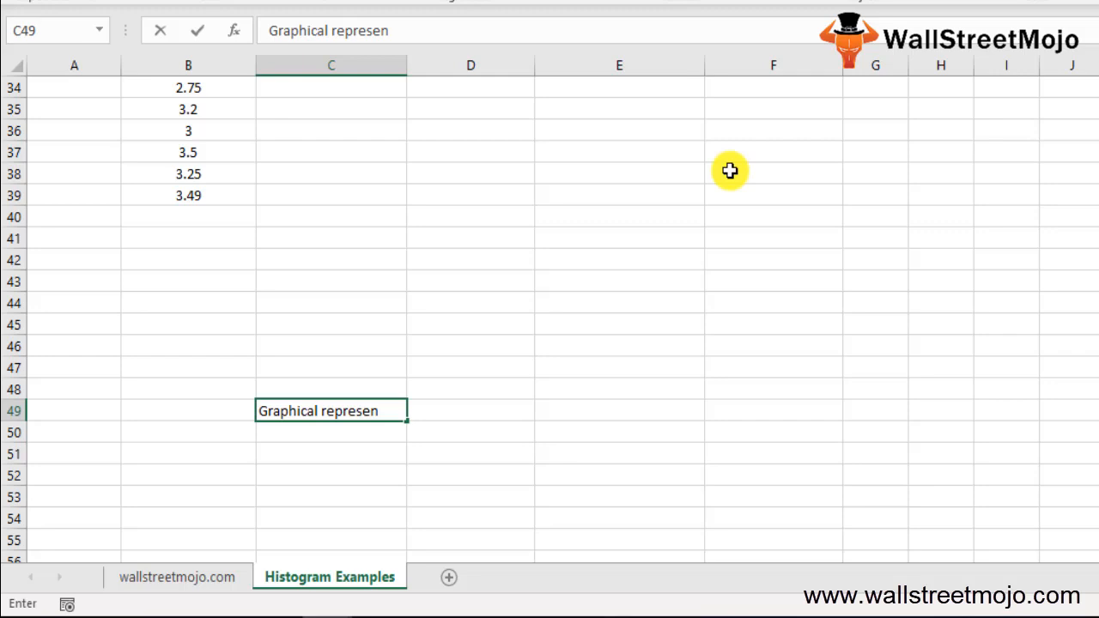
pyautogui.press('Return')
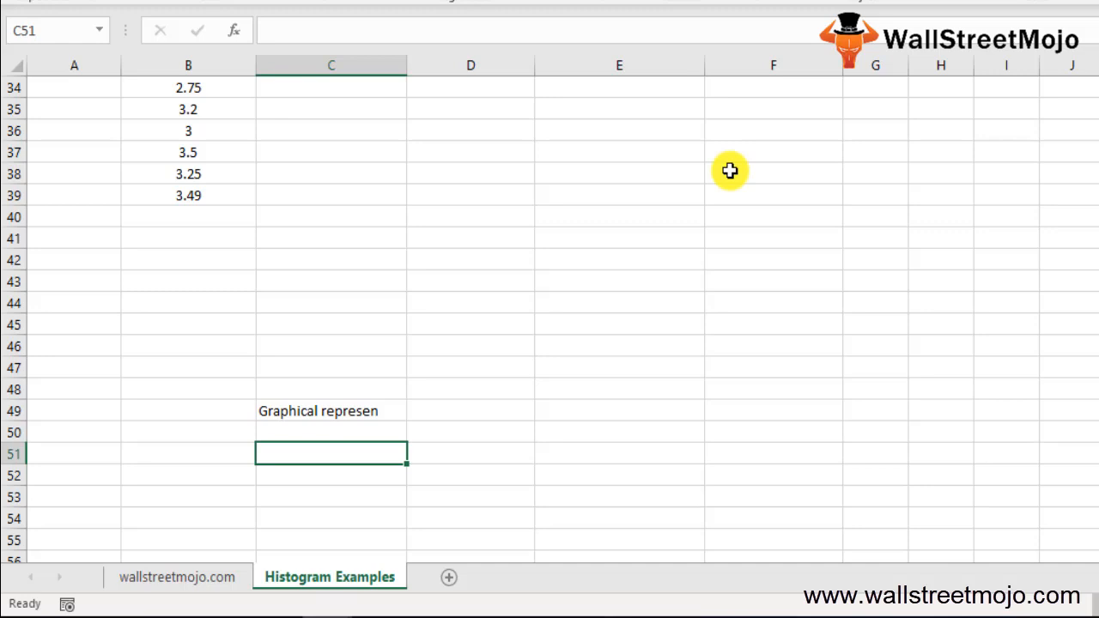
# Enter '5 Charts', then Title, Horizontal, Barss, Vertocal and Legend in C51:C56
pyautogui.write('5 Charts')
pyautogui.click(331, 475)
pyautogui.write('Title')
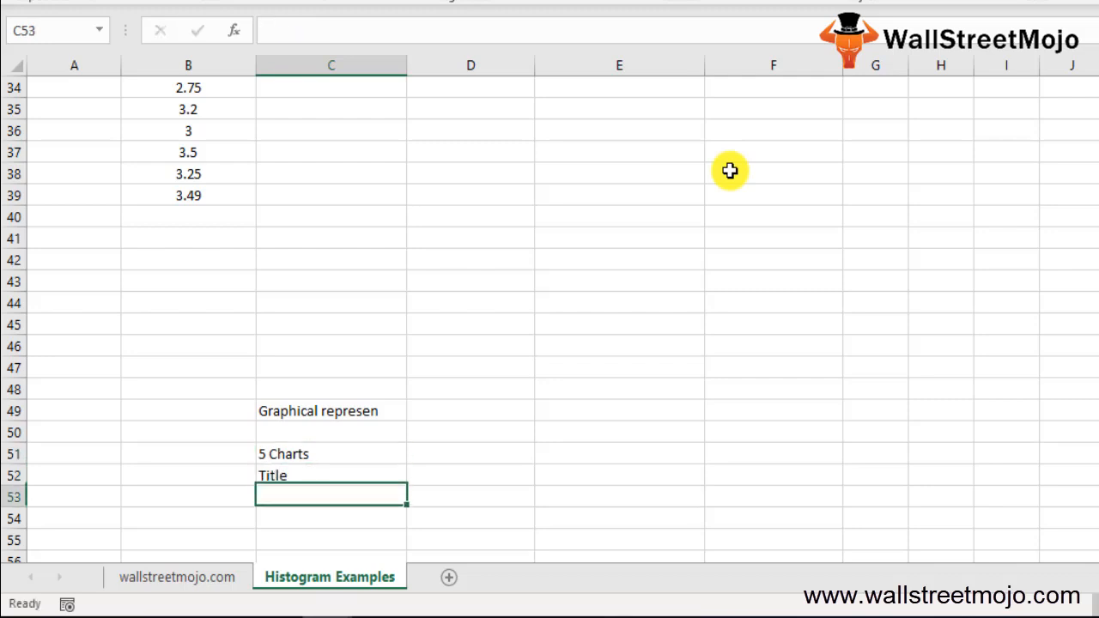
pyautogui.write('Horizontal')
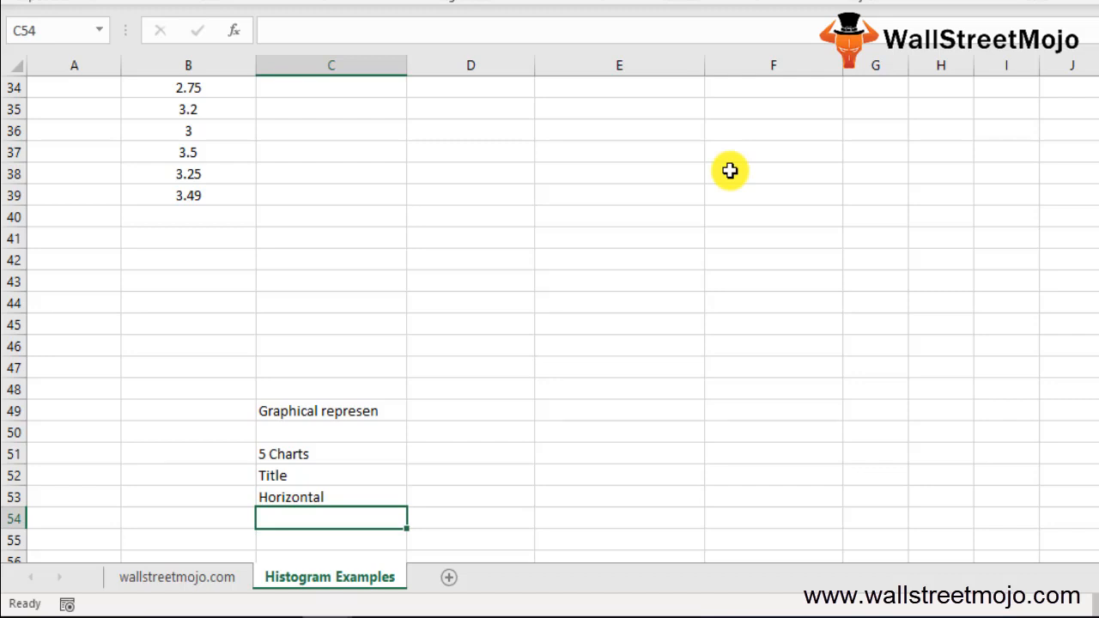
pyautogui.write('Barss')
pyautogui.click(331, 540)
pyautogui.write('Vertocal')
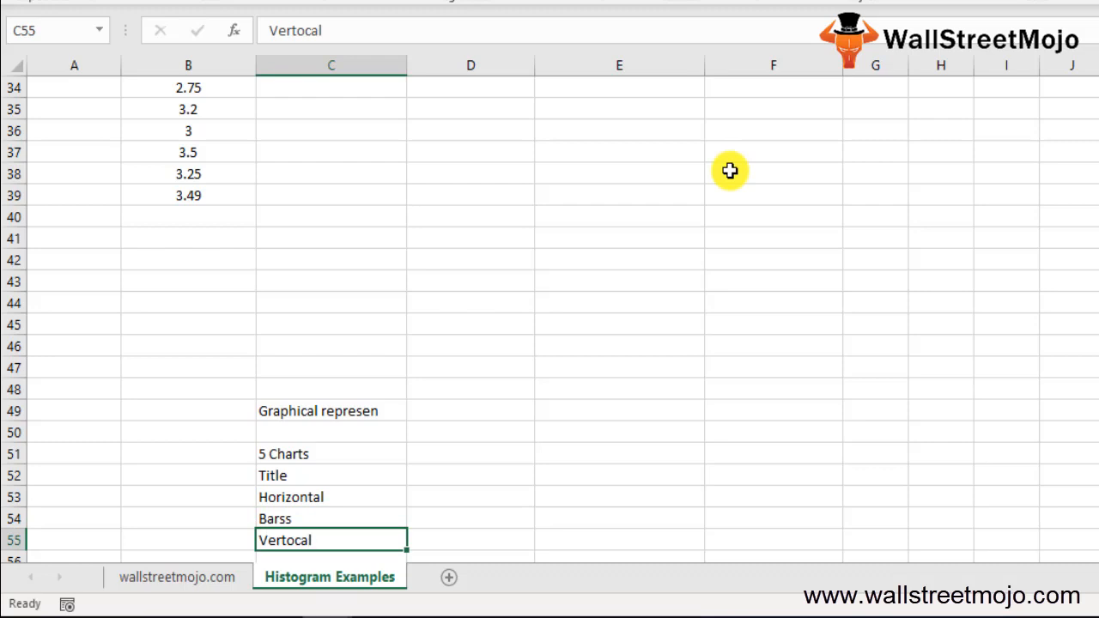
pyautogui.write('Legen')
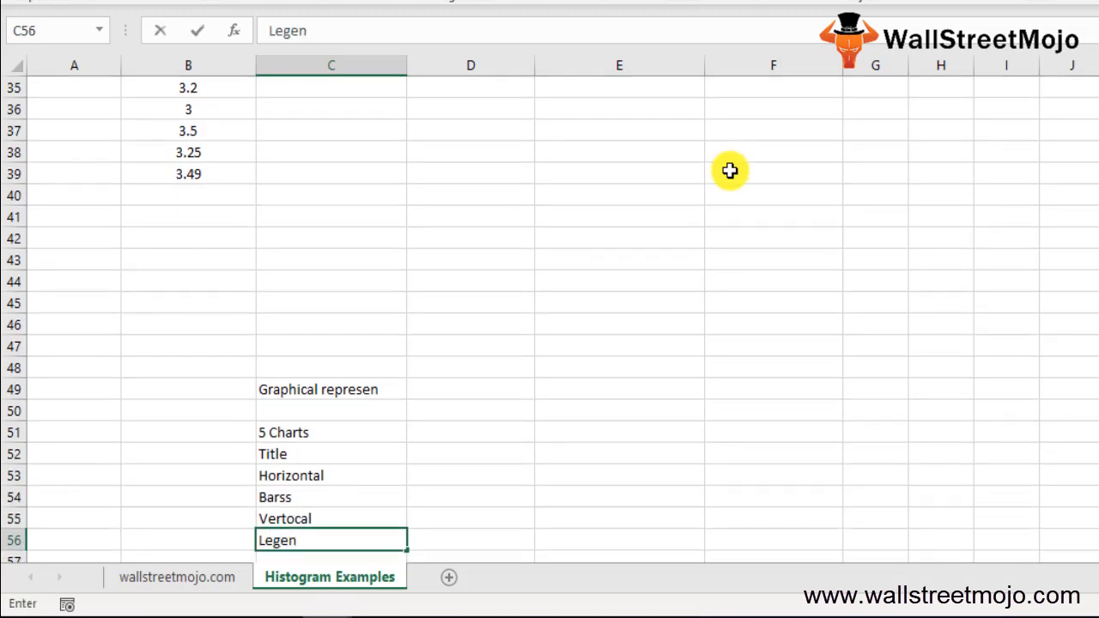
pyautogui.press('Return')
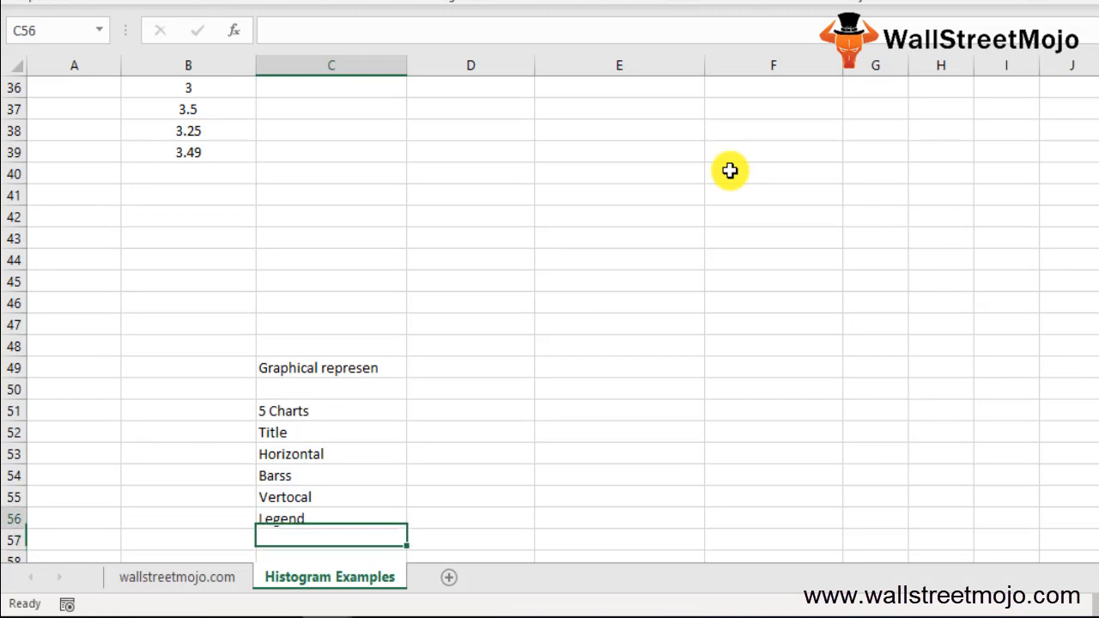
# Select the Horizontal and Barss entries in C53 and C54
pyautogui.click(331, 433)
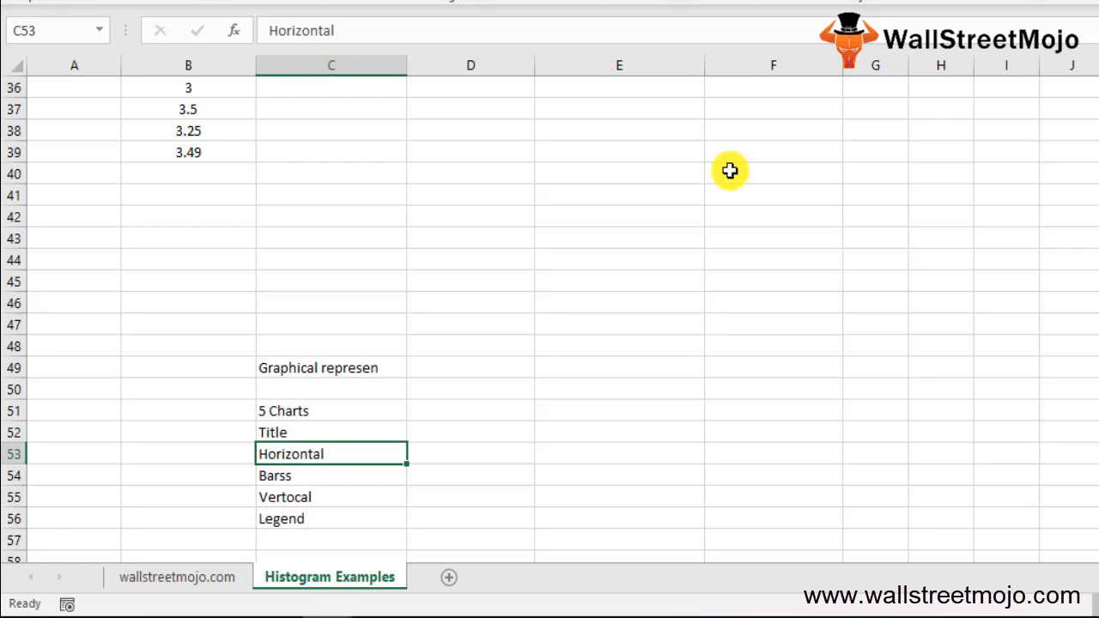
pyautogui.click(331, 476)
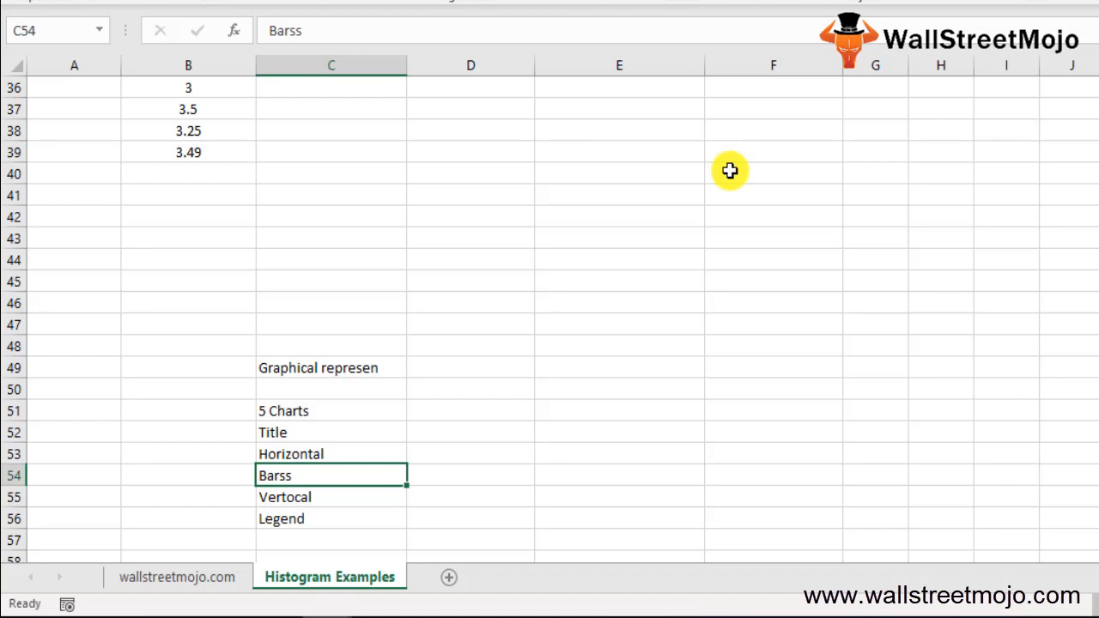
pyautogui.click(331, 519)
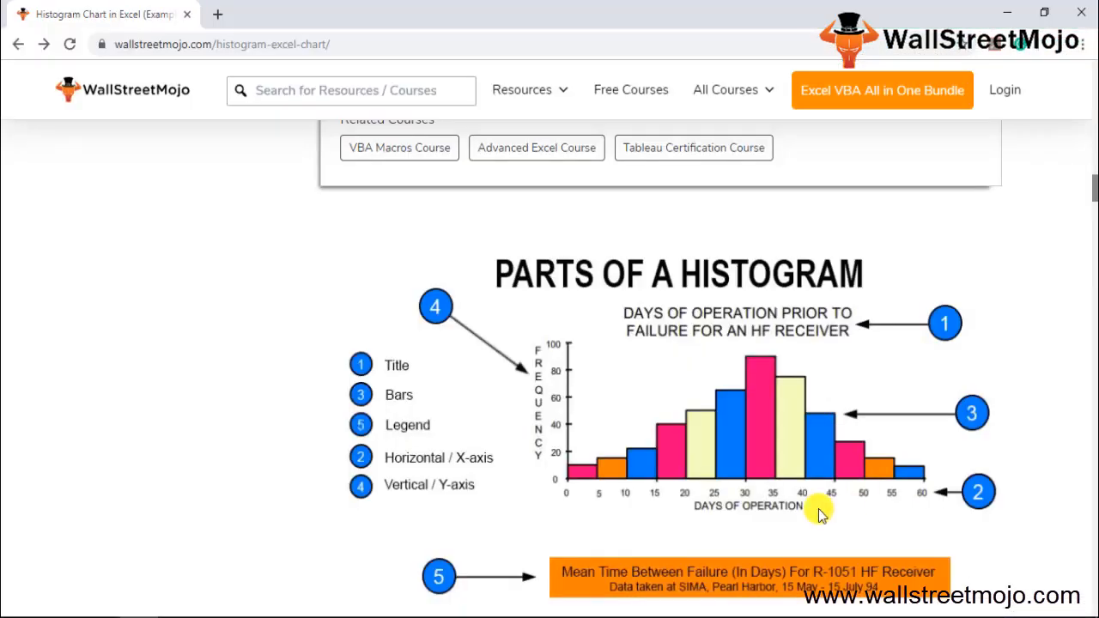
pyautogui.moveTo(542, 133)
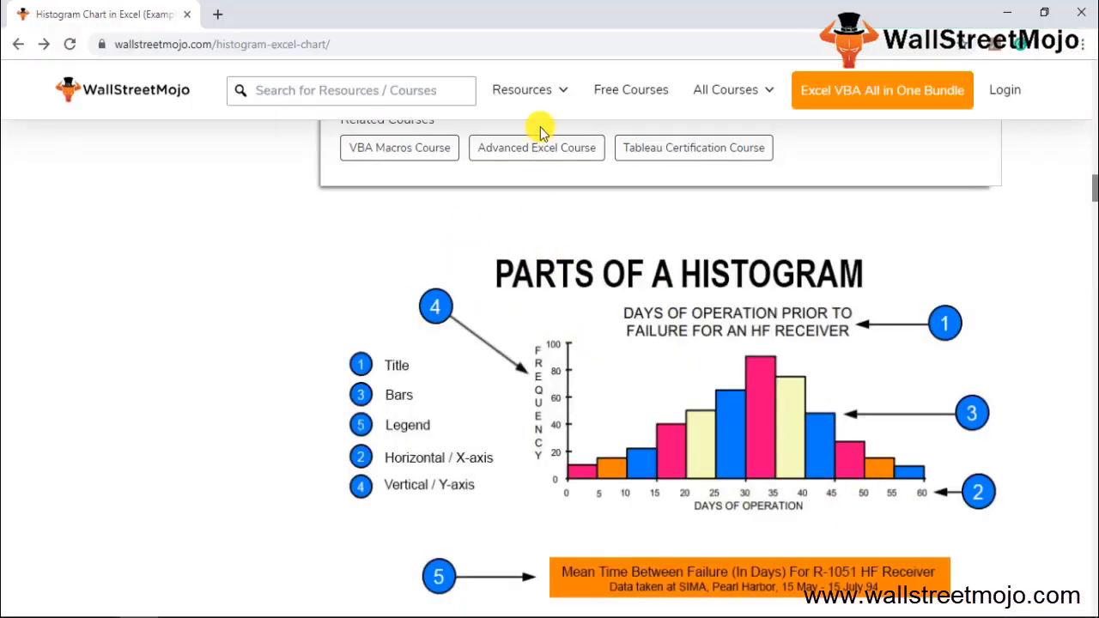
pyautogui.moveTo(614, 405)
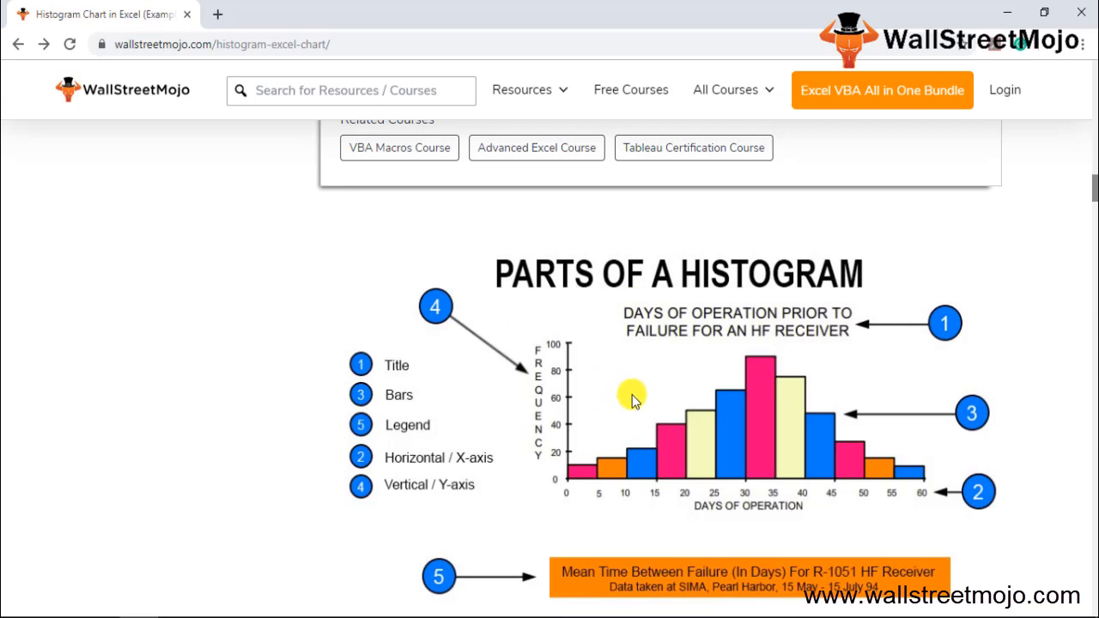
pyautogui.moveTo(644, 388)
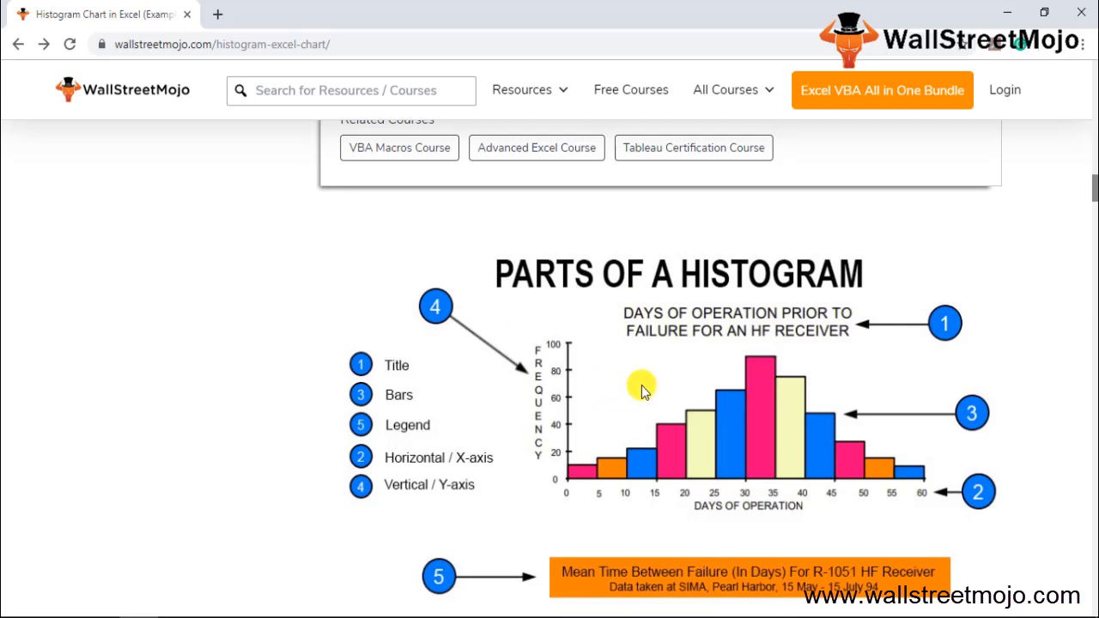
pyautogui.moveTo(982, 343)
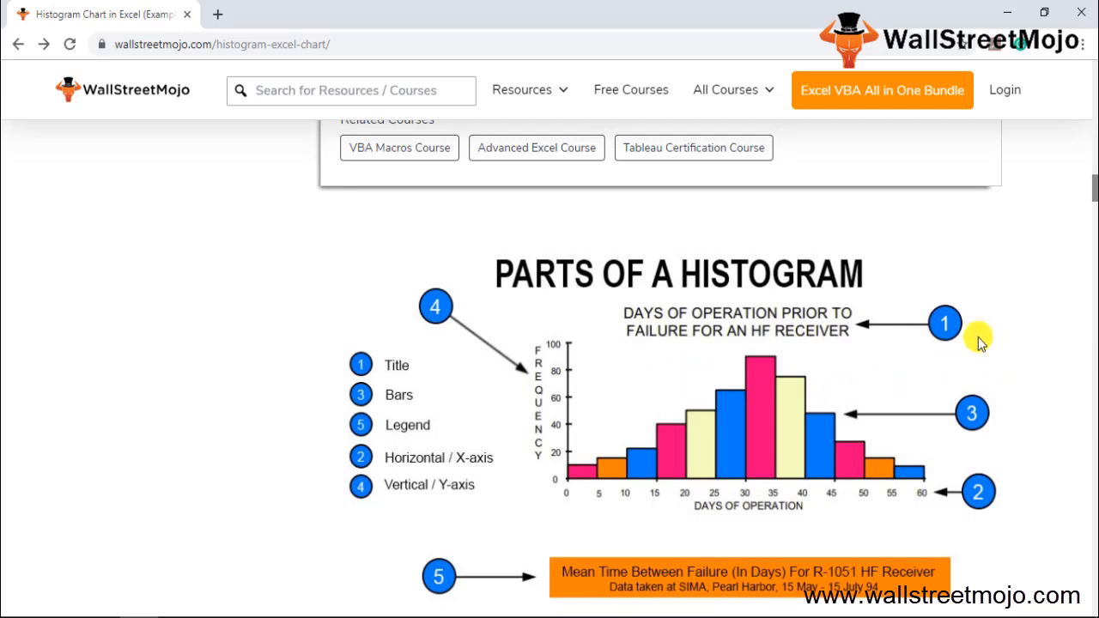
pyautogui.moveTo(580, 280)
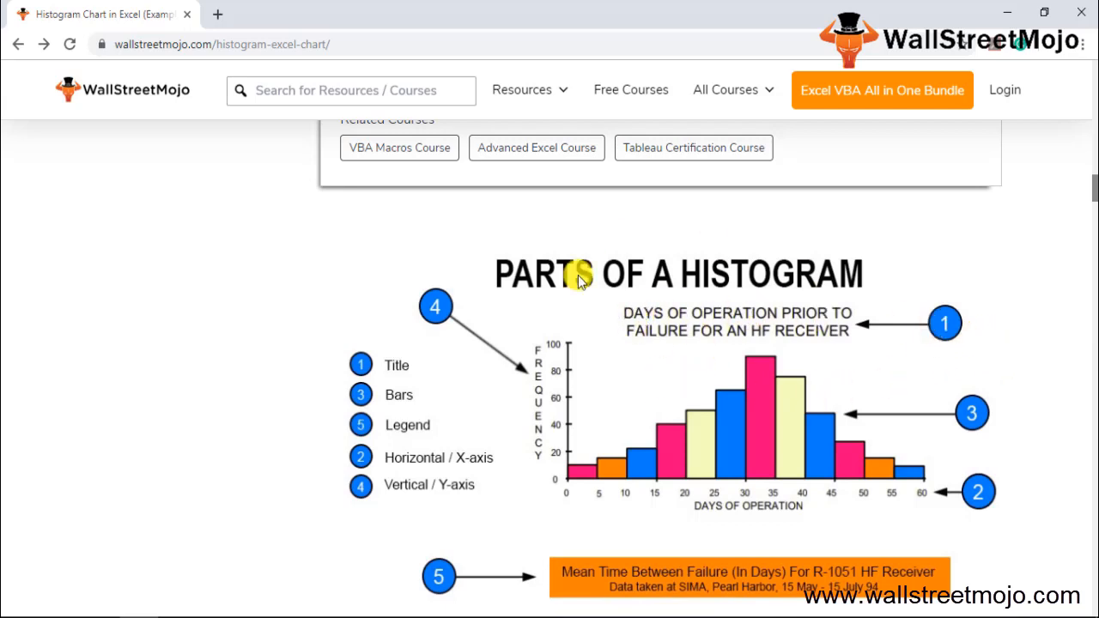
pyautogui.moveTo(604, 426)
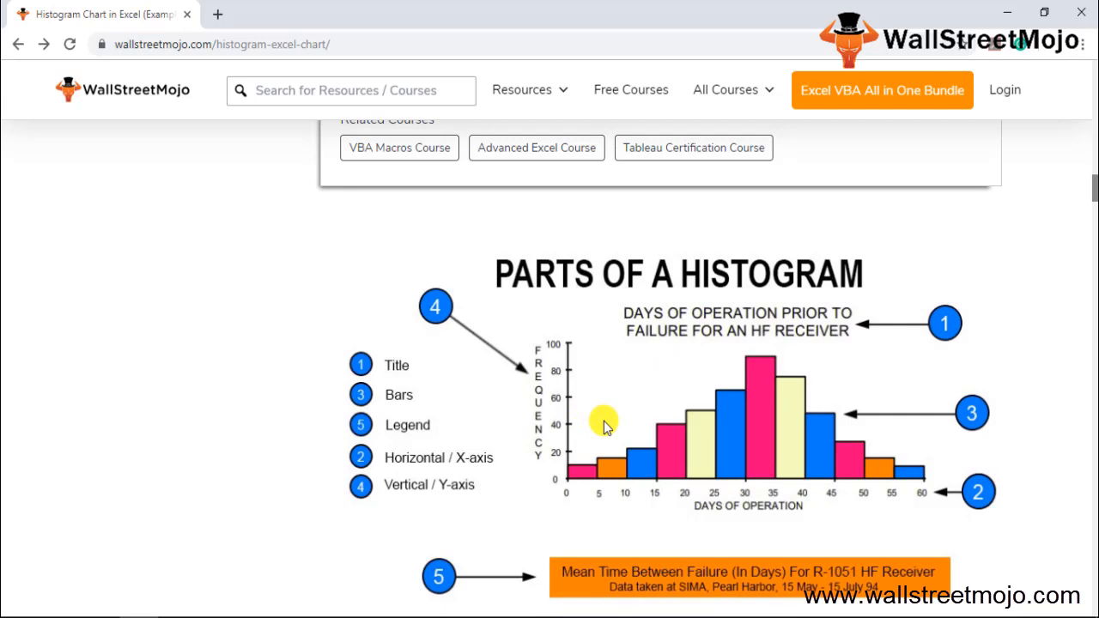
pyautogui.moveTo(786, 490)
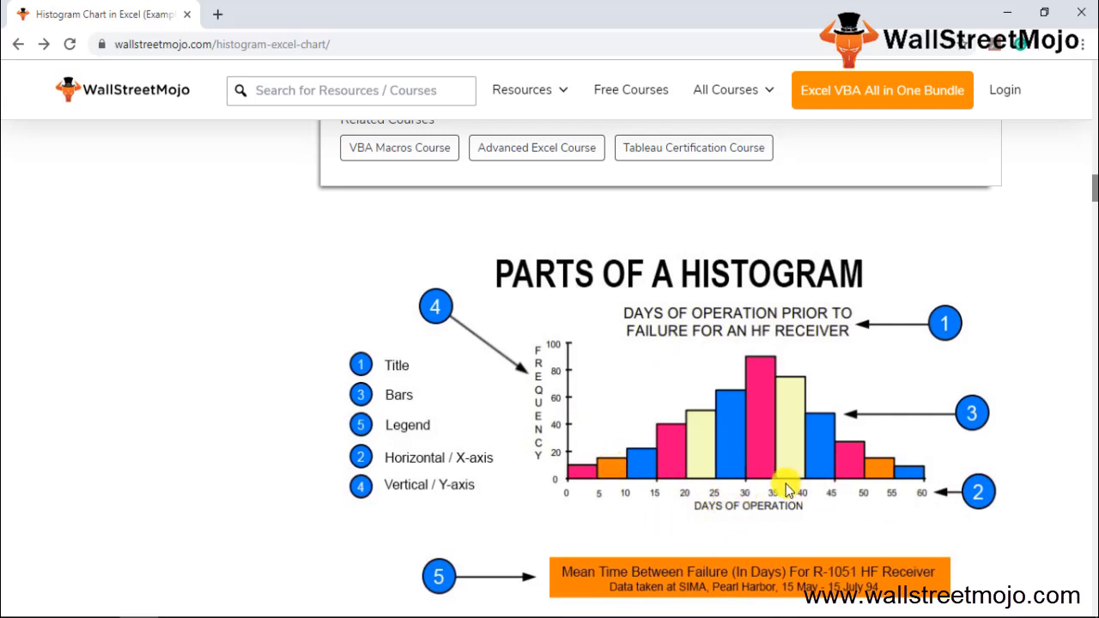
pyautogui.moveTo(778, 488)
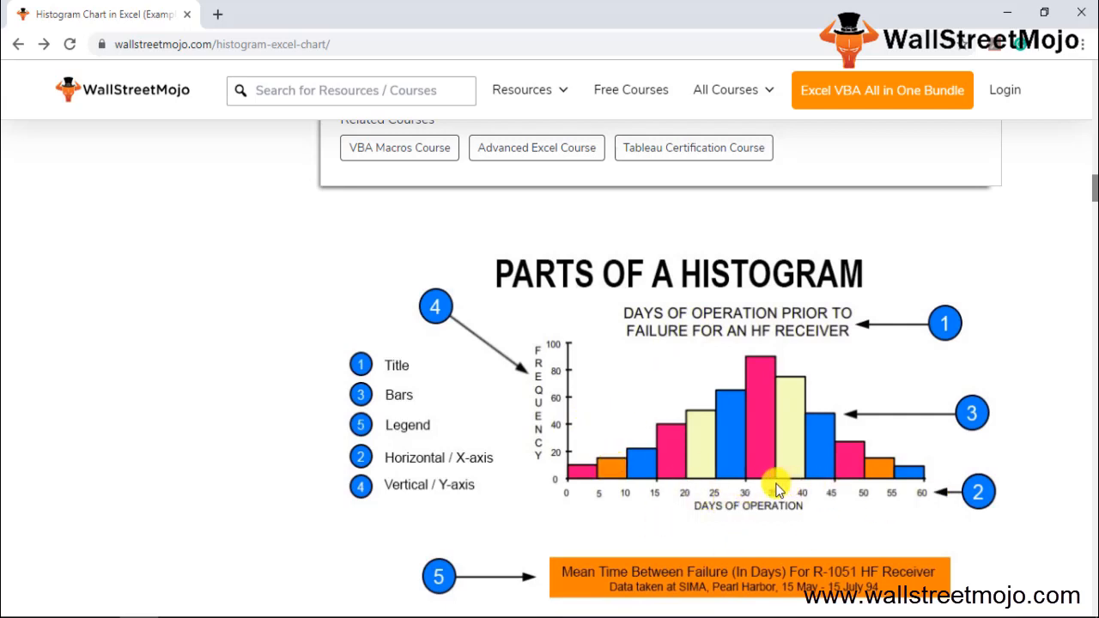
pyautogui.moveTo(700, 416)
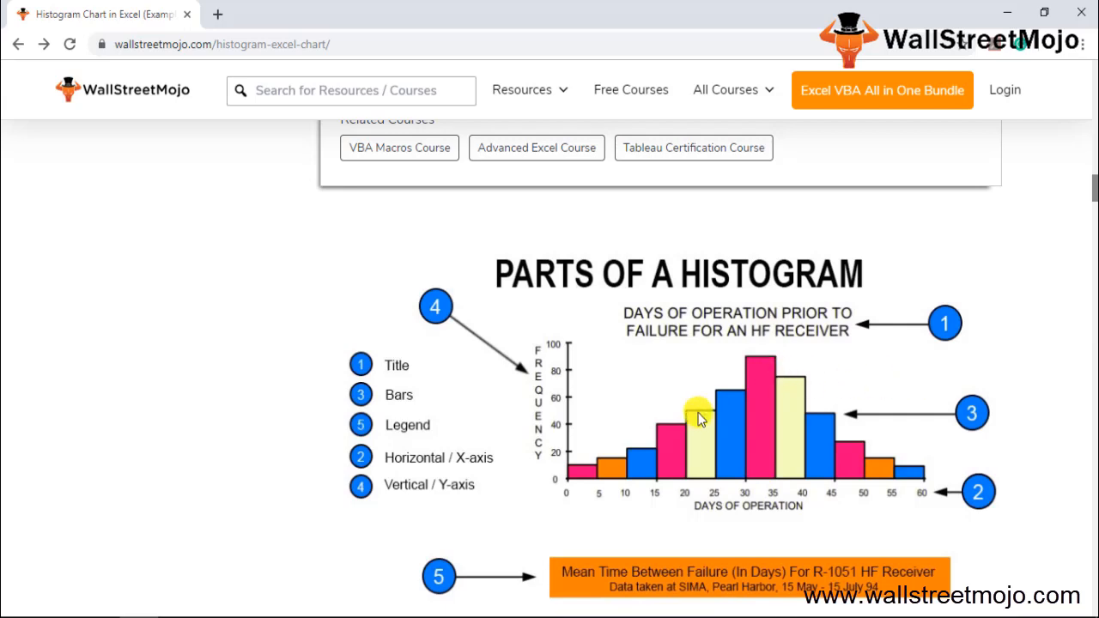
pyautogui.moveTo(833, 430)
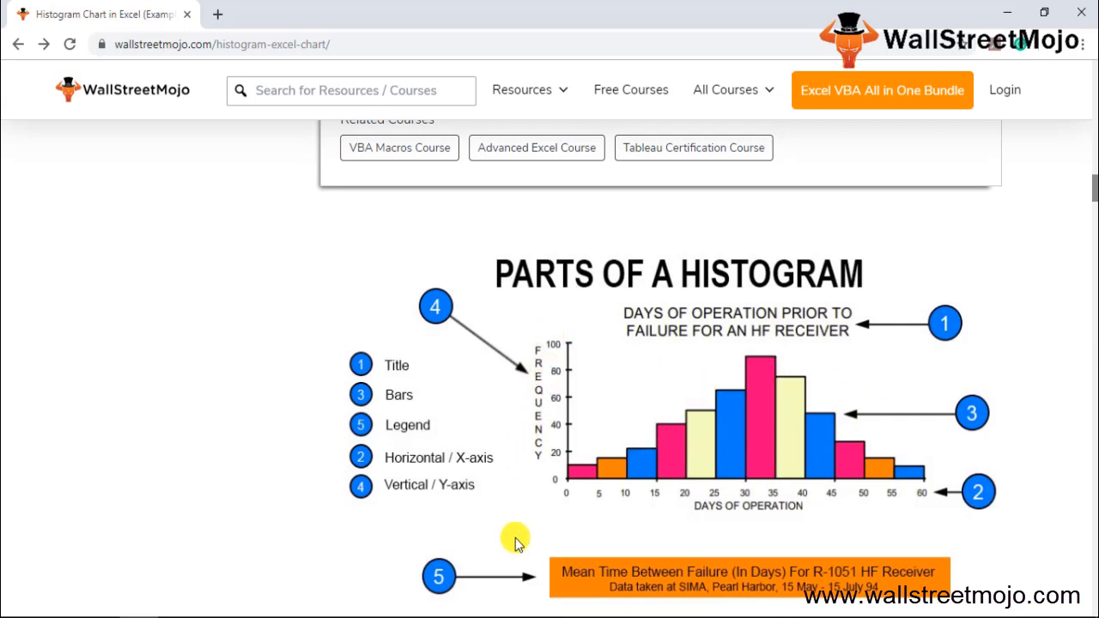
pyautogui.moveTo(691, 609)
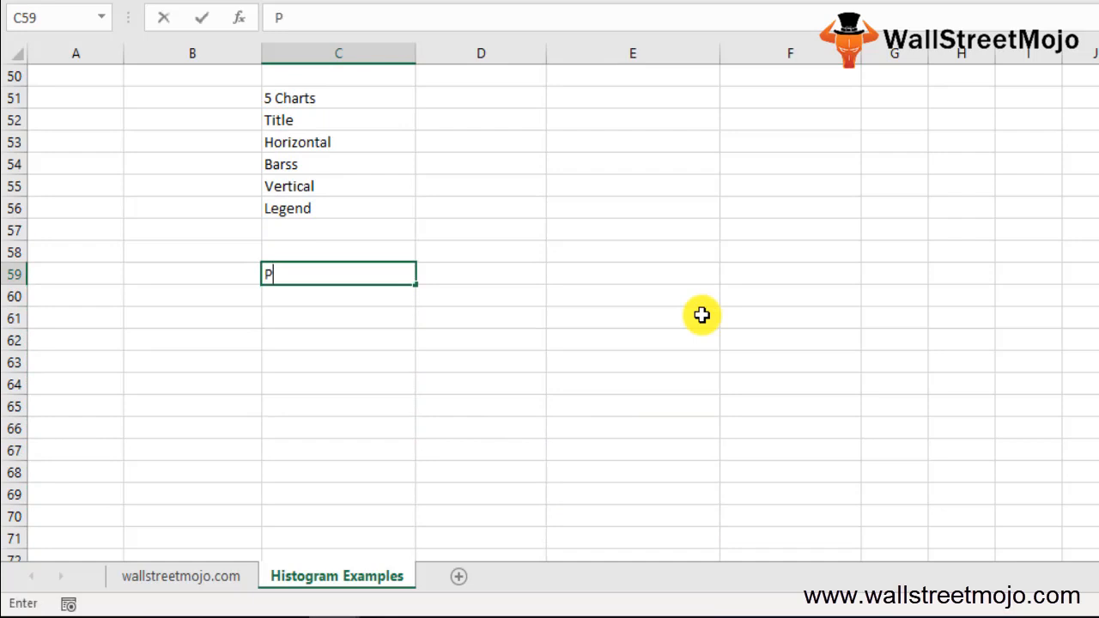
# Enter 'Purpose of a histogram chart' and 'Frequencies' in column C from C59
pyautogui.write('urpose pf')
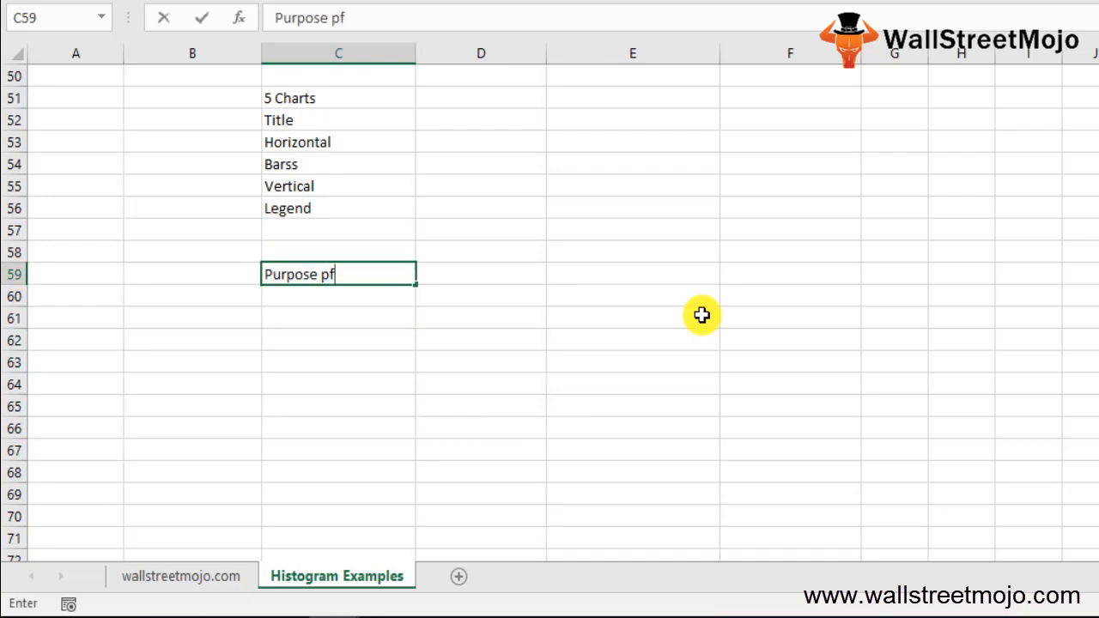
pyautogui.write('of a')
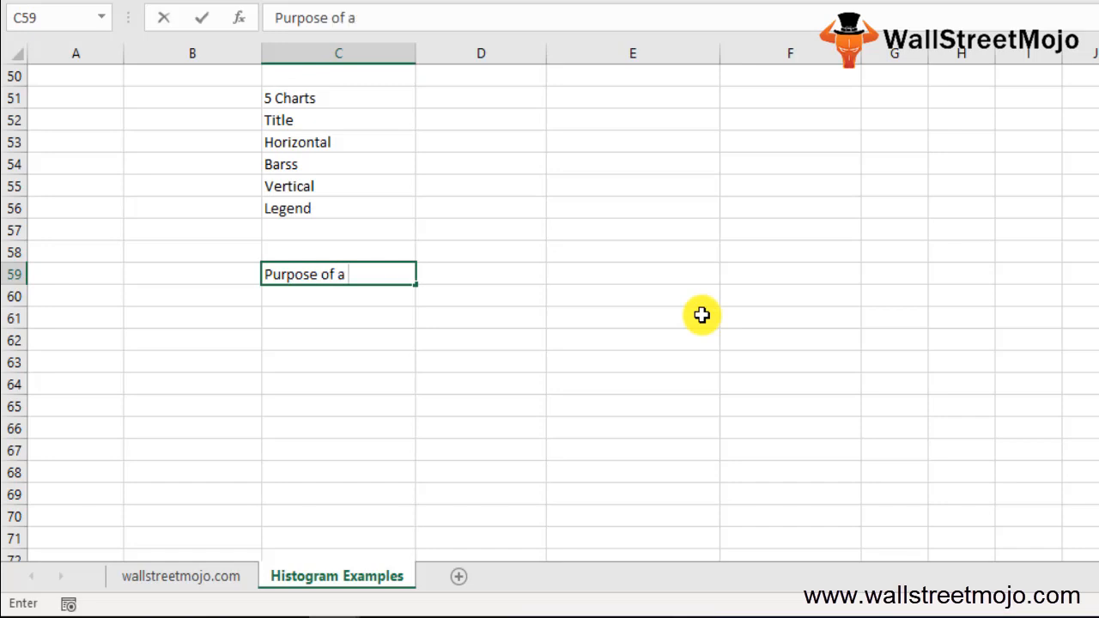
pyautogui.write('his')
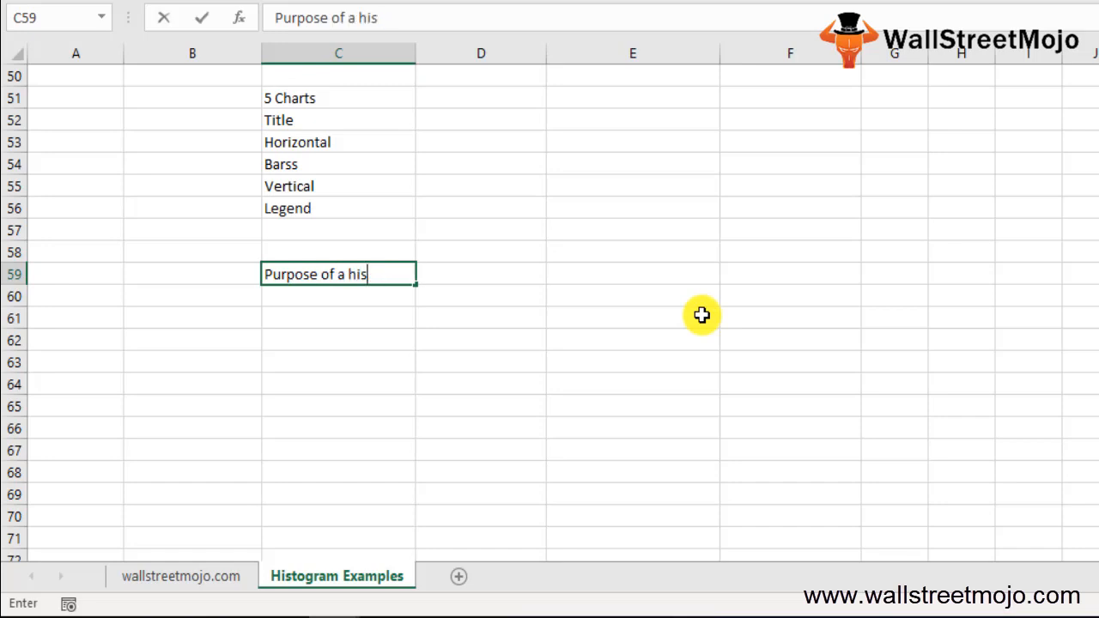
pyautogui.write('togram chart')
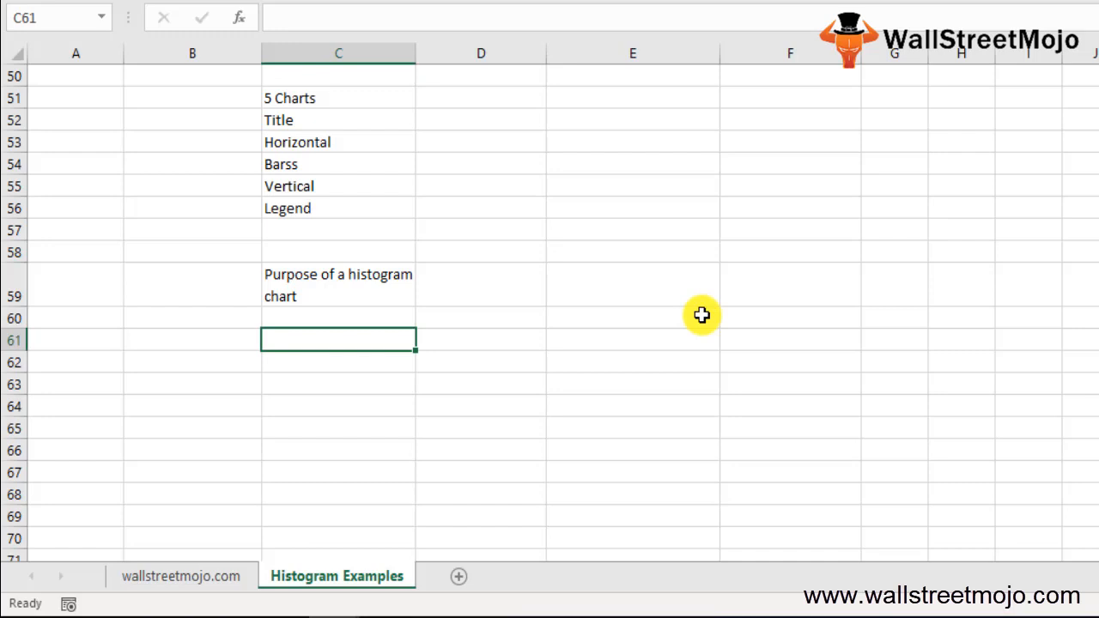
pyautogui.write('Frequenci')
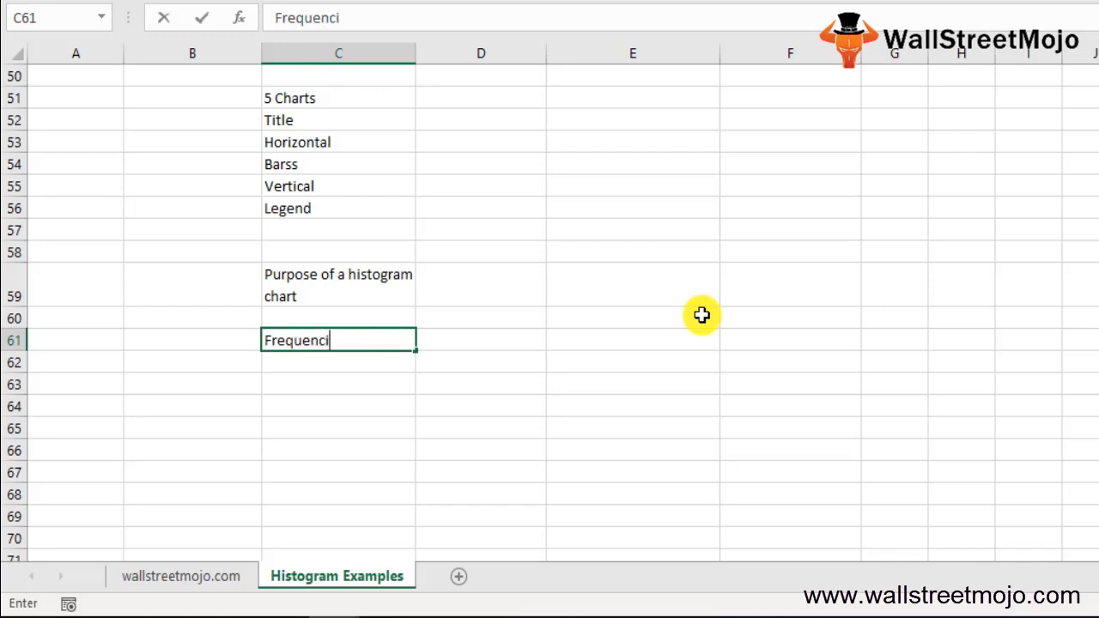
pyautogui.write('es')
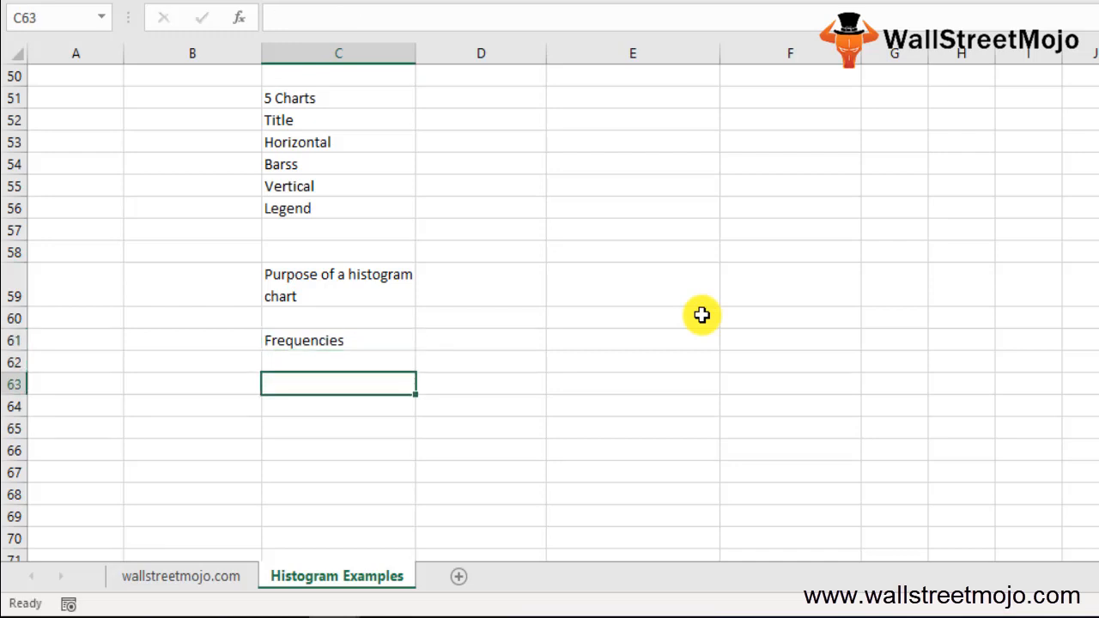
# Add point 1: split the entire range of values into a series of intervals
pyautogui.write('1.')
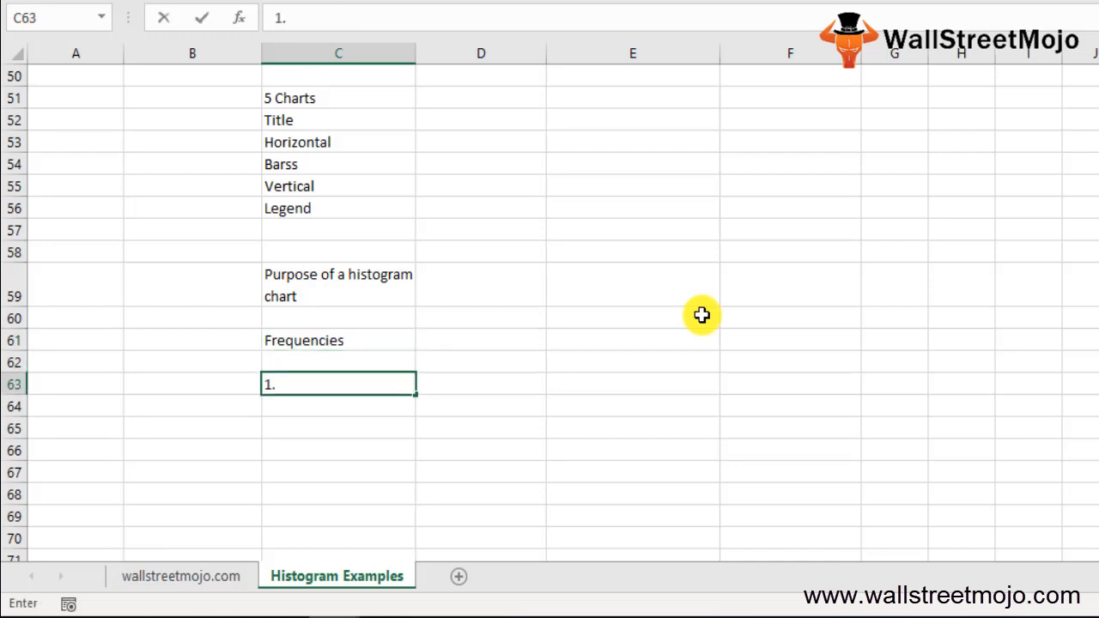
pyautogui.write('Entoi')
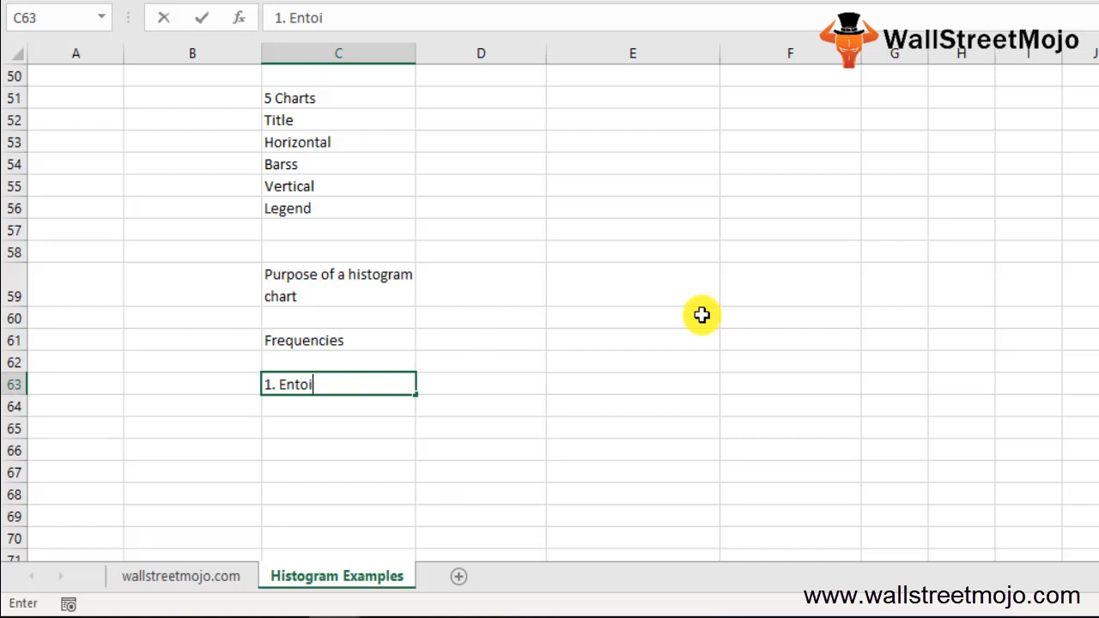
pyautogui.write('re range')
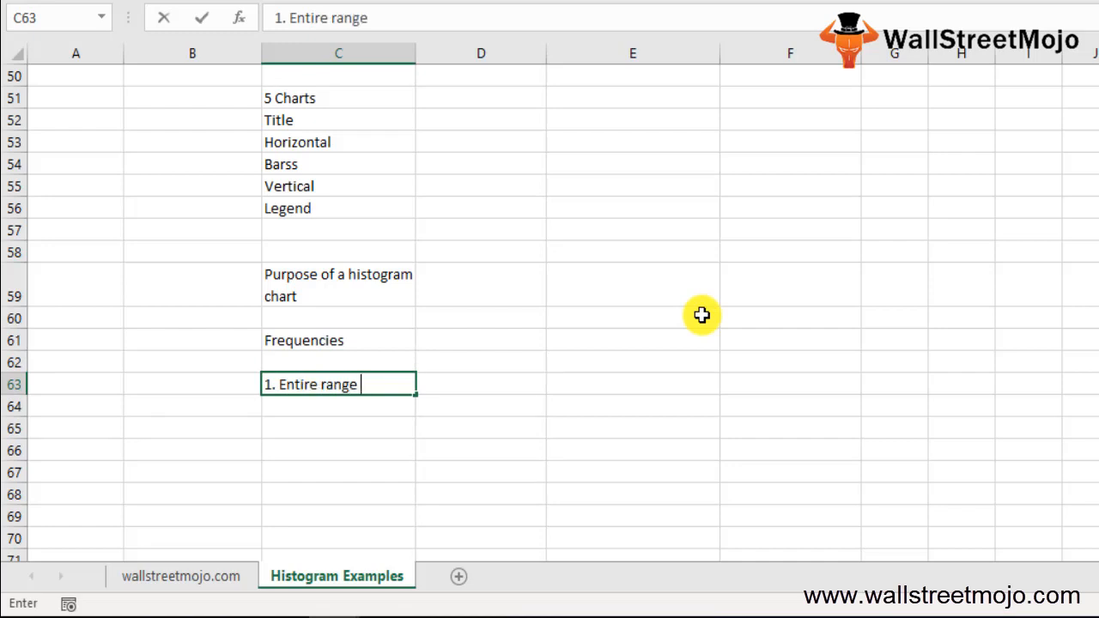
pyautogui.write('of values')
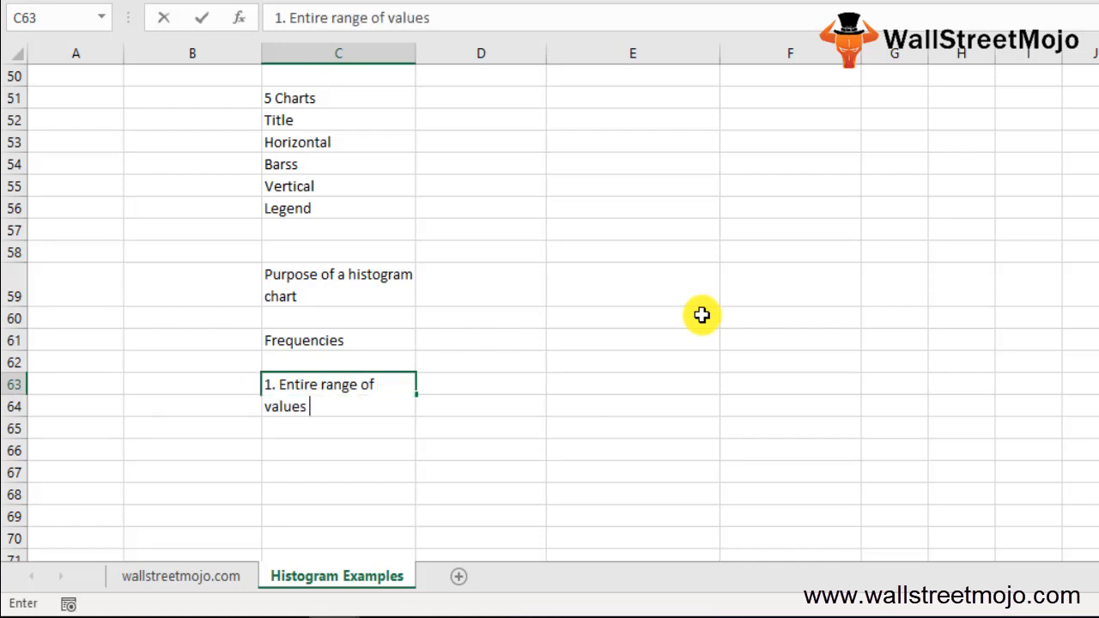
pyautogui.write('into s')
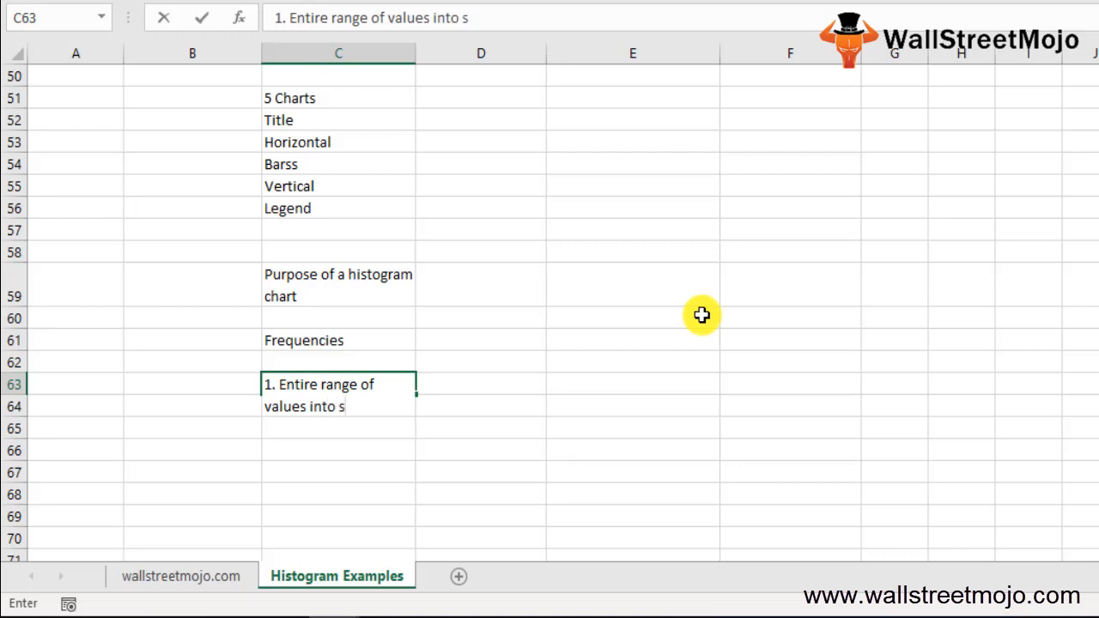
pyautogui.write('eries of intervals')
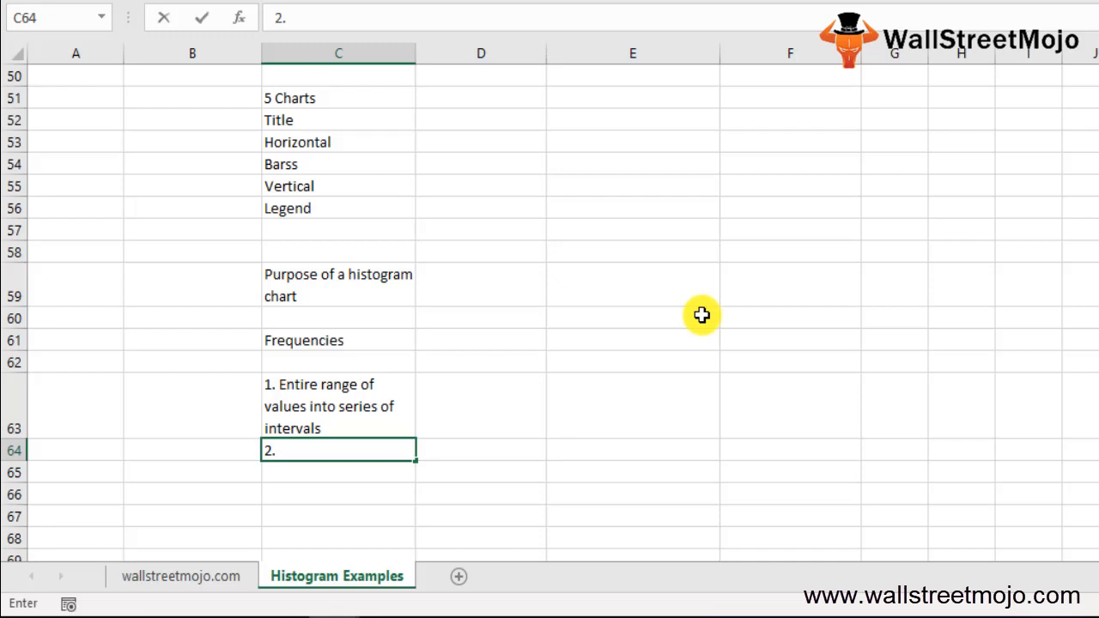
pyautogui.write('conunt')
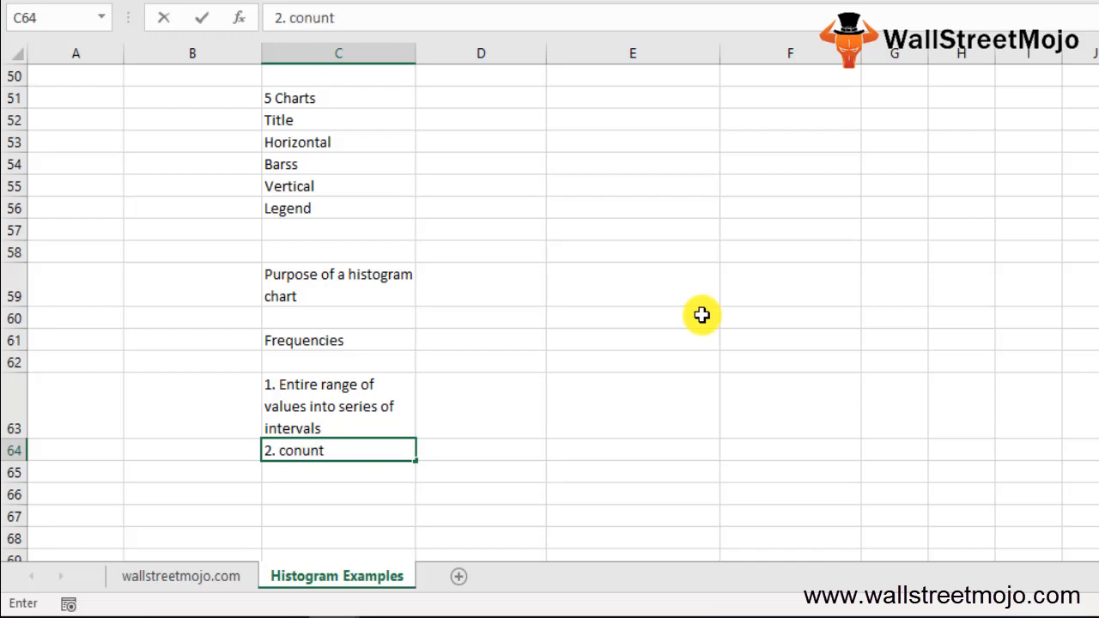
pyautogui.press('Backspace')
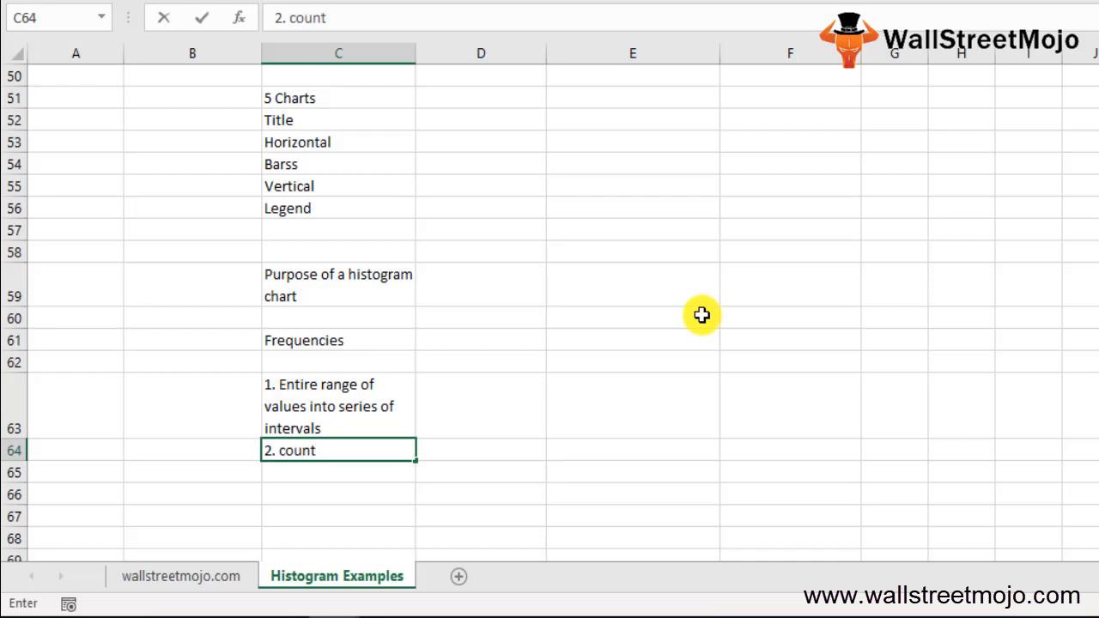
# Add point 2: count how many values fall into each interval
pyautogui.write('how many')
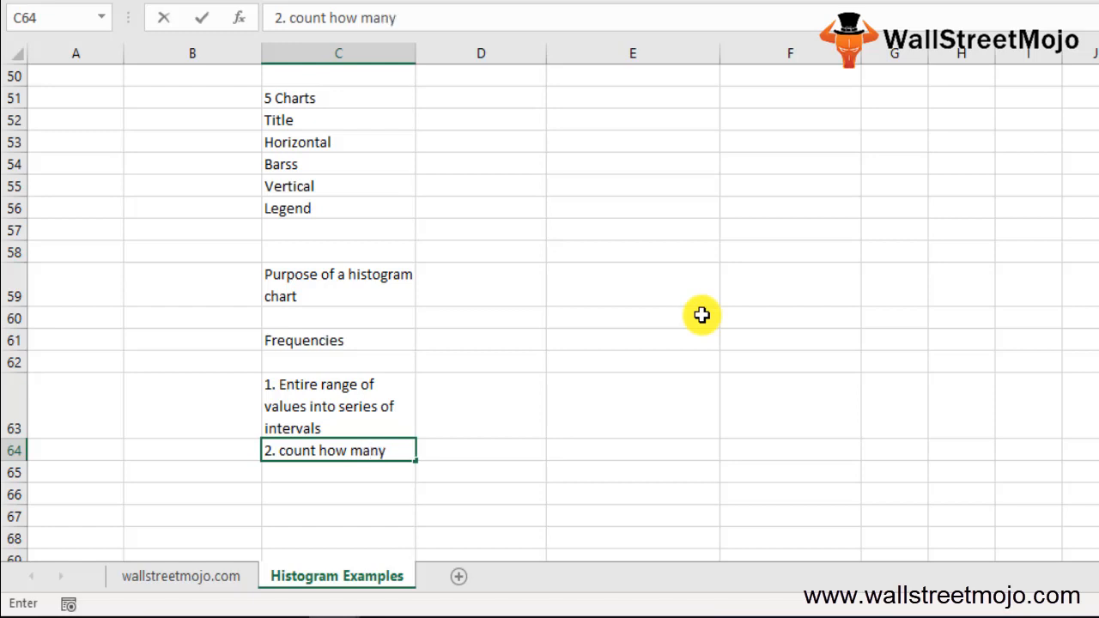
pyautogui.write('values')
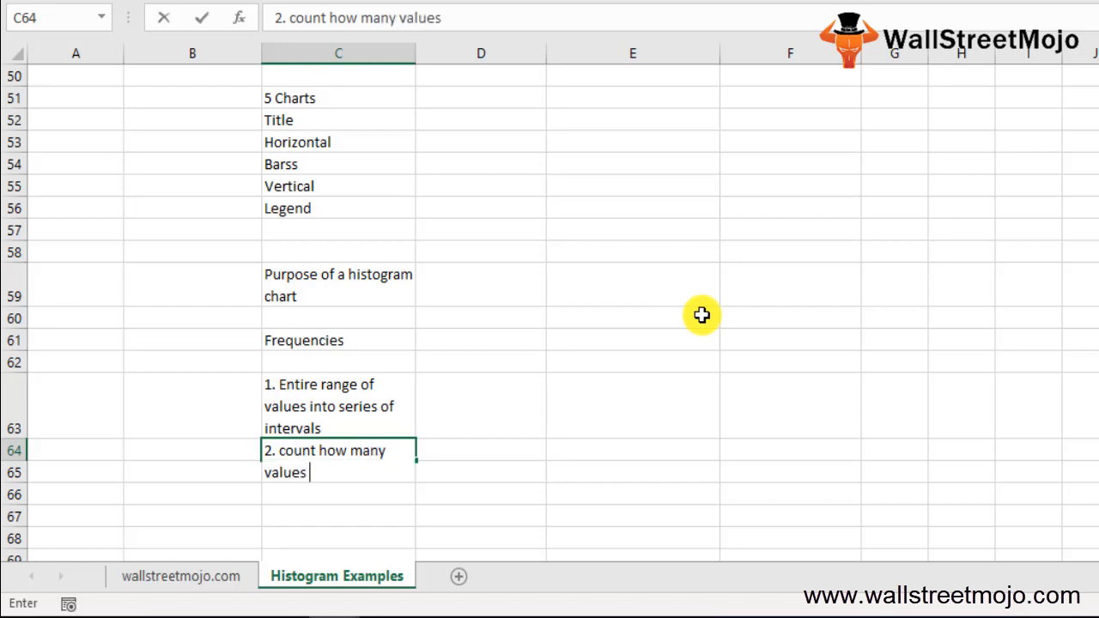
pyautogui.write('fall in')
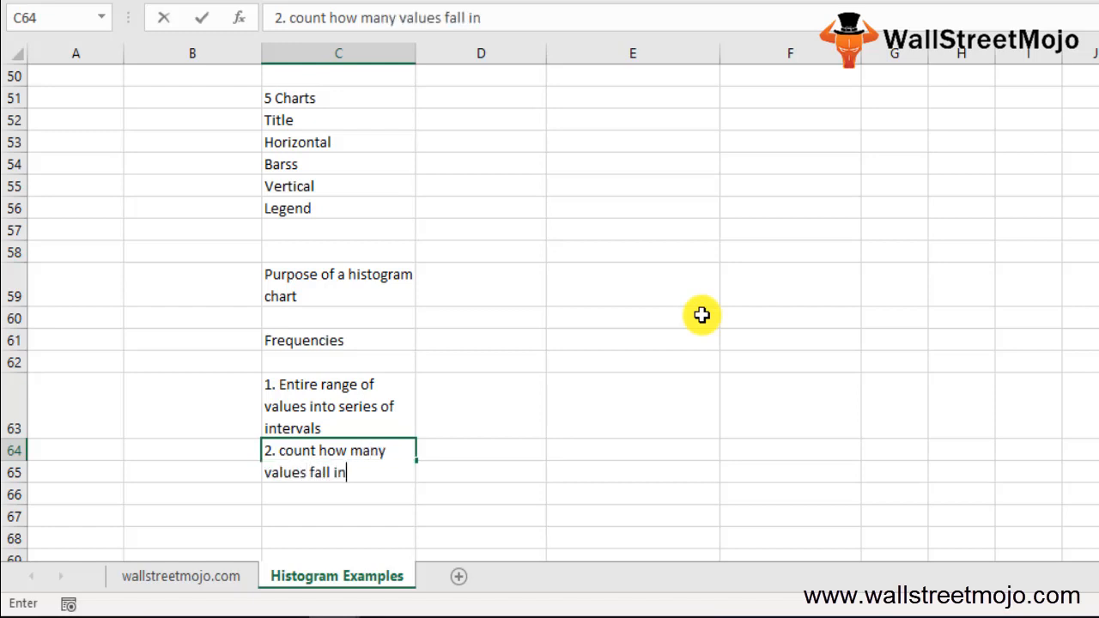
pyautogui.write('to each')
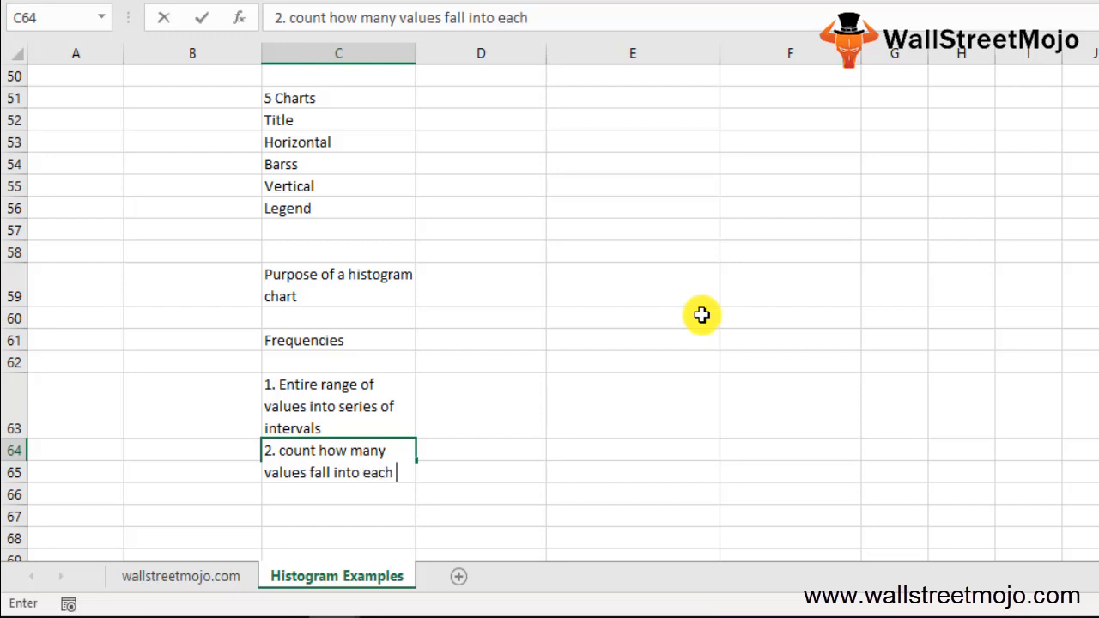
pyautogui.write('interva')
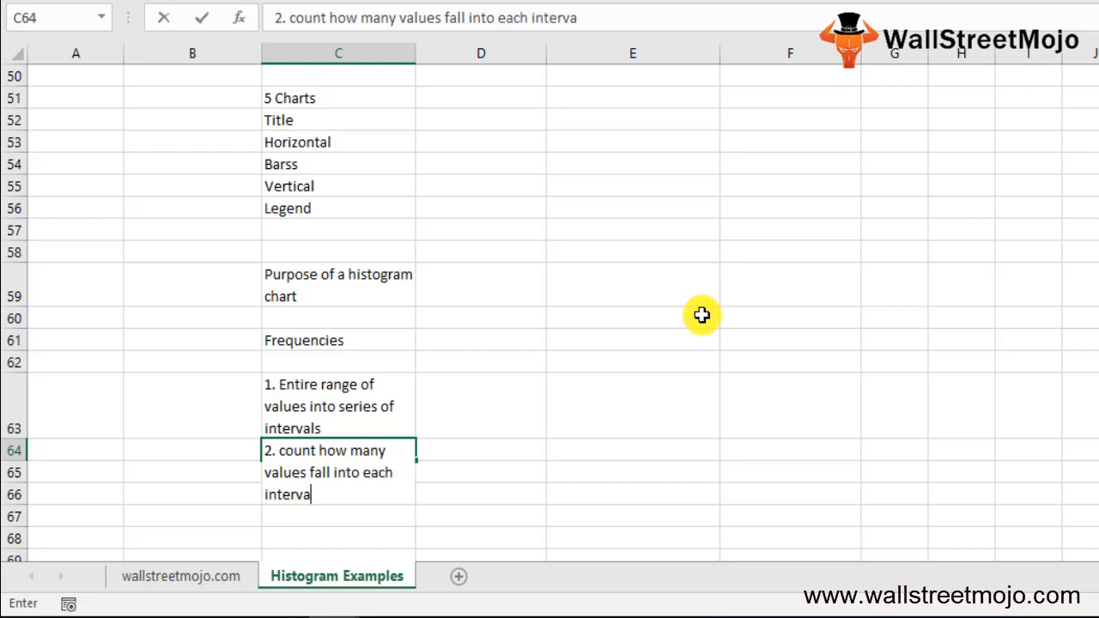
pyautogui.write('l')
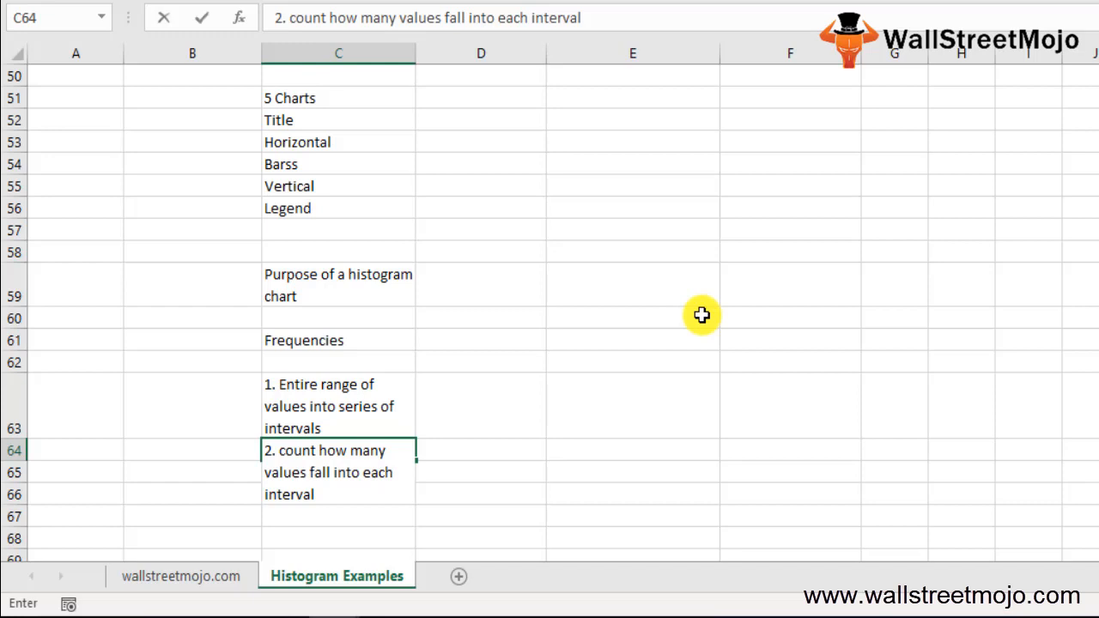
# Add point 3 'Buckets' and start a point 4
pyautogui.write('3.')
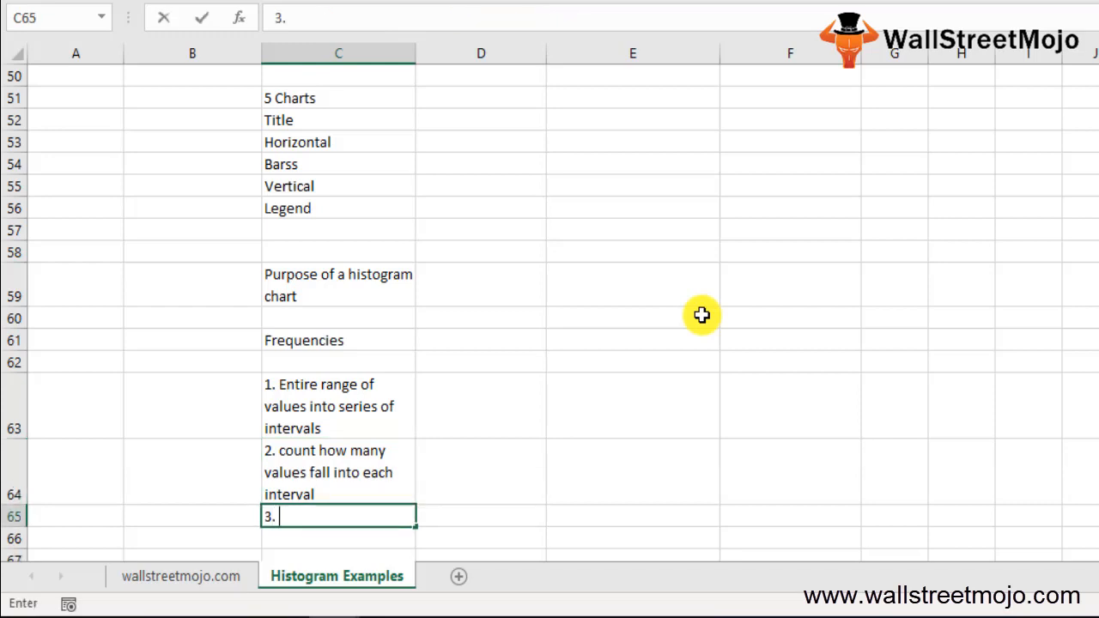
pyautogui.write('Buckets')
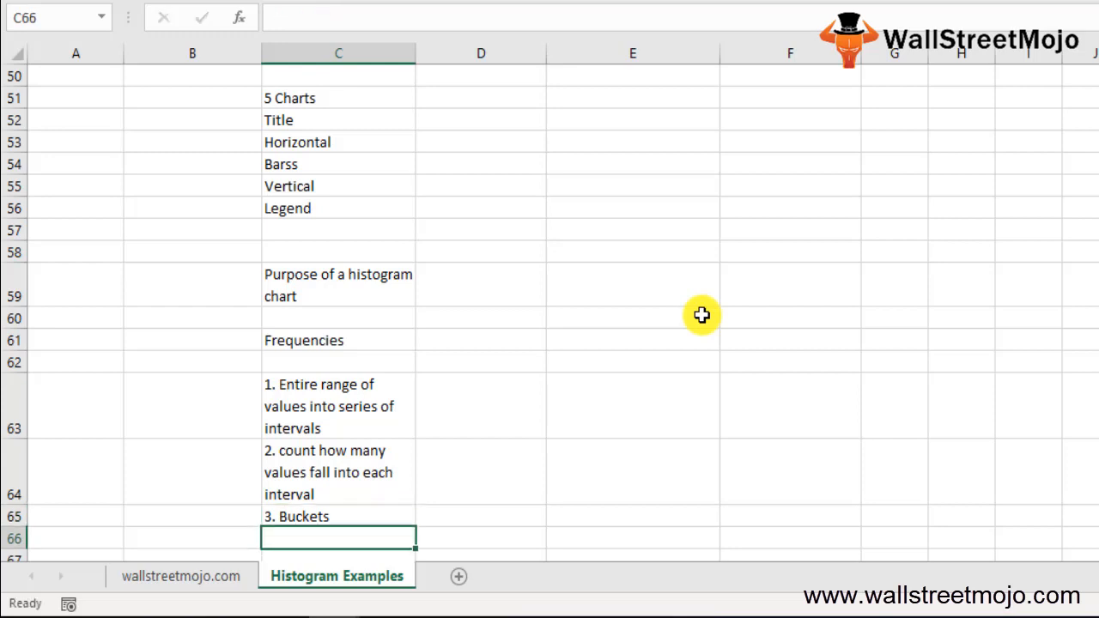
pyautogui.write('4.')
pyautogui.write('Shapes')
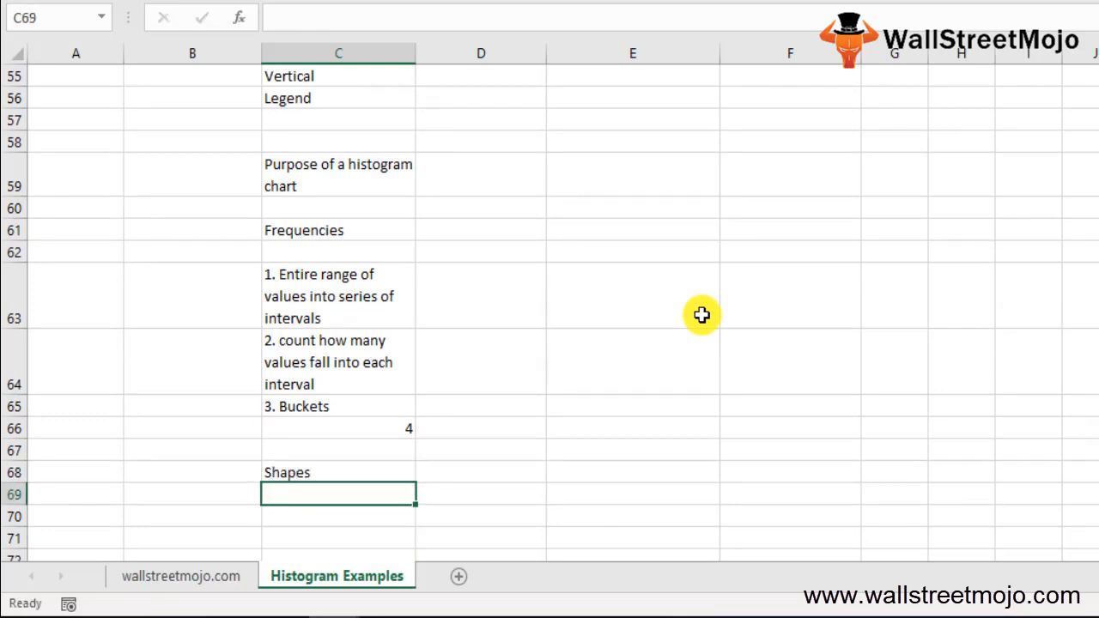
# List the shapes 1. Bell, 3. Skewed right, 4. skewed left, 5. Uniform and 6. Random
pyautogui.write('1. Bell')
pyautogui.click(339, 517)
pyautogui.write('2. Bimodal')
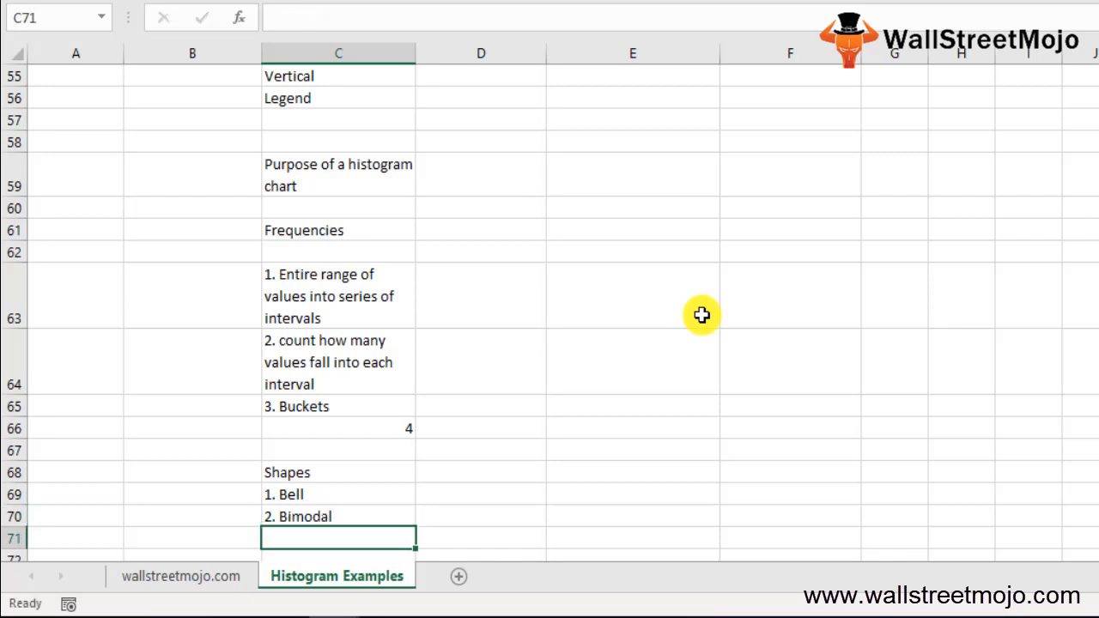
pyautogui.write('3')
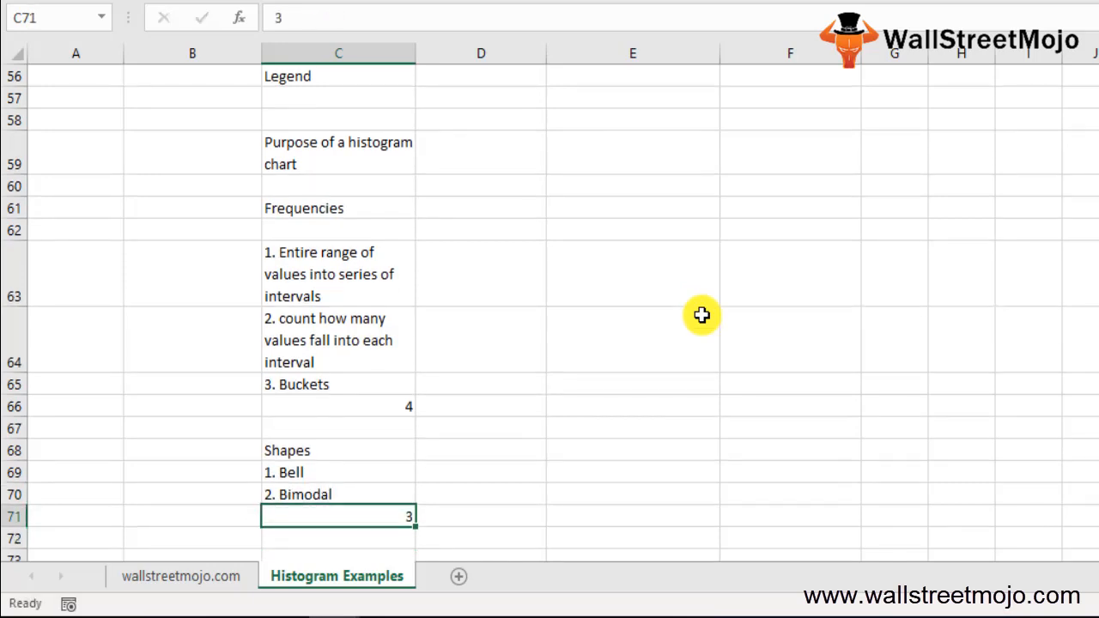
pyautogui.write('. Ske')
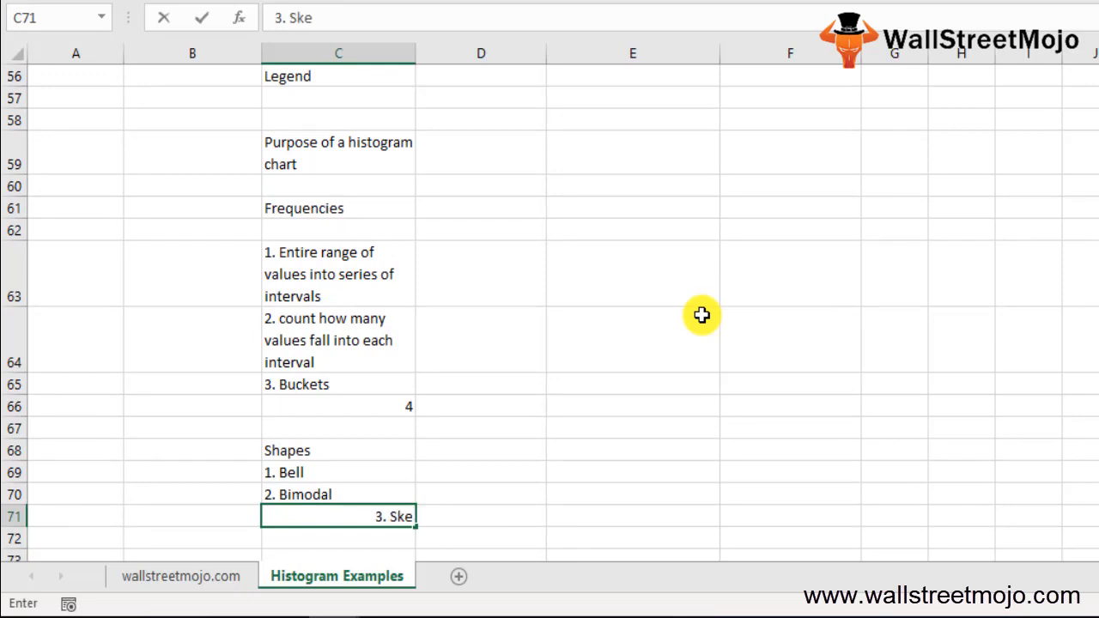
pyautogui.write('wed right')
pyautogui.click(338, 539)
pyautogui.write('4.')
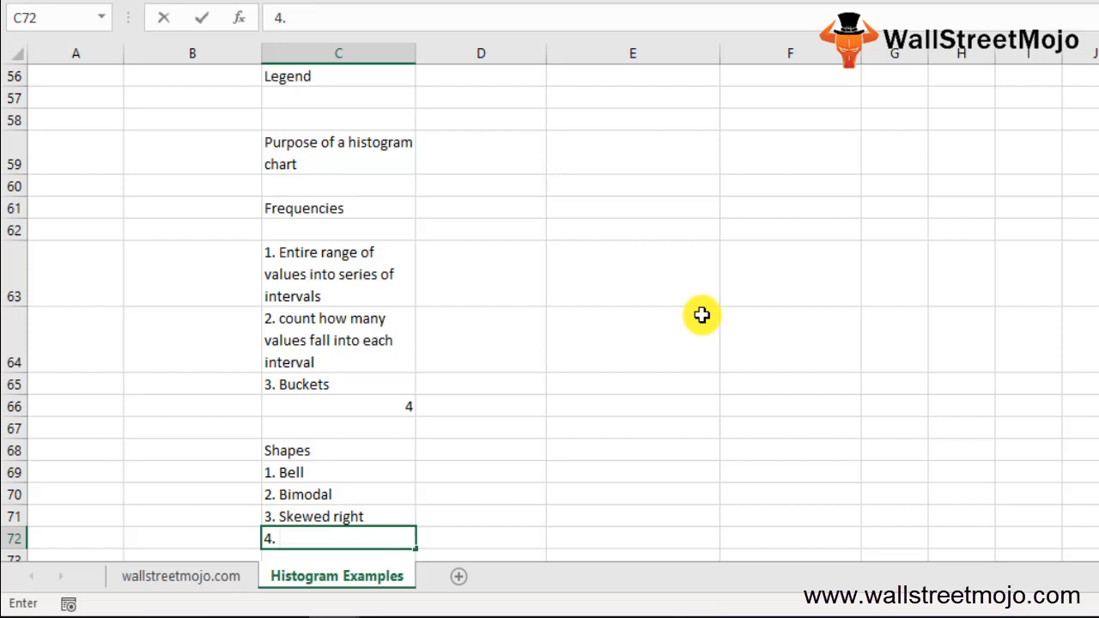
pyautogui.write('ske')
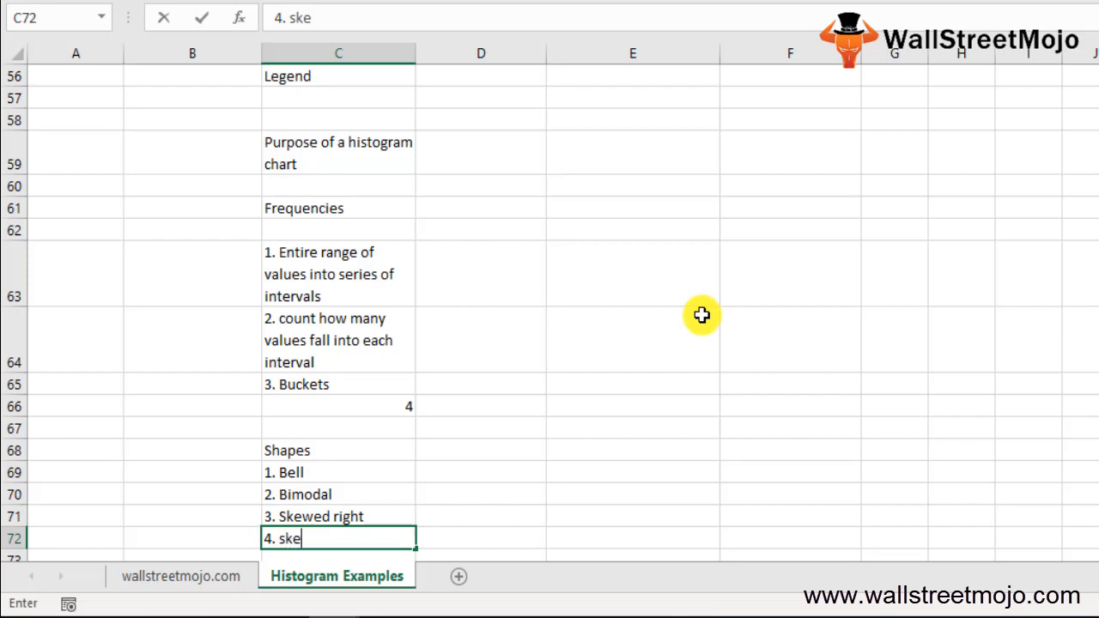
pyautogui.write('wed left')
pyautogui.click(339, 556)
pyautogui.write('5.')
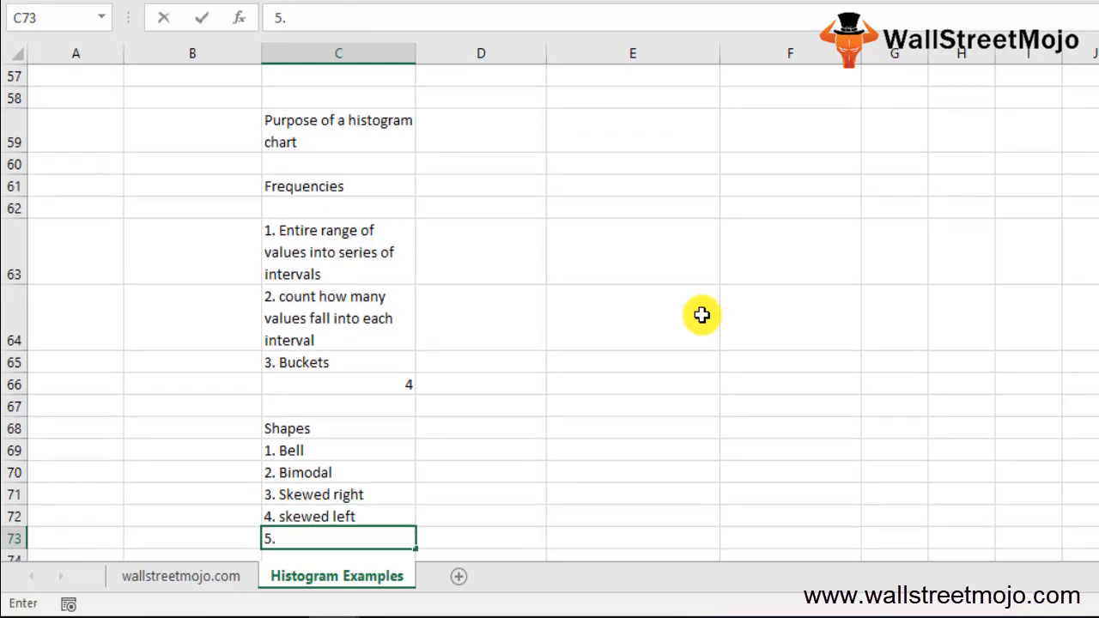
pyautogui.write('Uniform')
pyautogui.click(338, 556)
pyautogui.write('6. Random')
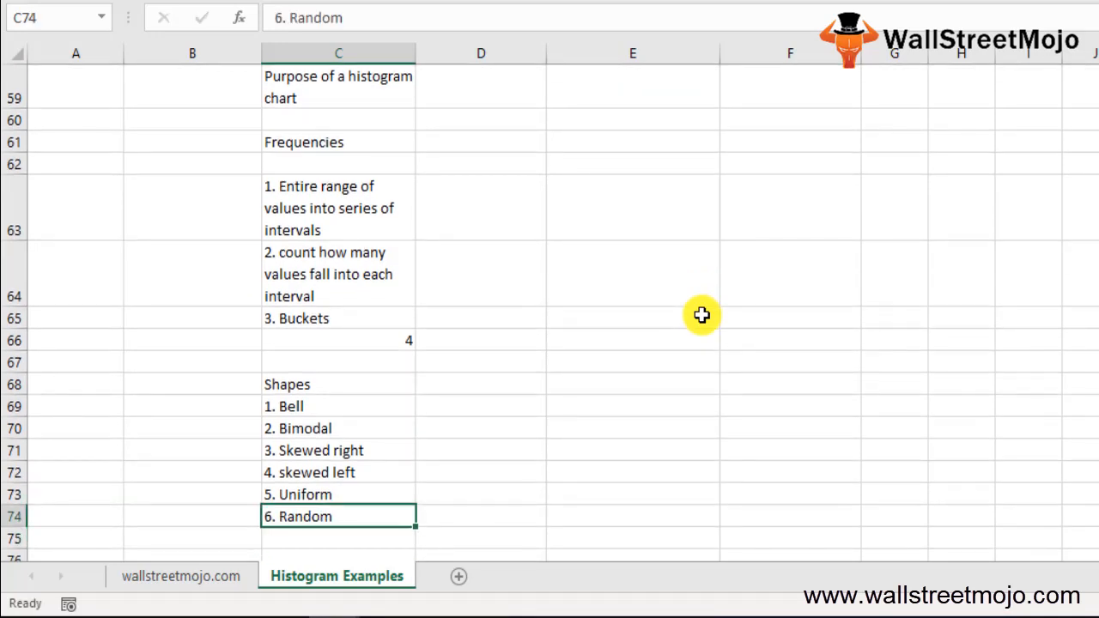
pyautogui.click(337, 164)
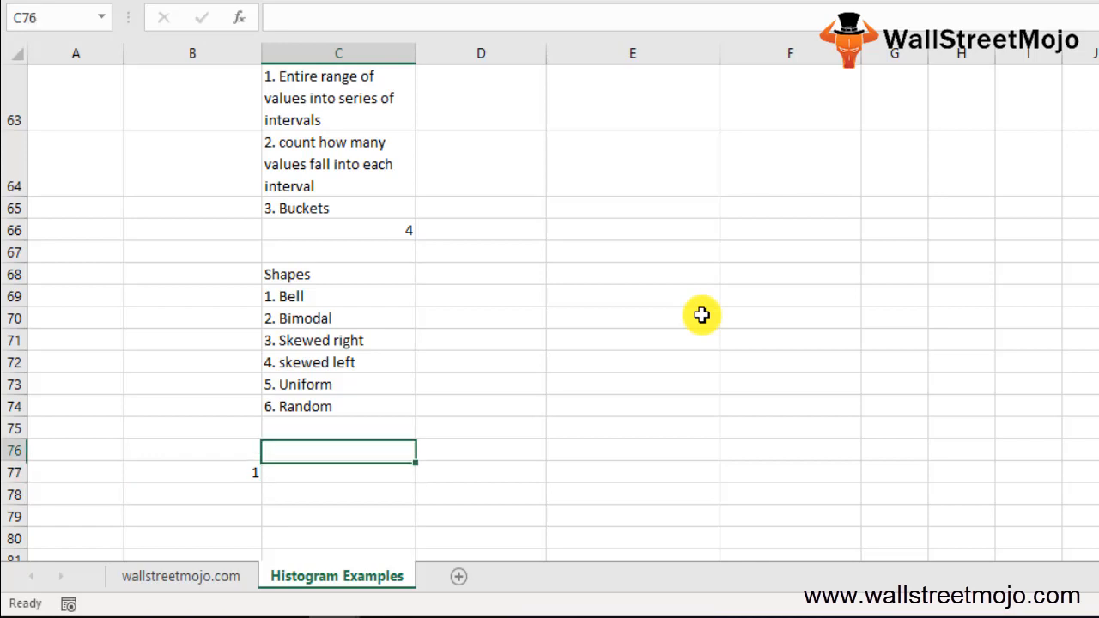
# Select the tree-height values in B1:B18 and open Recommended Charts from Insert
pyautogui.scroll(3)
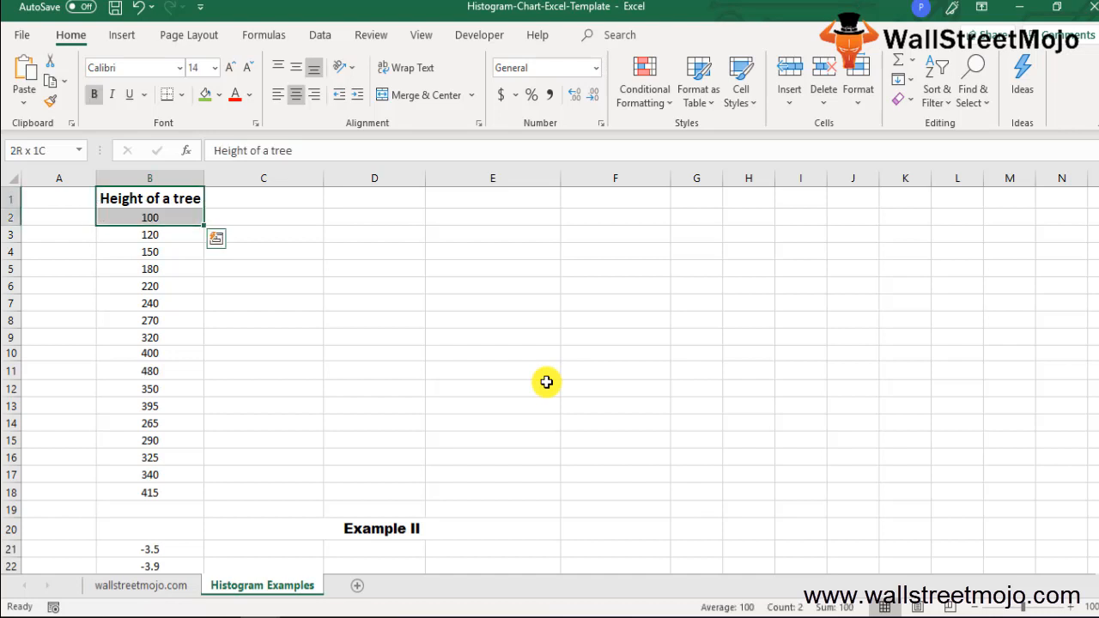
pyautogui.moveTo(149, 218); pyautogui.dragTo(150, 286)
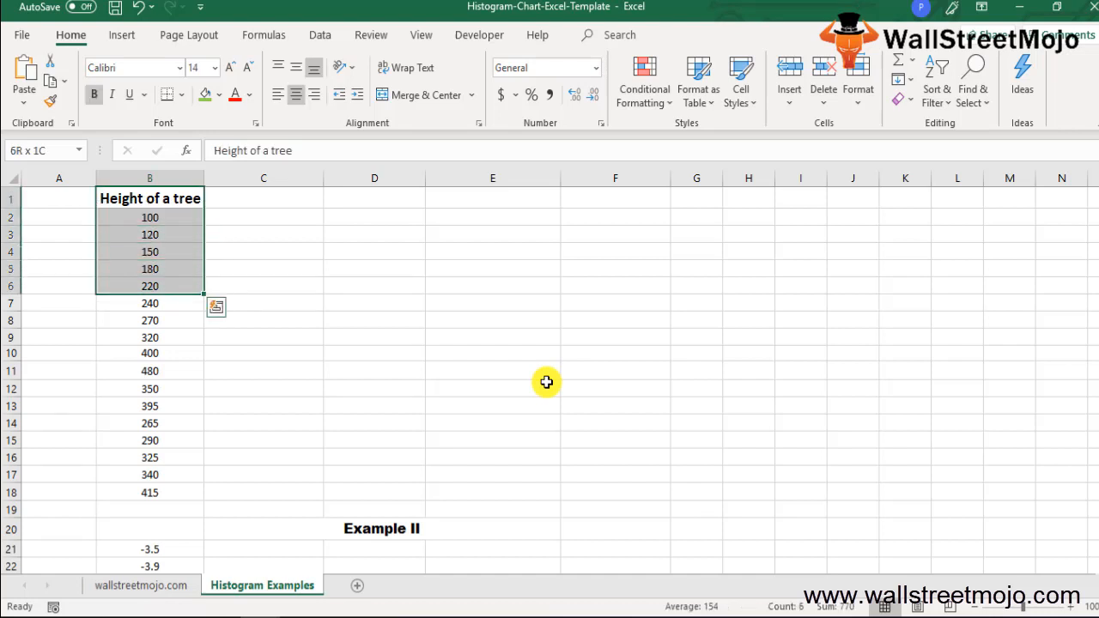
pyautogui.moveTo(149, 286); pyautogui.dragTo(149, 424)
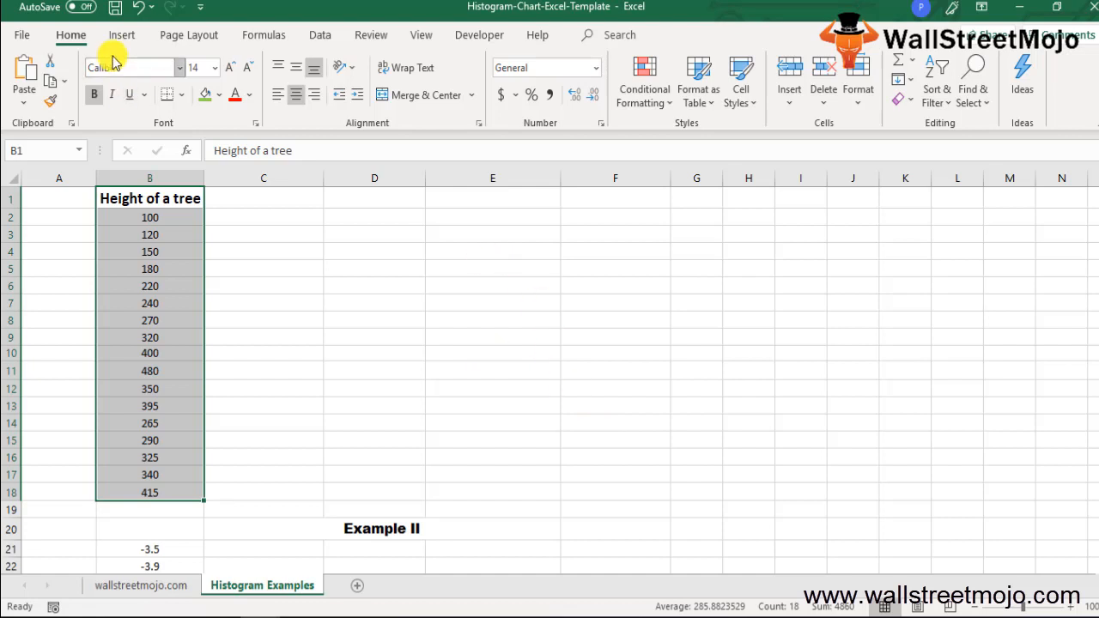
pyautogui.click(121, 34)
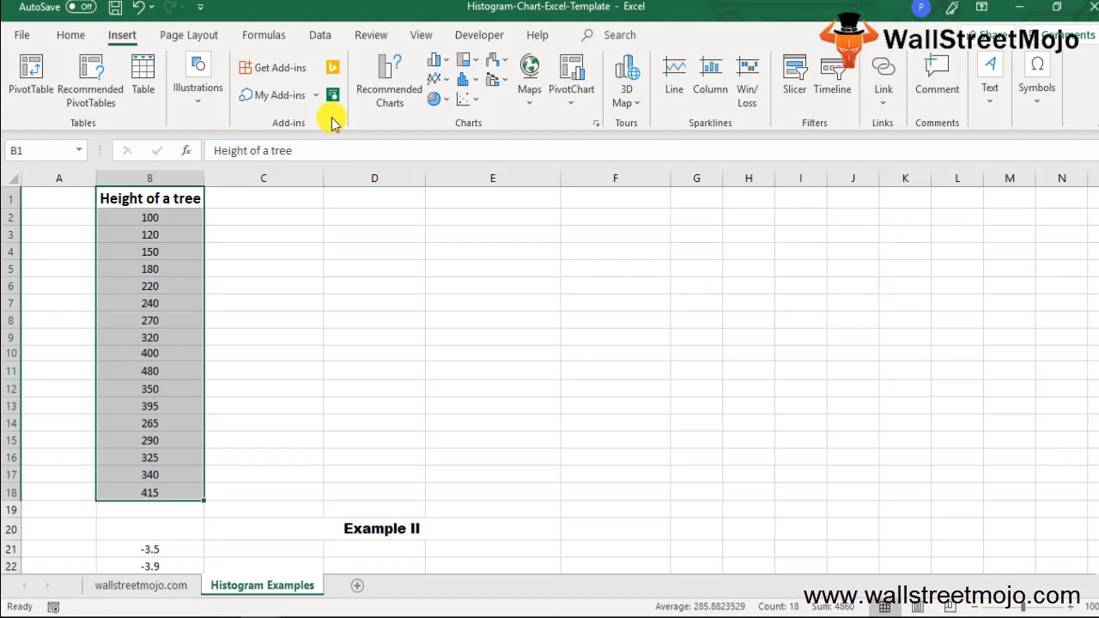
pyautogui.moveTo(389, 77)
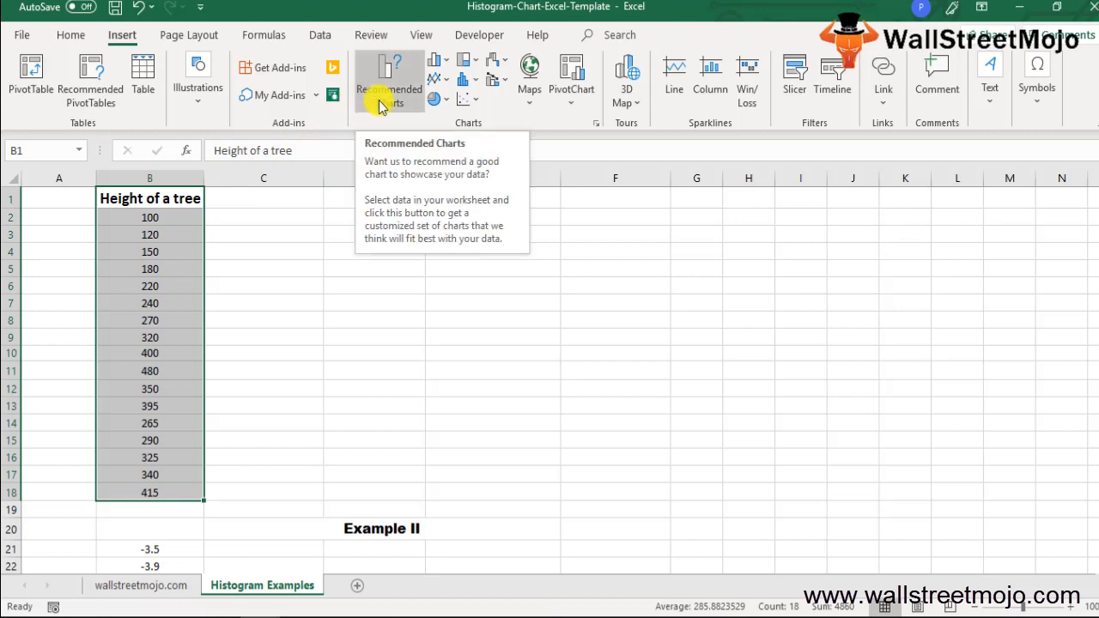
pyautogui.click(388, 81)
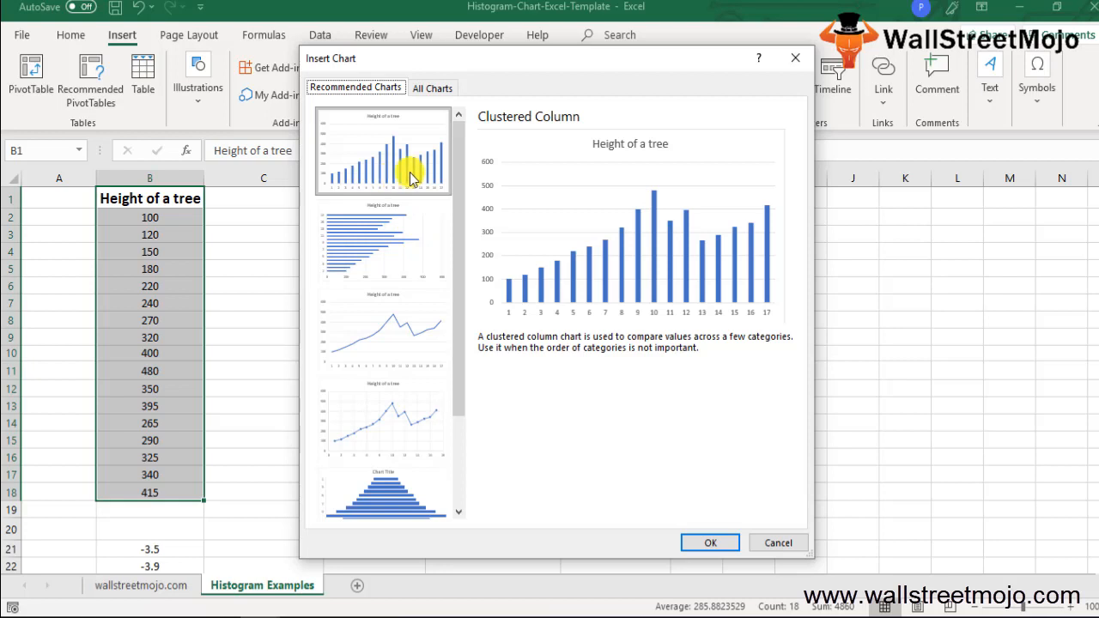
# Insert a Histogram chart of the tree heights from the All Charts list
pyautogui.click(382, 329)
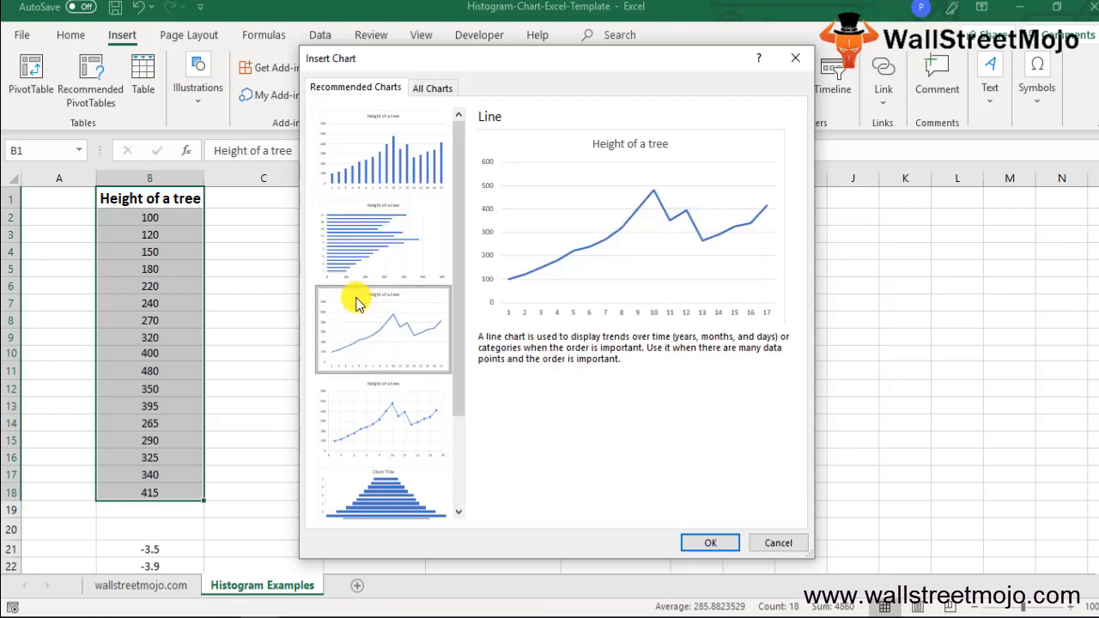
pyautogui.click(433, 87)
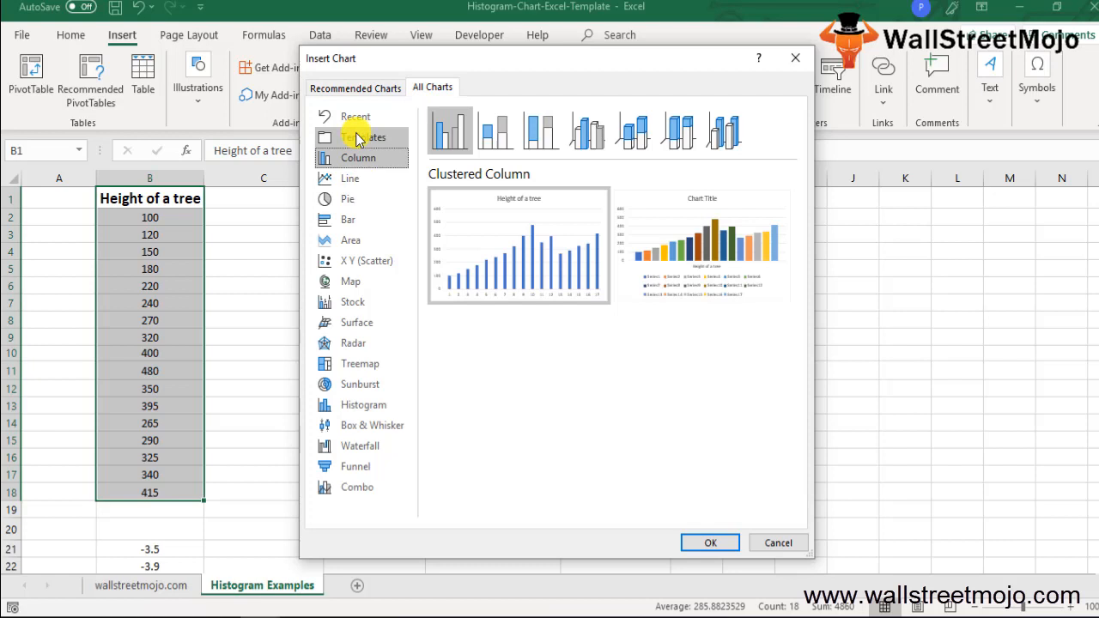
pyautogui.moveTo(408, 413)
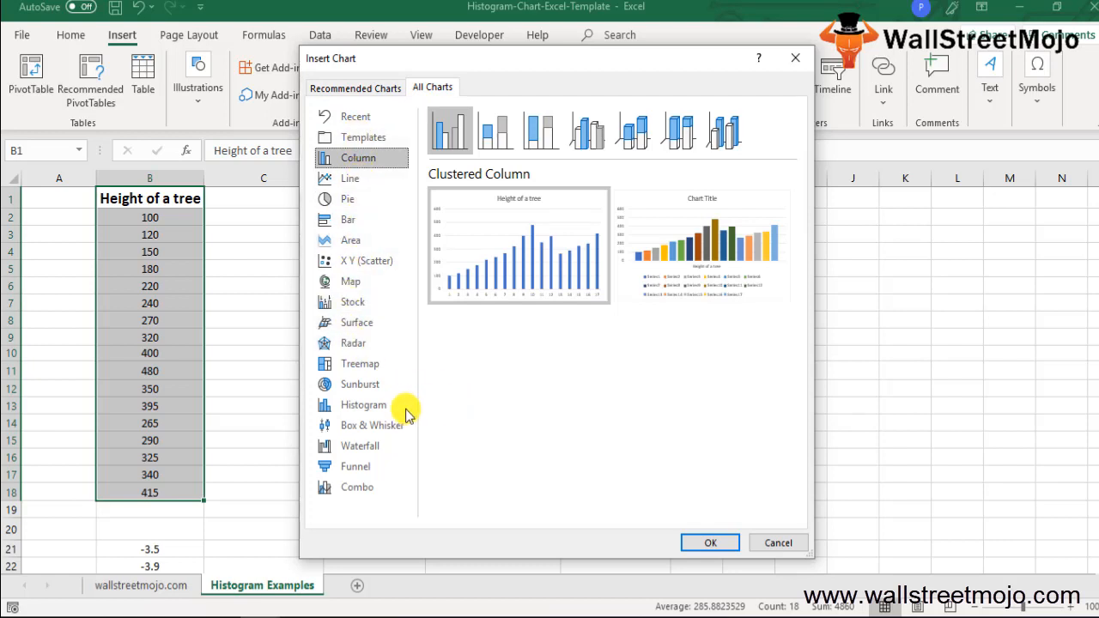
pyautogui.click(363, 404)
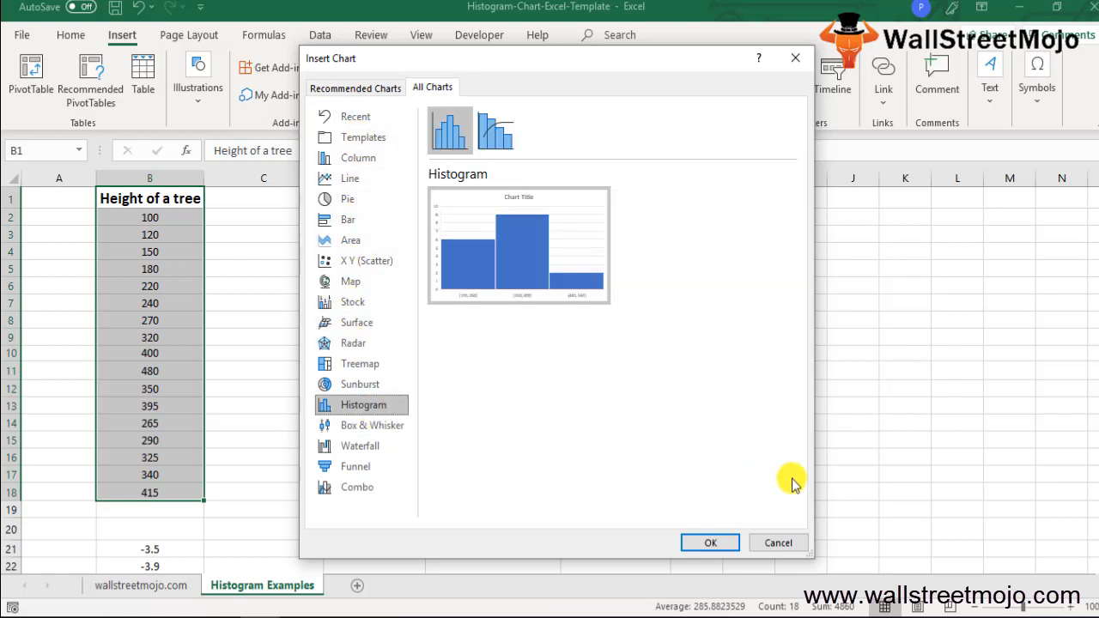
pyautogui.moveTo(776, 490)
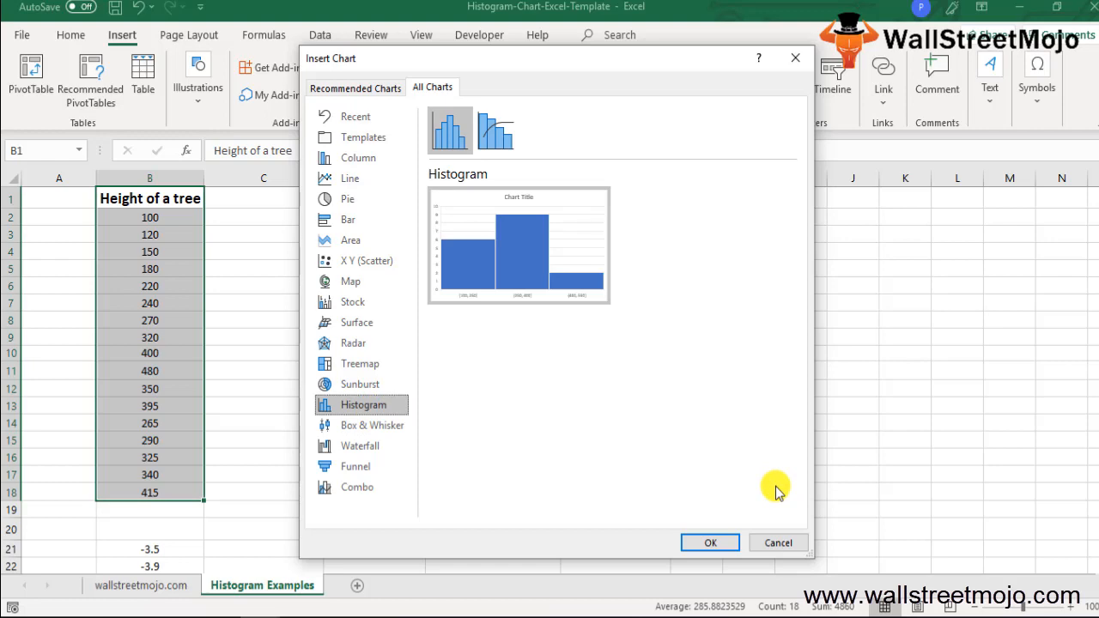
pyautogui.click(709, 542)
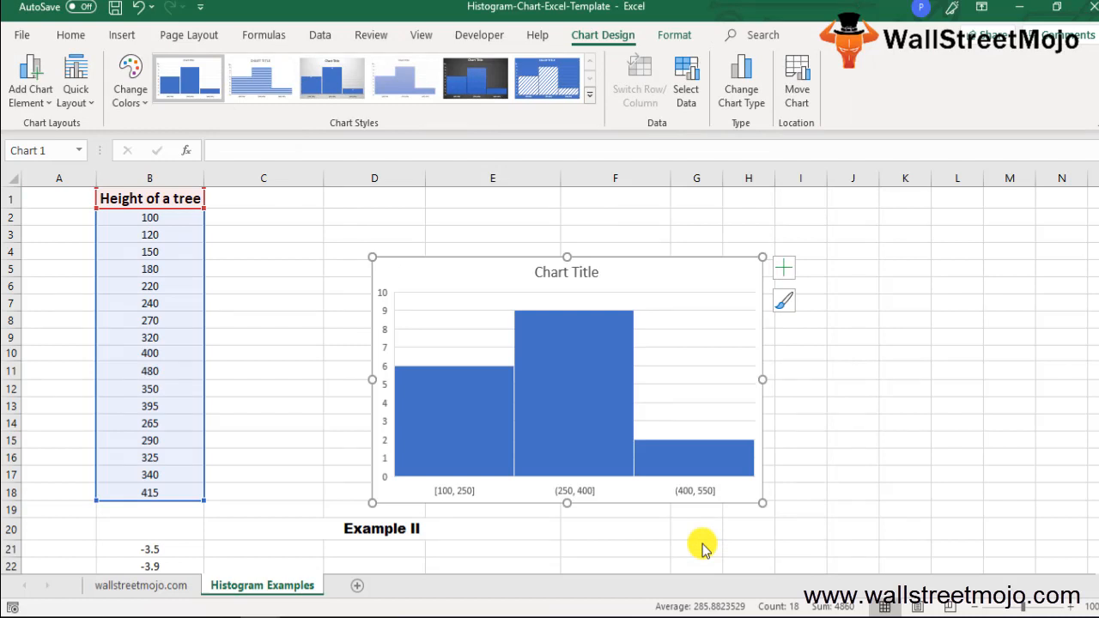
pyautogui.moveTo(321, 419)
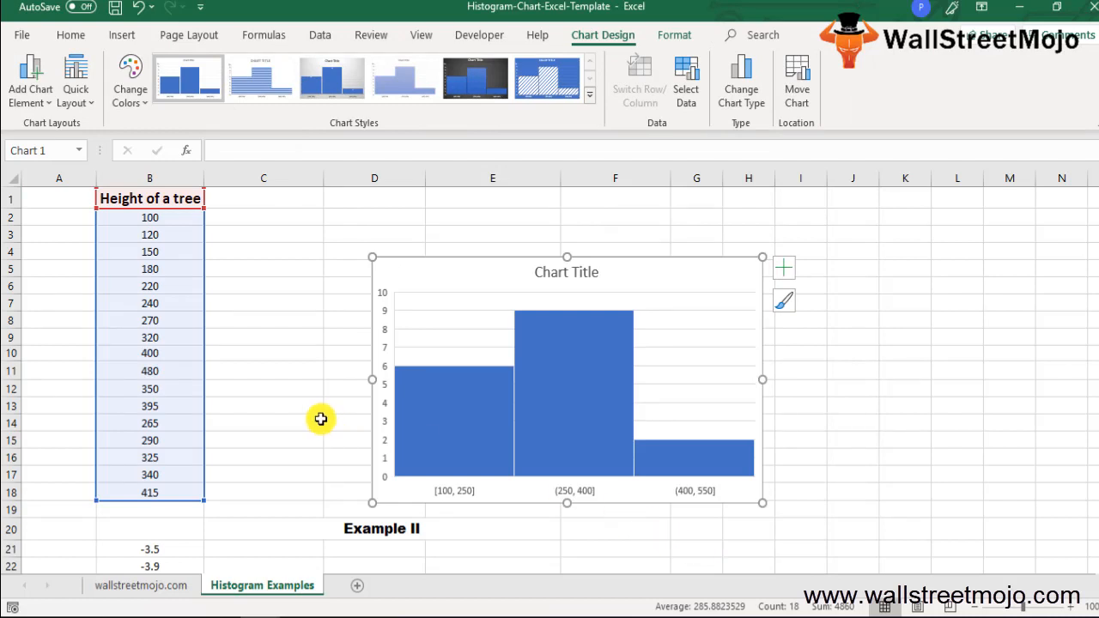
pyautogui.scroll(-3)
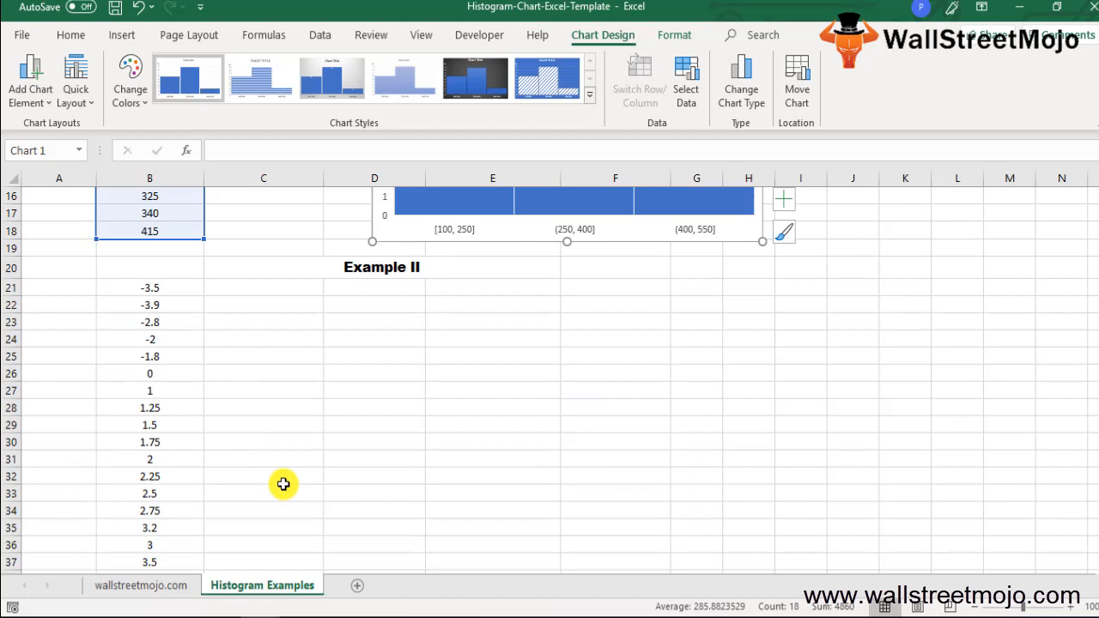
# Select the Example II values B21:B39 and insert them as a Histogram chart
pyautogui.click(150, 493)
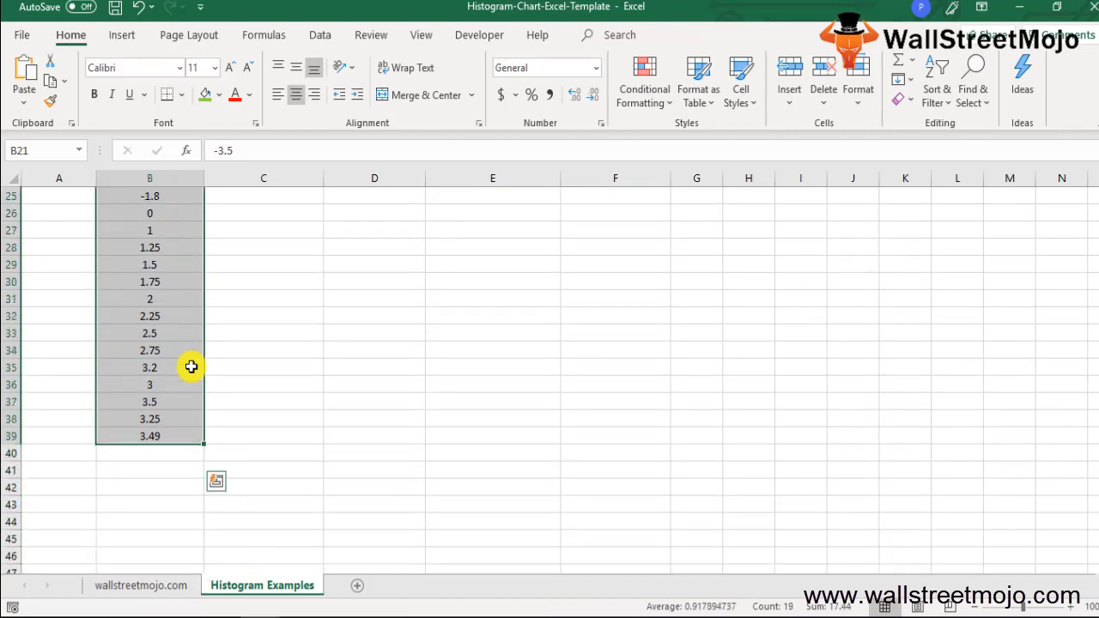
pyautogui.click(122, 34)
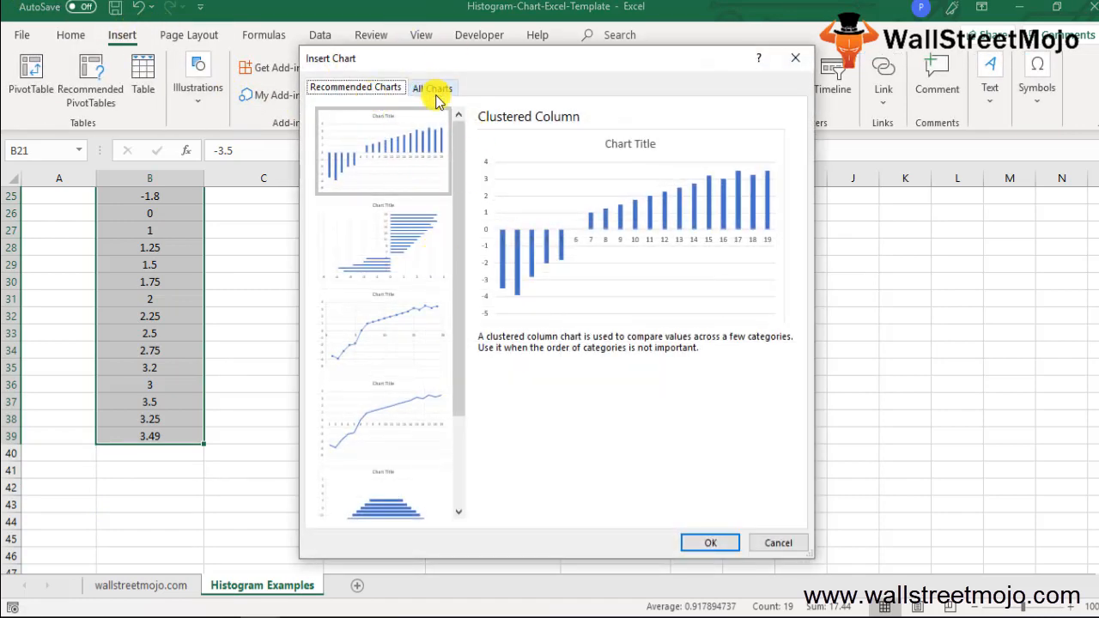
pyautogui.click(433, 87)
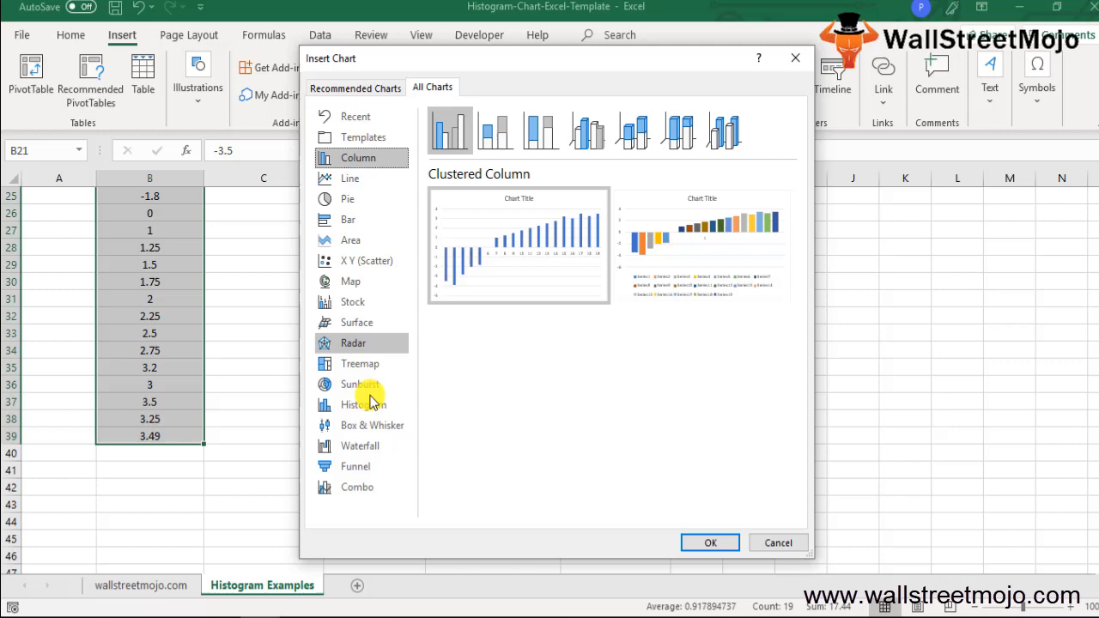
pyautogui.click(710, 542)
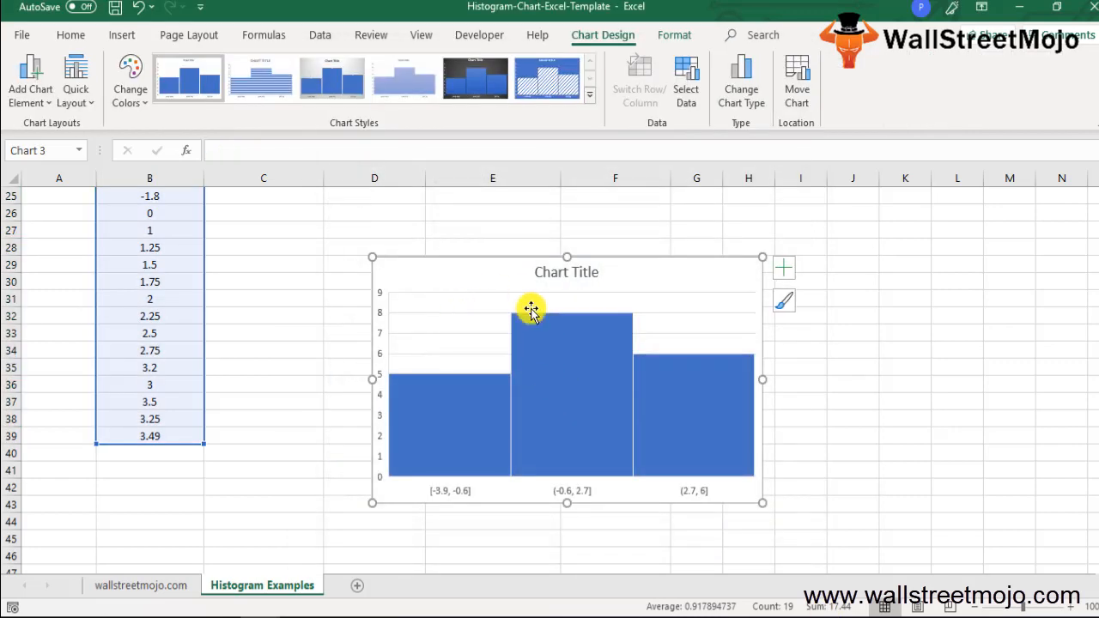
pyautogui.moveTo(584, 357)
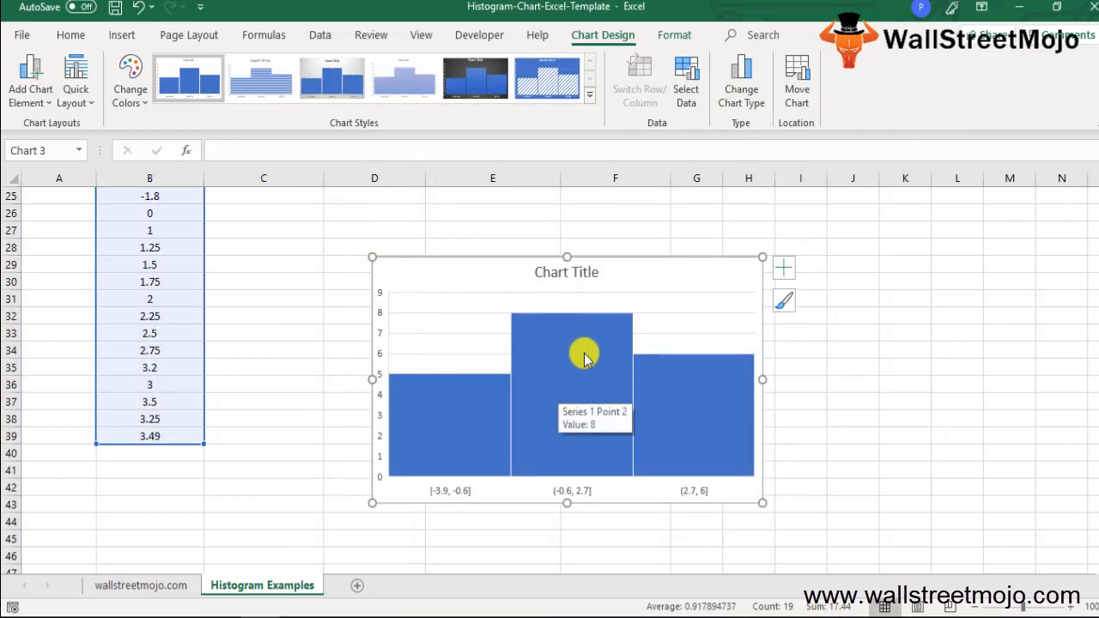
pyautogui.scroll(-3)
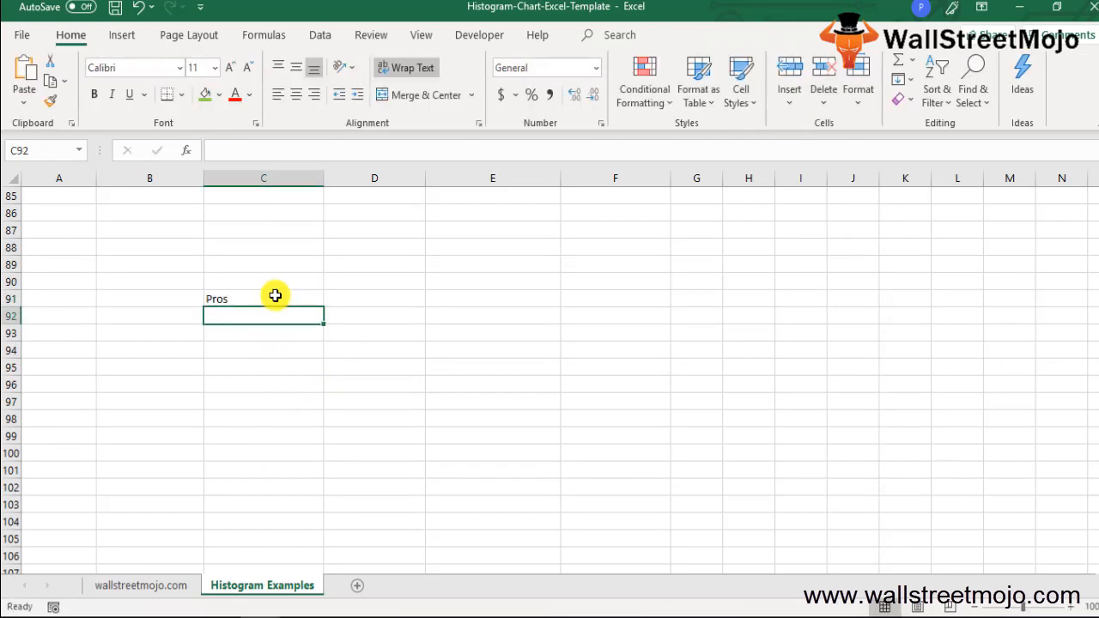
# Add Pros point 1 about ranges such as height, weight and sales
pyautogui.write('1.')
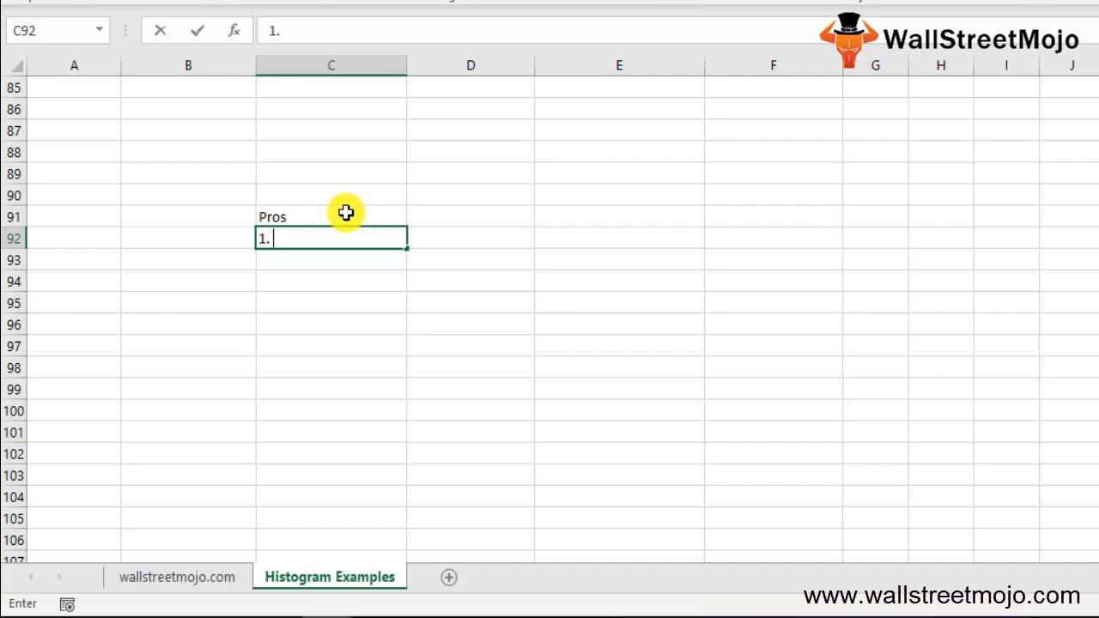
pyautogui.write('Ranges')
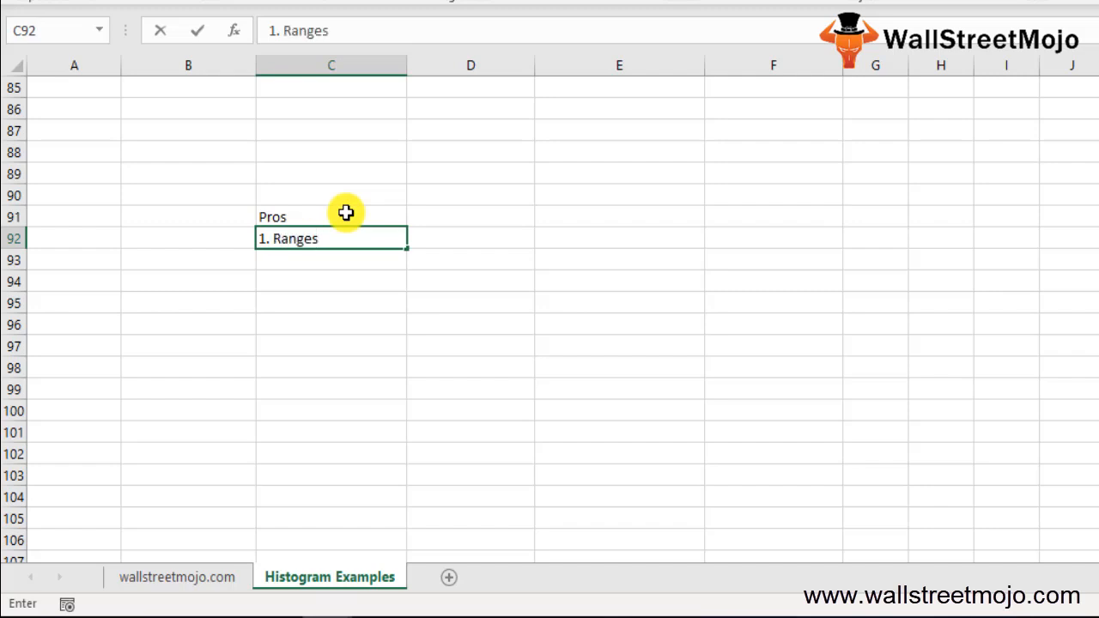
pyautogui.write('height')
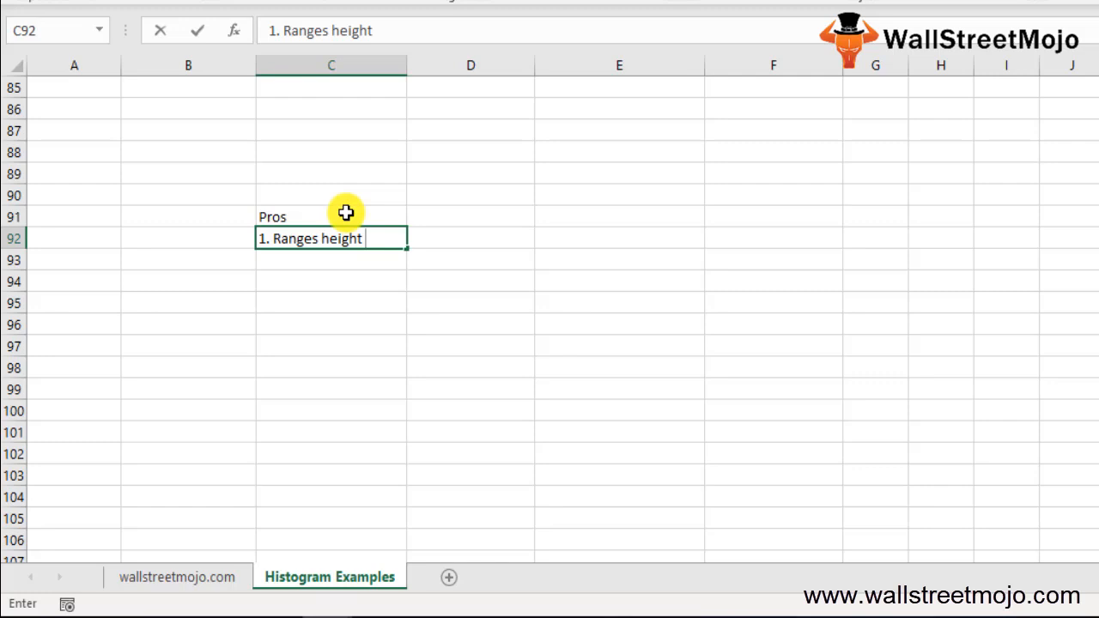
pyautogui.write('weight')
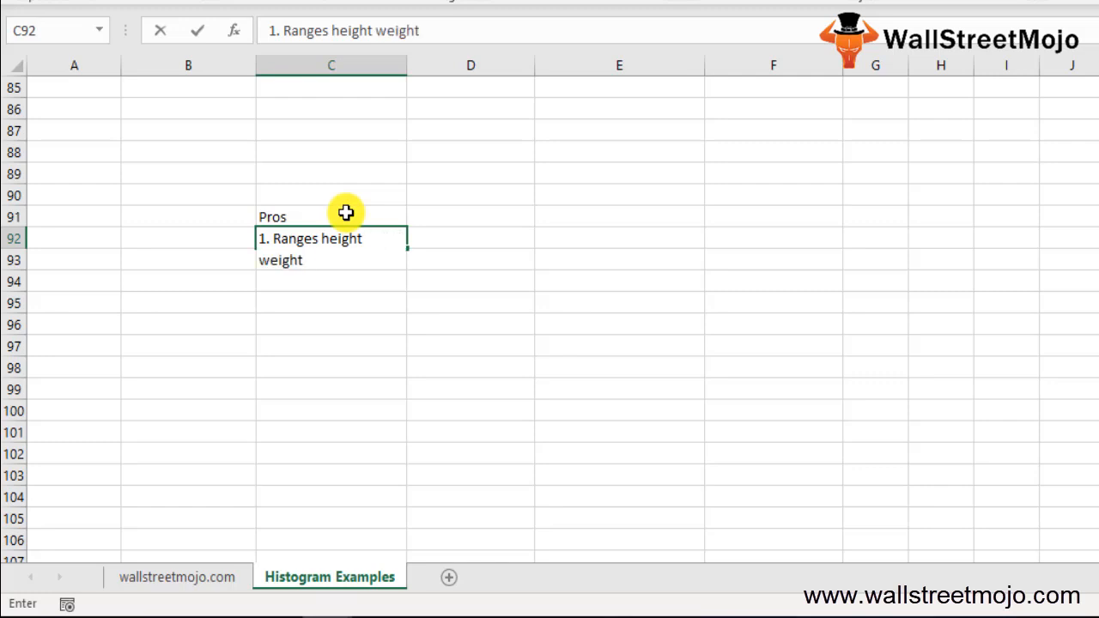
pyautogui.write('sales frequencies')
pyautogui.click(331, 282)
pyautogui.write('2.')
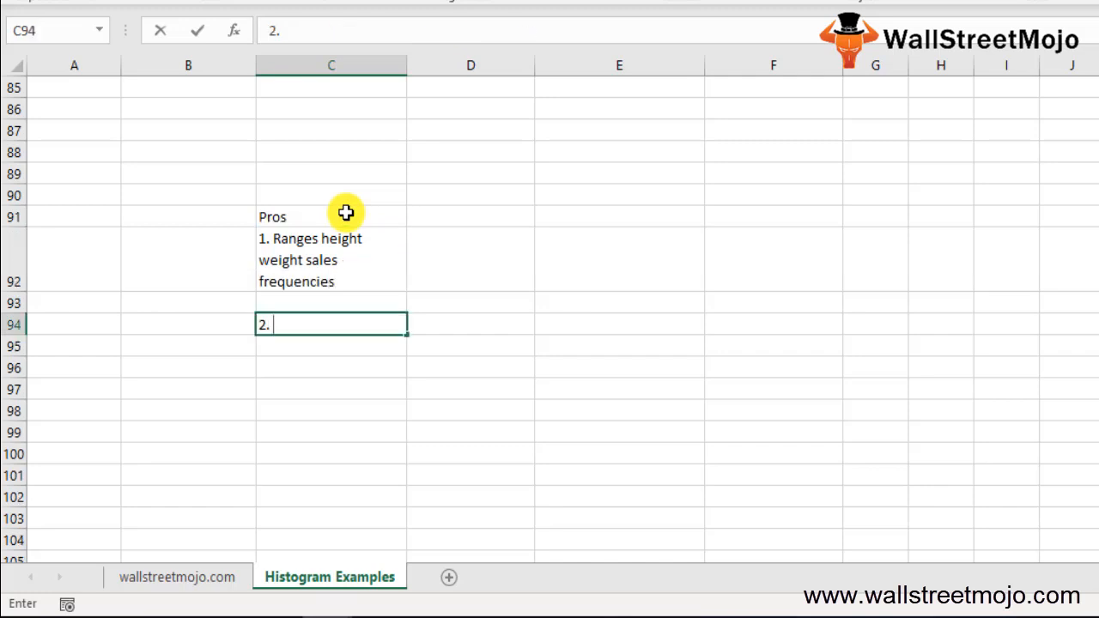
# Add point 2: a rough idea of the density of the underlying distribution
pyautogui.write('Rough ides')
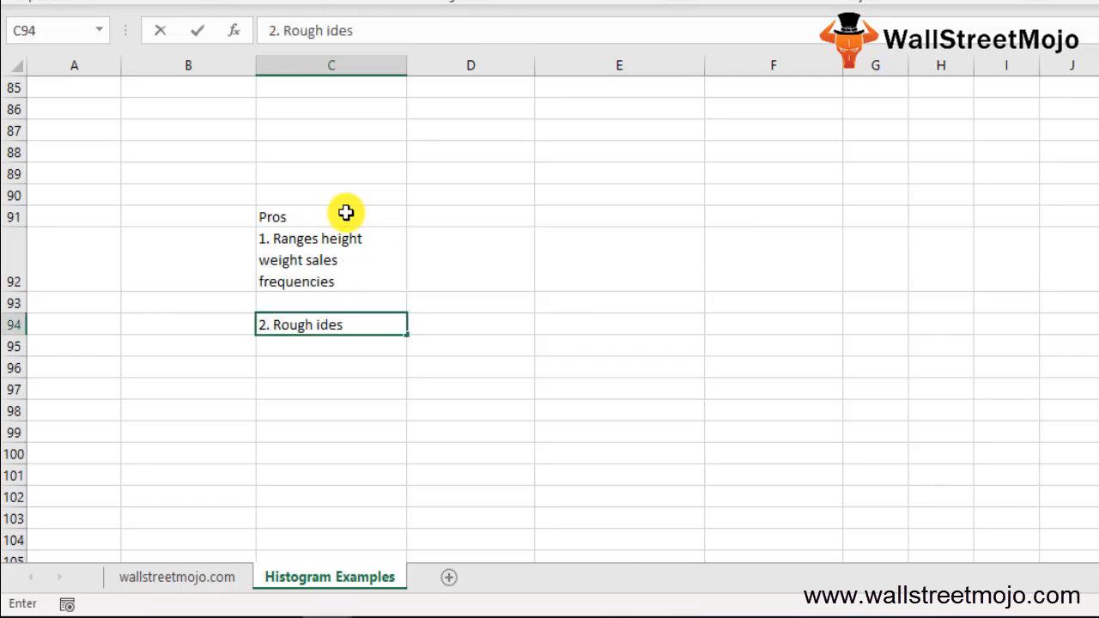
pyautogui.write('a of the')
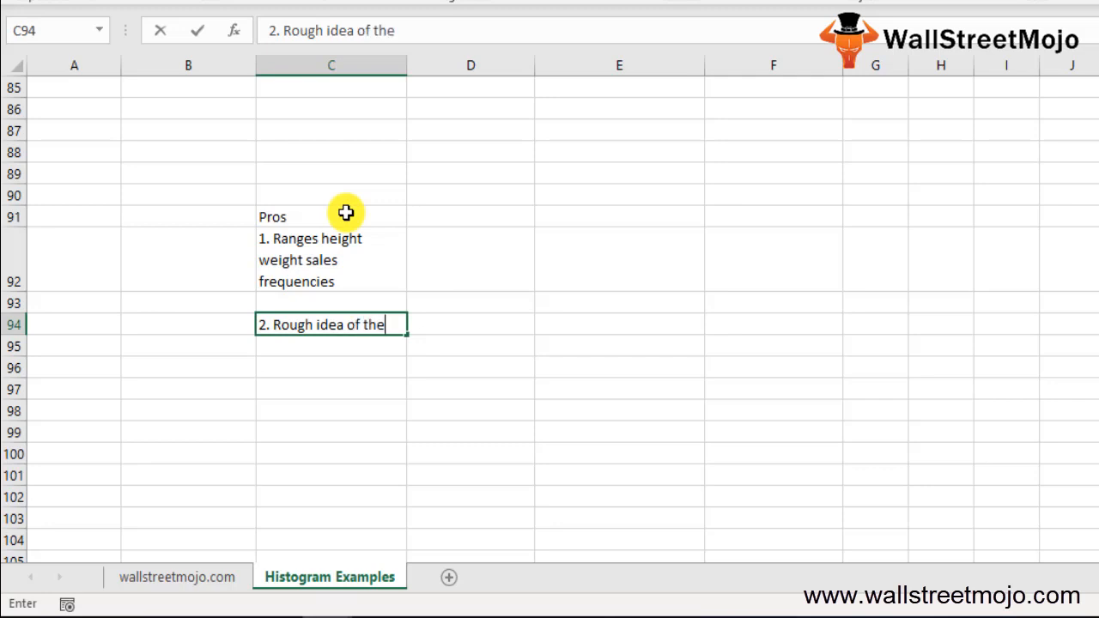
pyautogui.write('density')
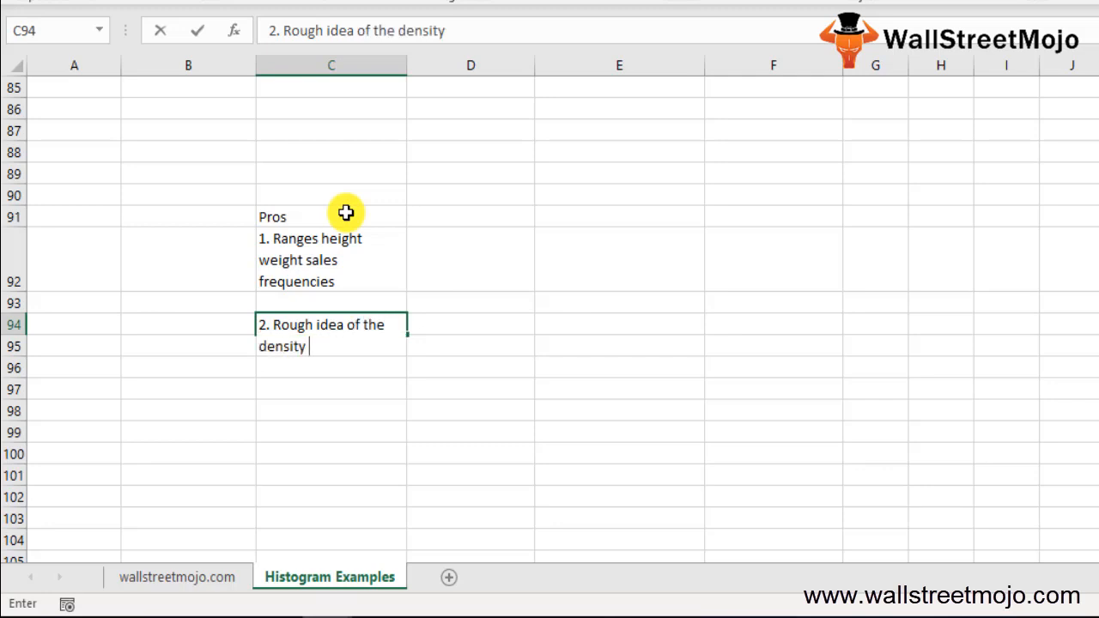
pyautogui.write('of the u')
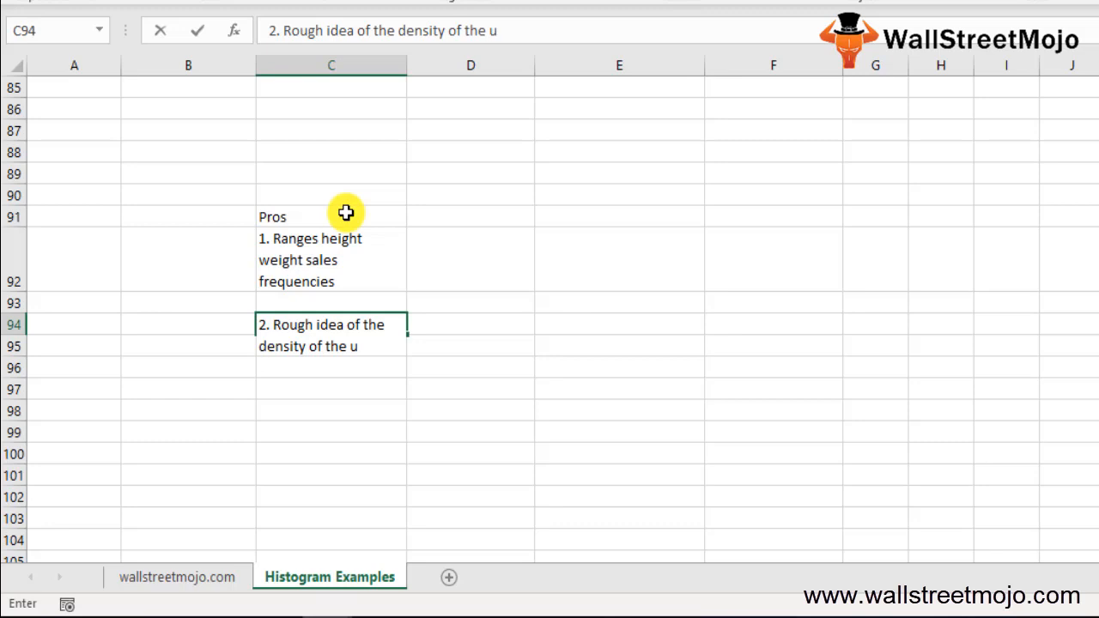
pyautogui.write('nderlying distribution of the dat')
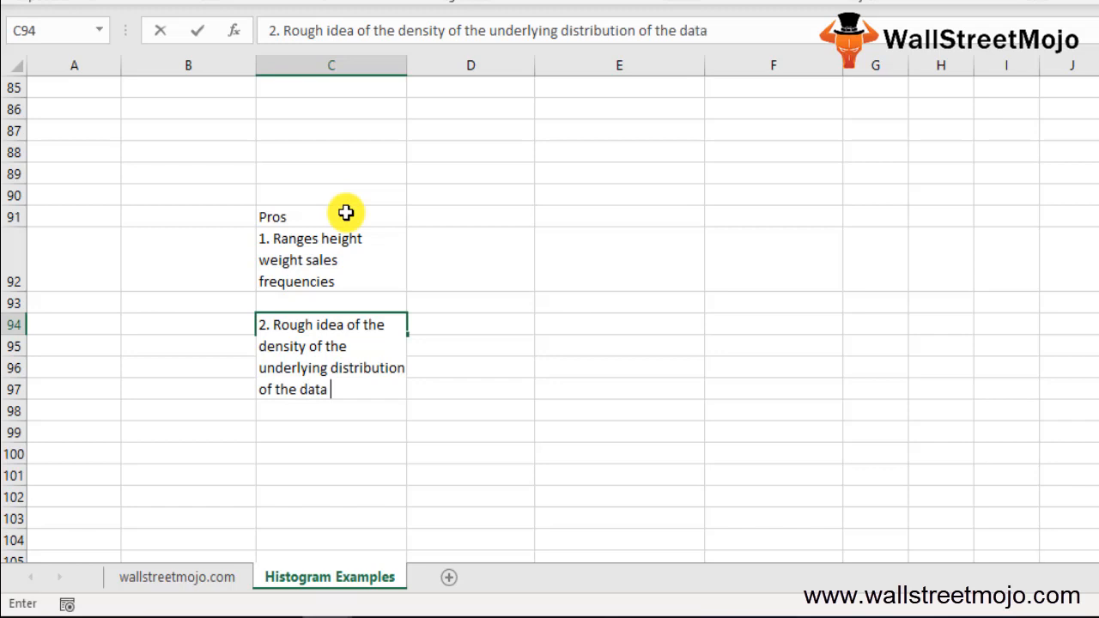
pyautogui.write('and oft')
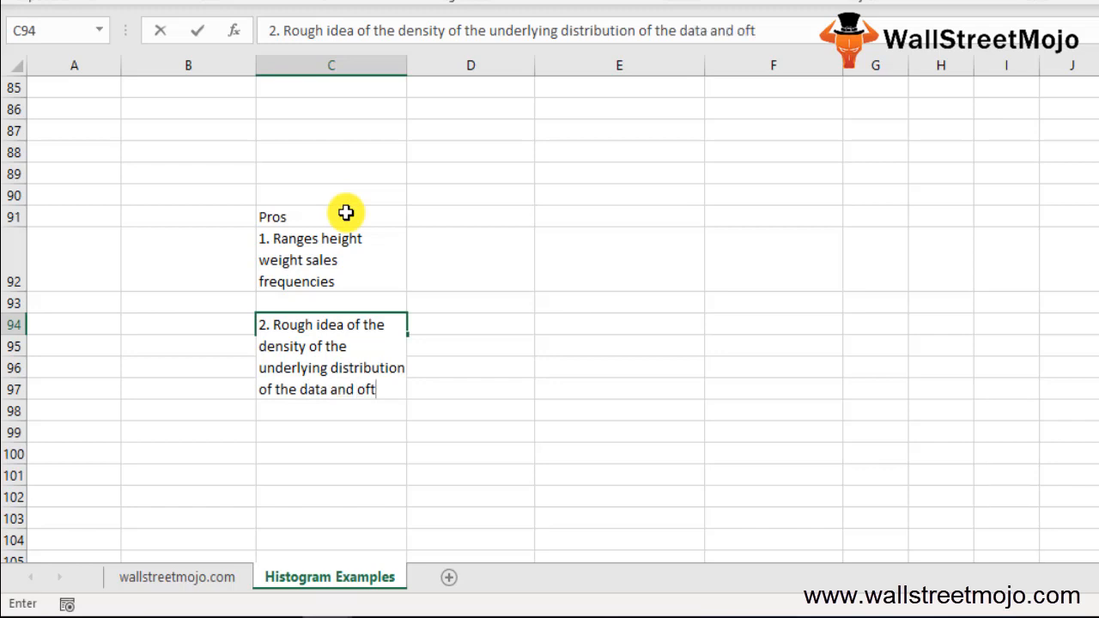
pyautogui.write('ern for density estimation')
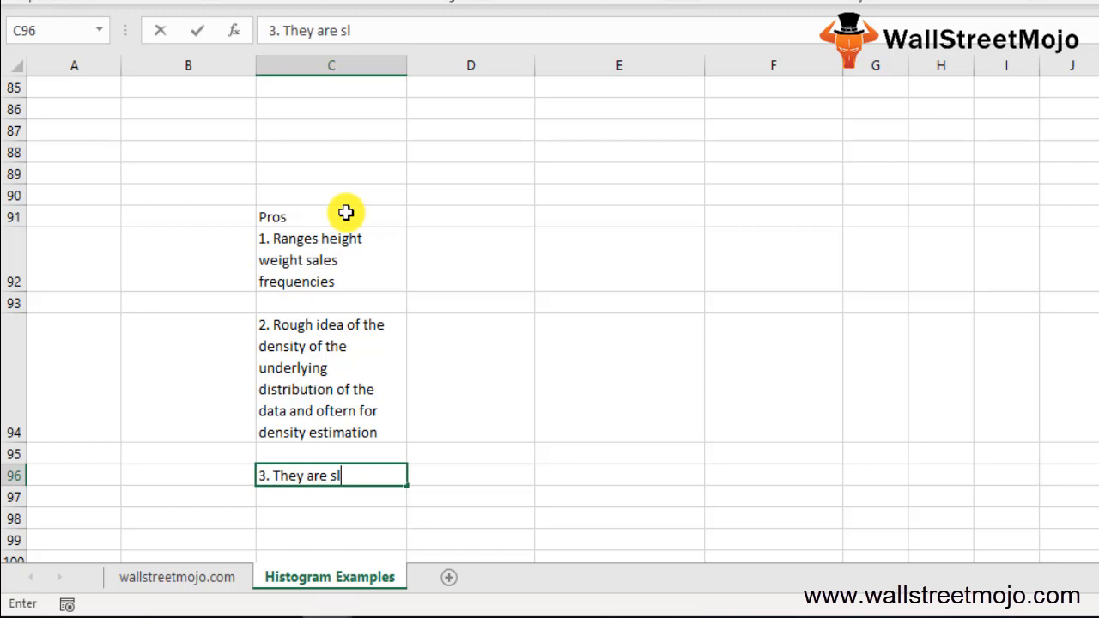
# Add point 3 about estimating the probability density function of the underlying data
pyautogui.write('also use')
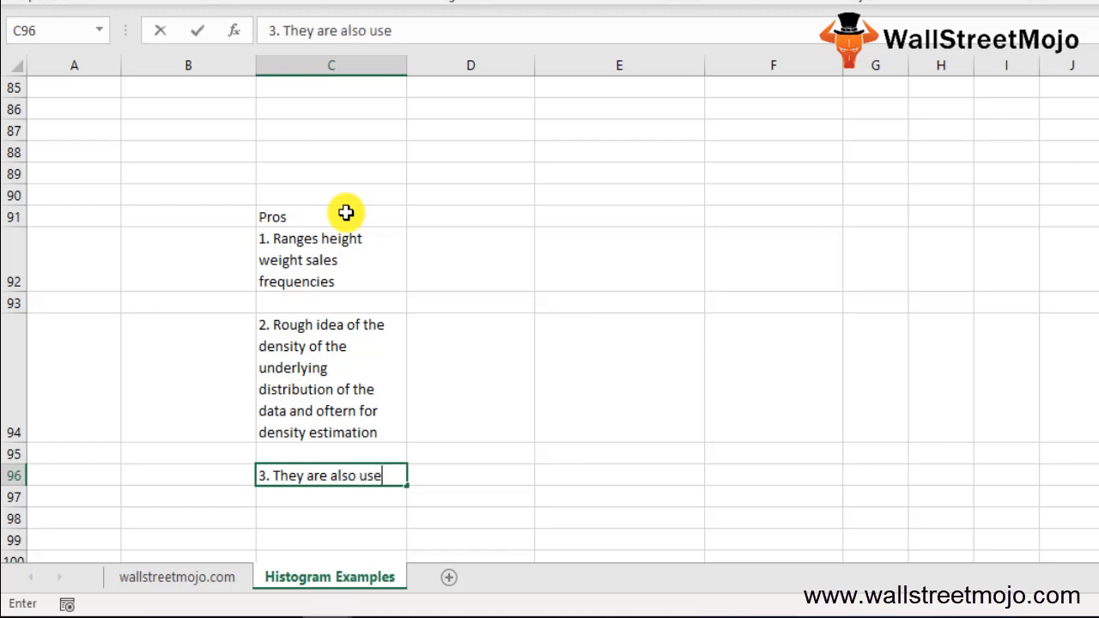
pyautogui.write('d for')
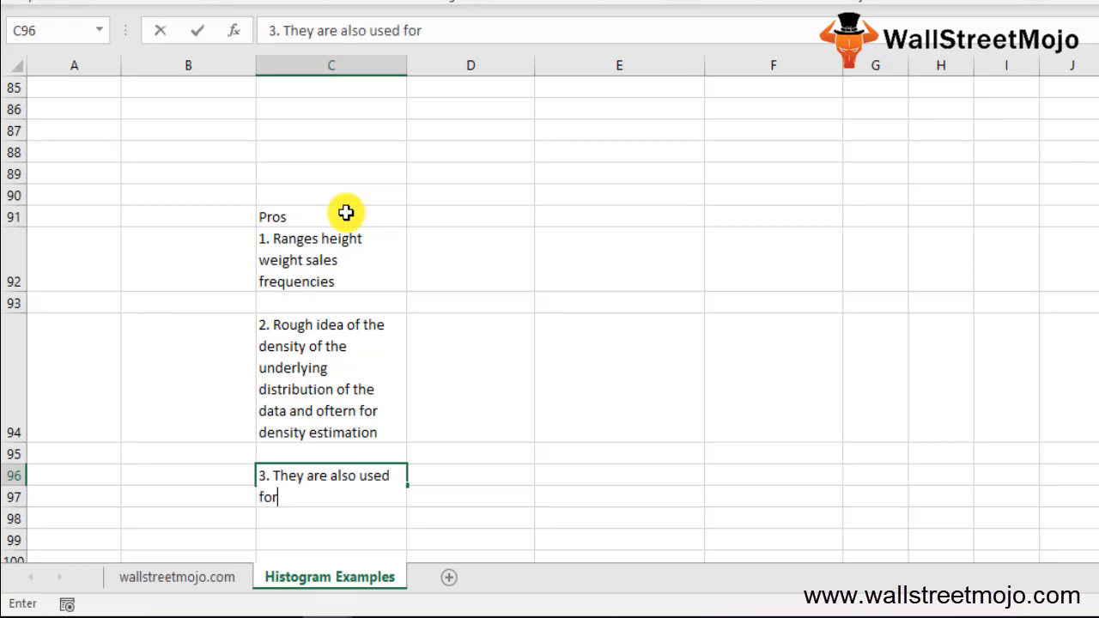
pyautogui.write('estimatio')
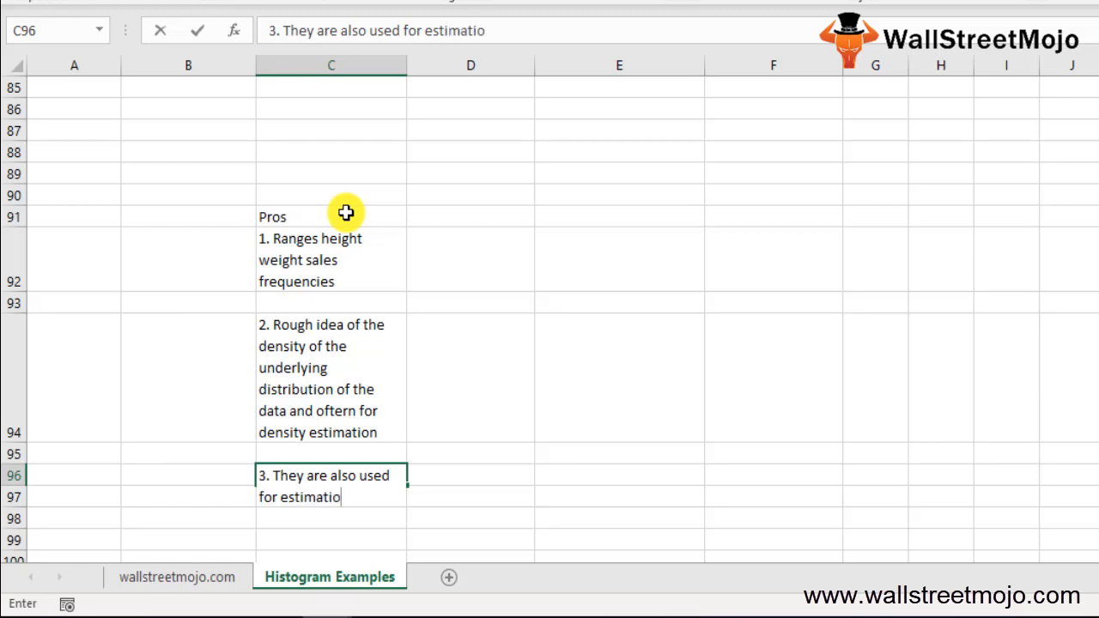
pyautogui.write('ng the po')
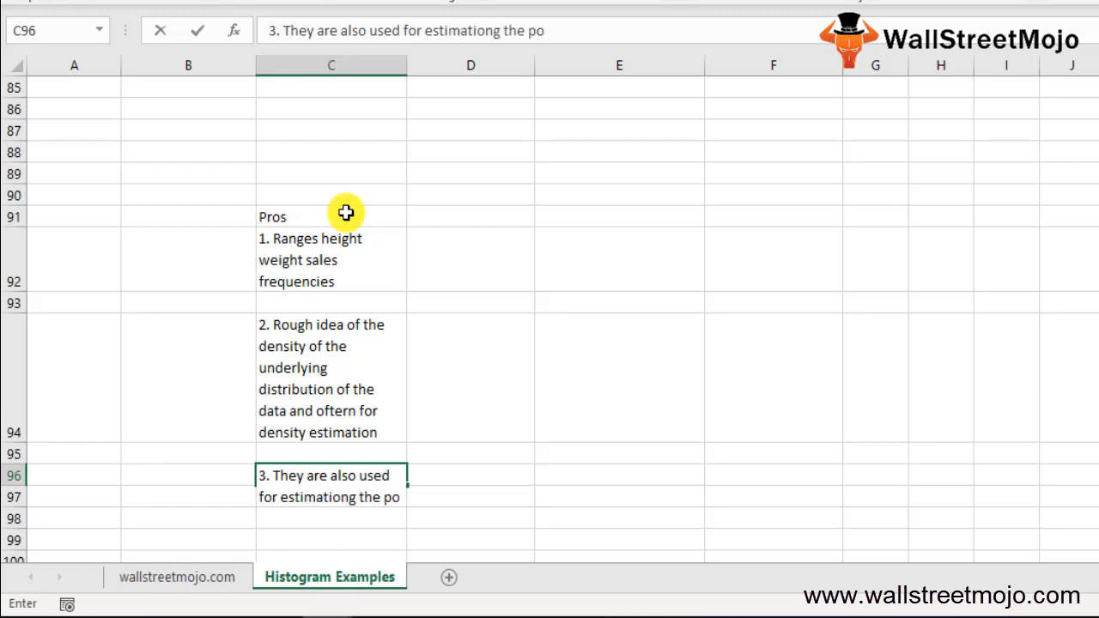
pyautogui.write('robablityt')
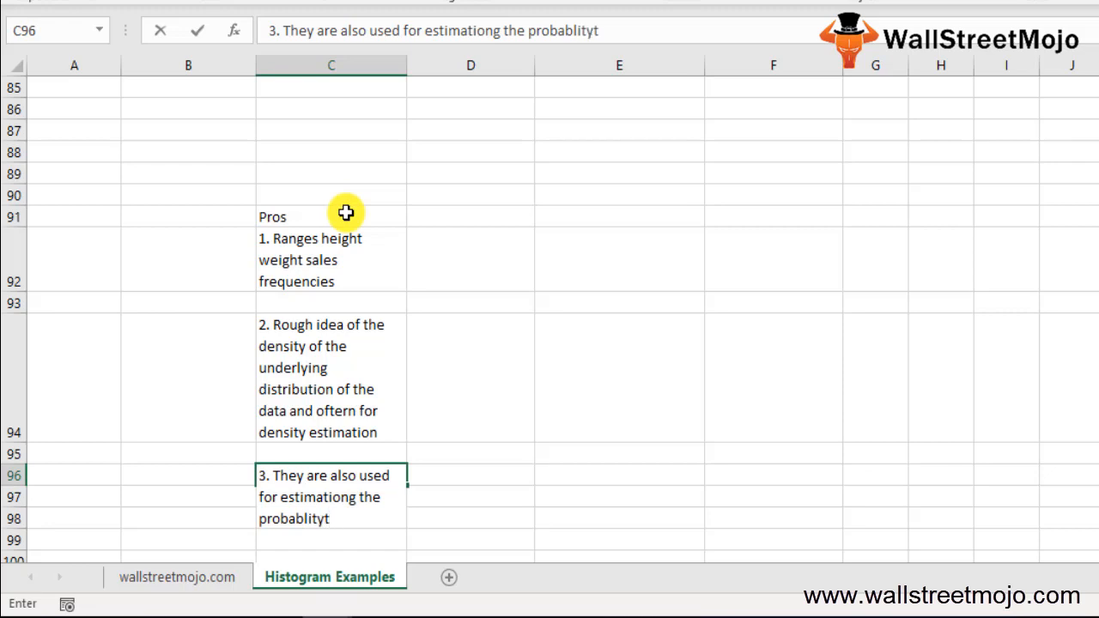
pyautogui.press('Backspace')
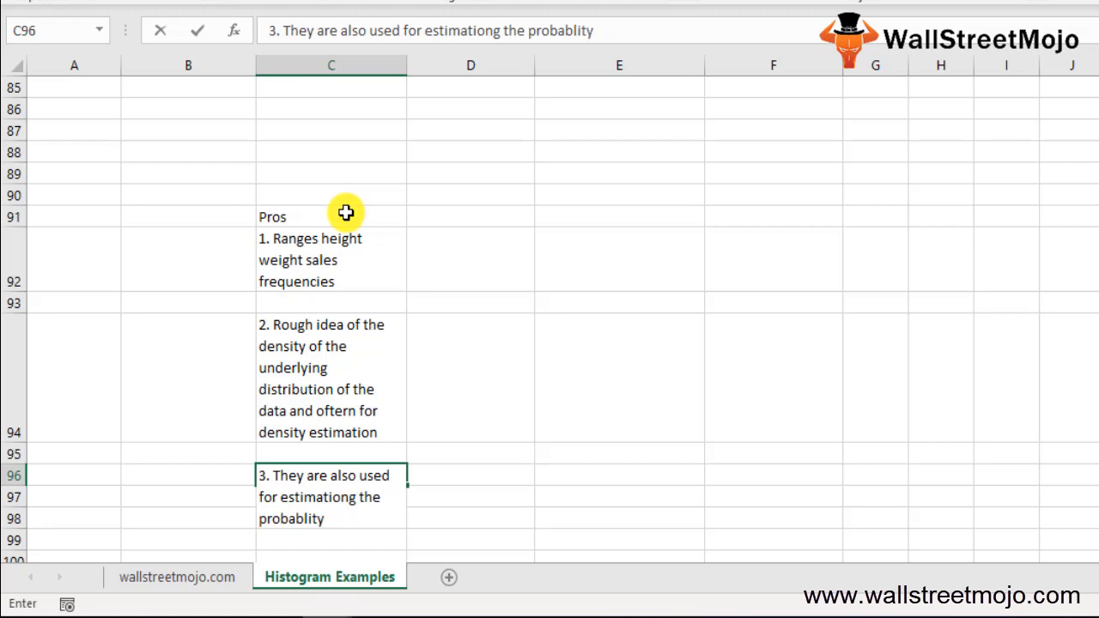
pyautogui.write('density')
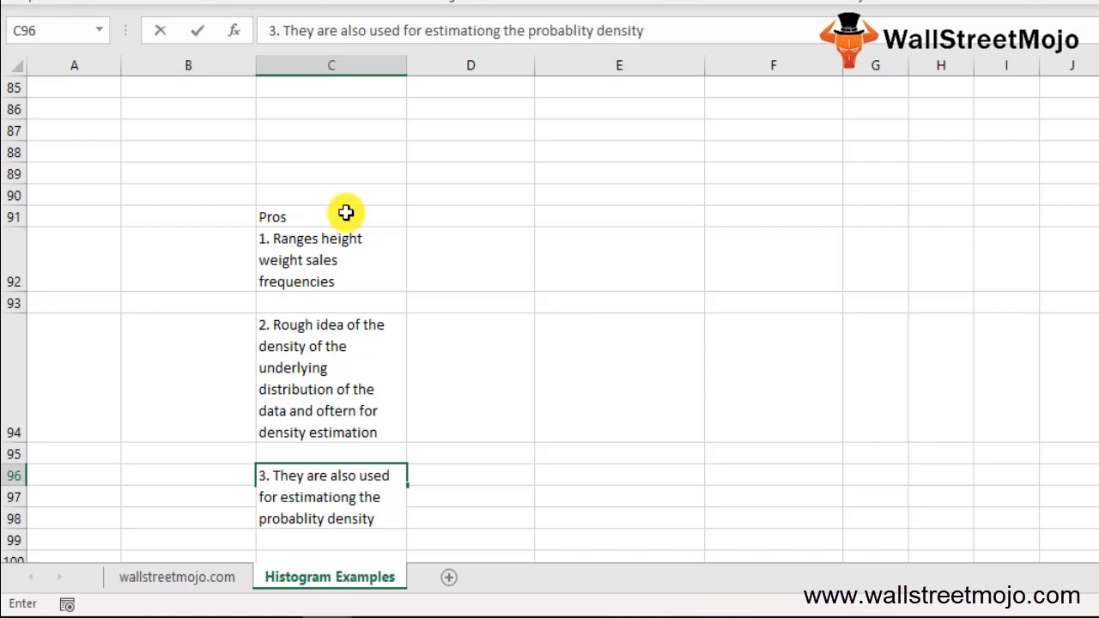
pyautogui.write('function')
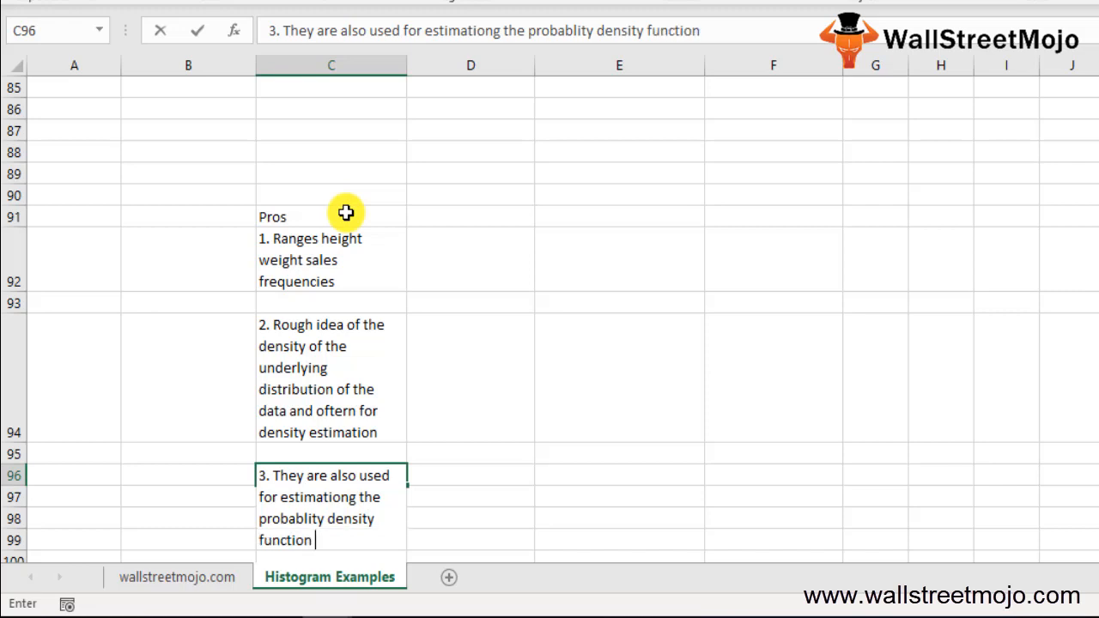
pyautogui.write('of the underlying variable')
pyautogui.click(331, 540)
pyautogui.write('4.')
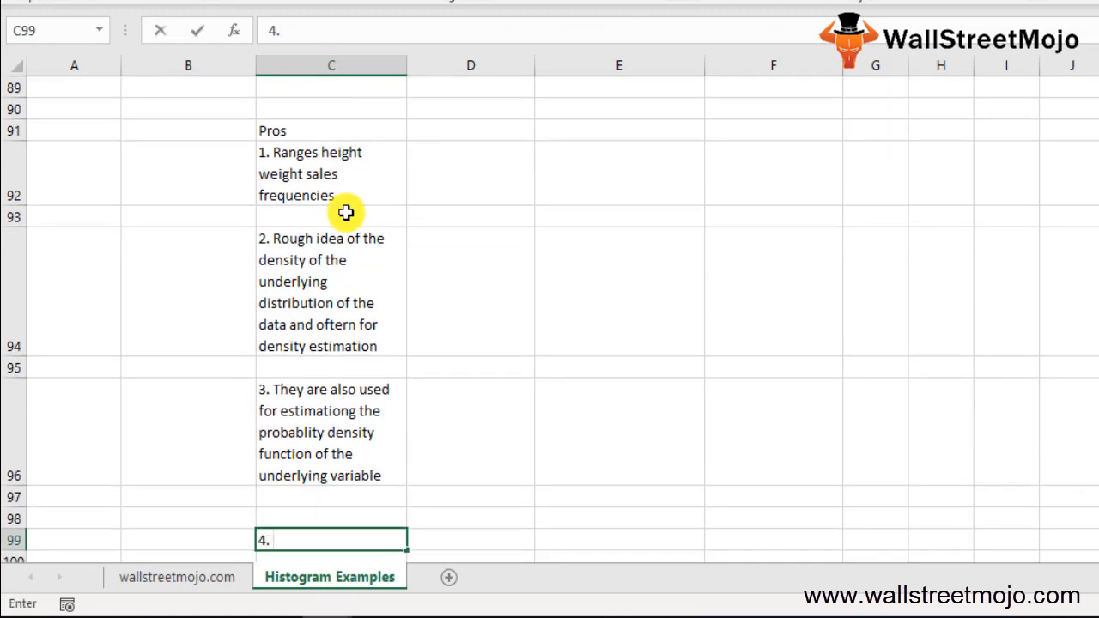
# Add point 4 about exposing differences in the data in the histogram
pyautogui.write('dfi')
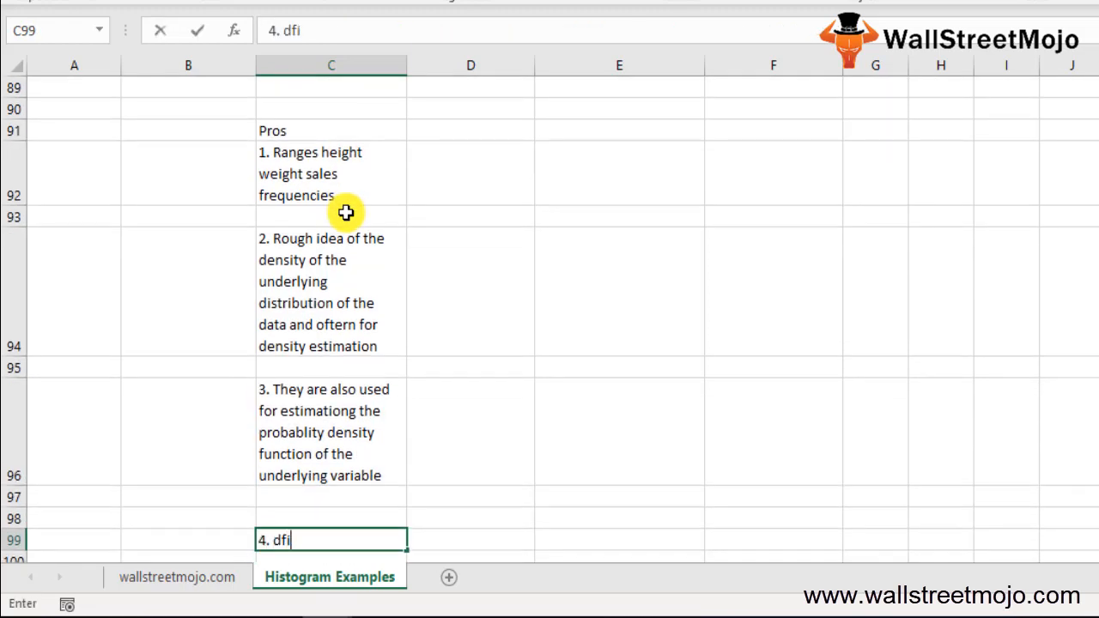
pyautogui.write('Diffrent intervals can e')
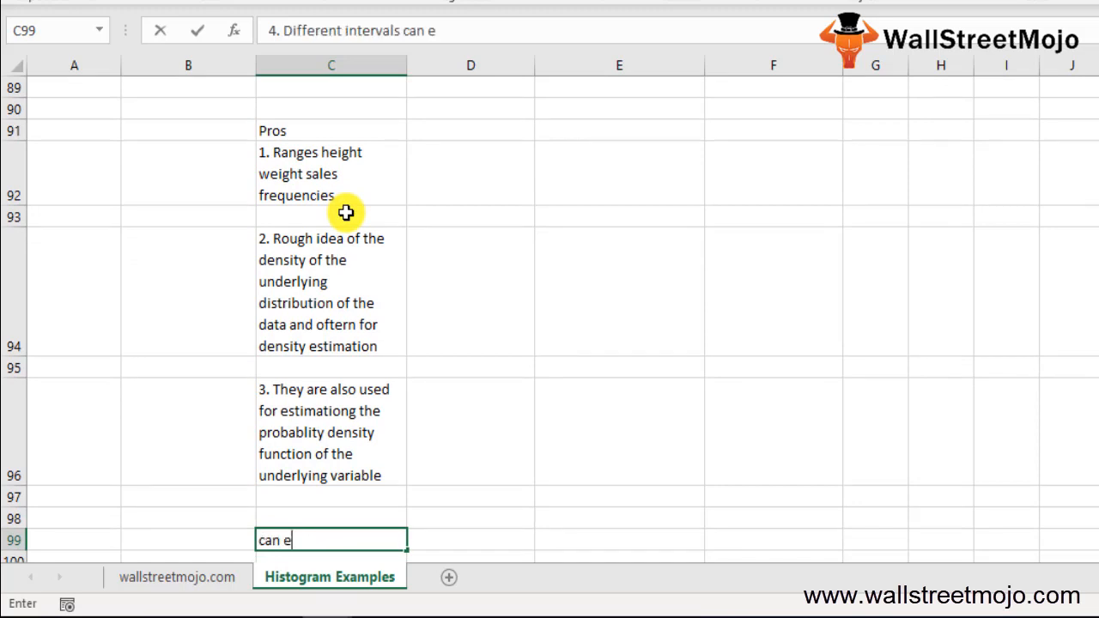
pyautogui.write('xpose')
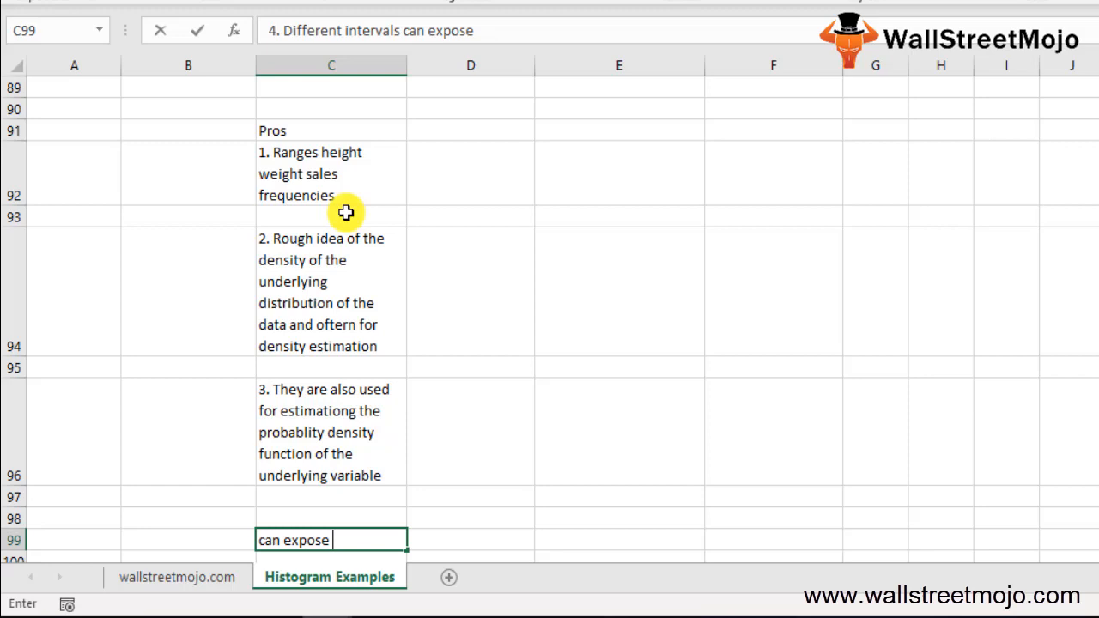
pyautogui.write('diffrenc')
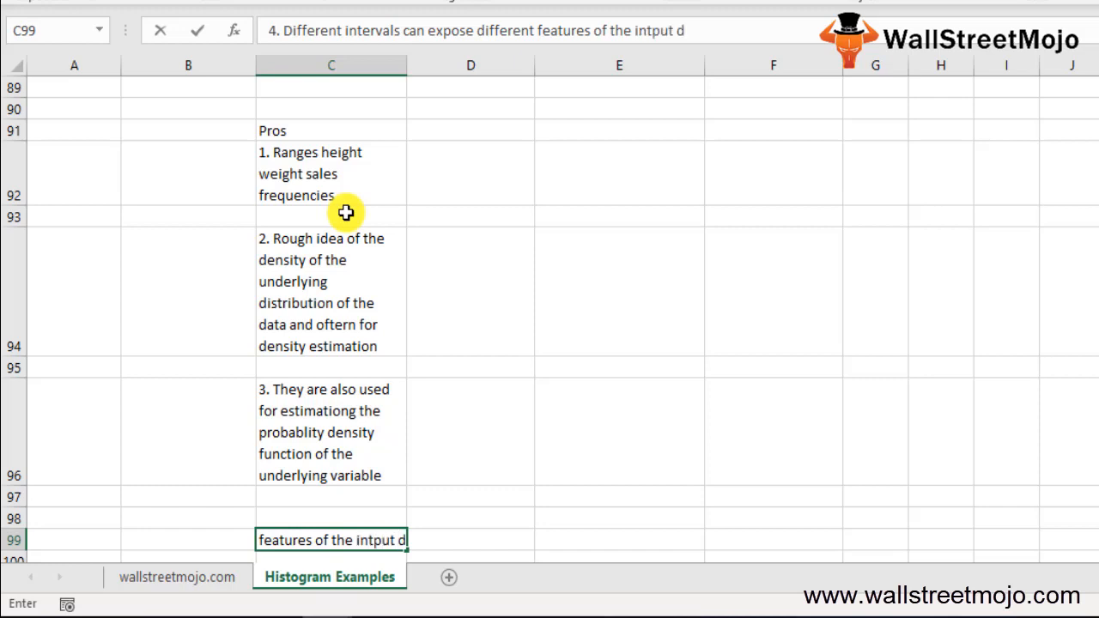
pyautogui.write('data in the h')
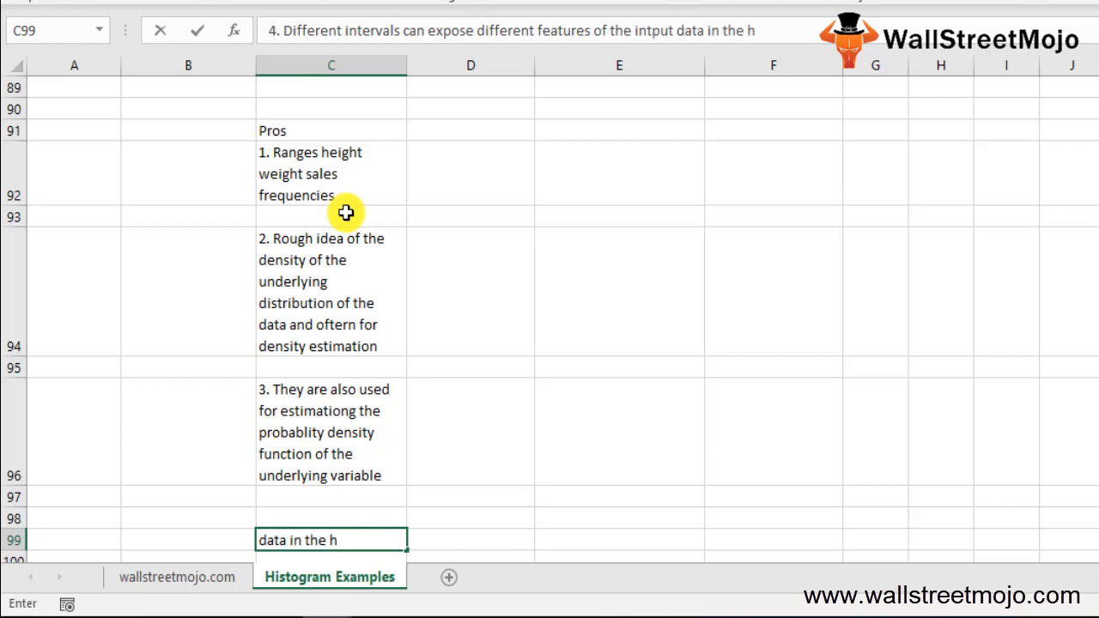
pyautogui.write('istogrm')
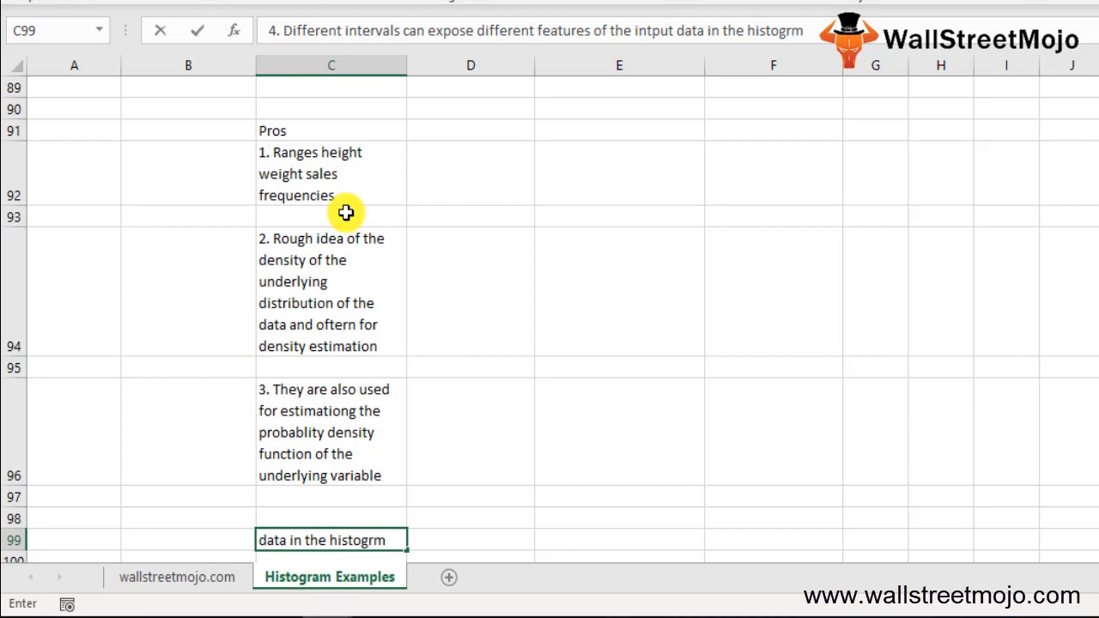
pyautogui.write('am in excel')
pyautogui.press('enter')
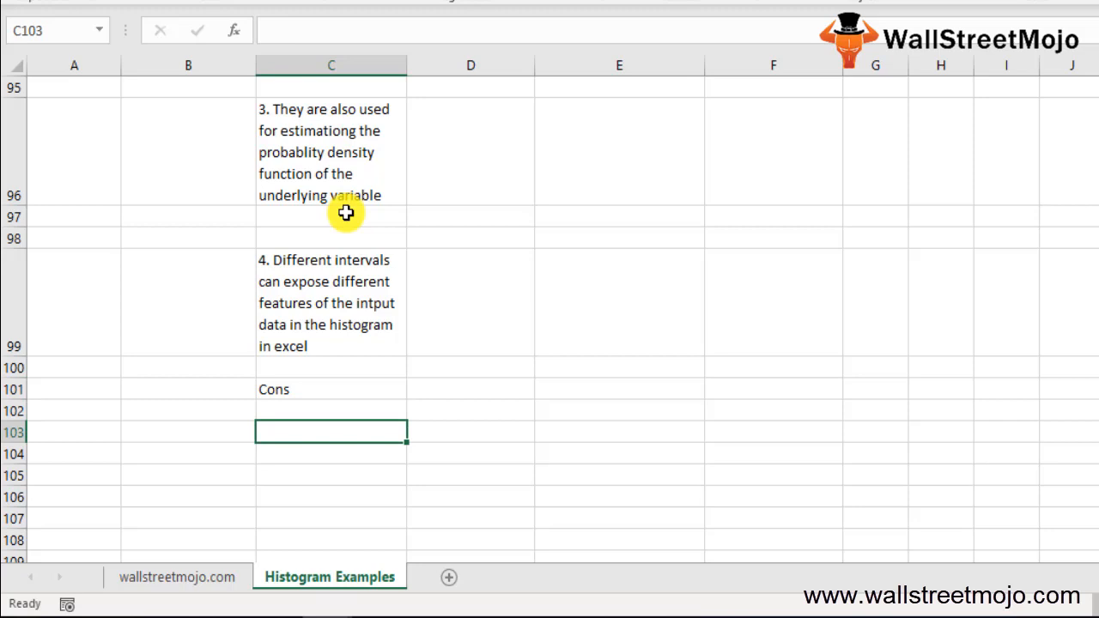
# Enter Cons item 1 about Excel histograms showcasing discrete, categorized data
pyautogui.write('1.')
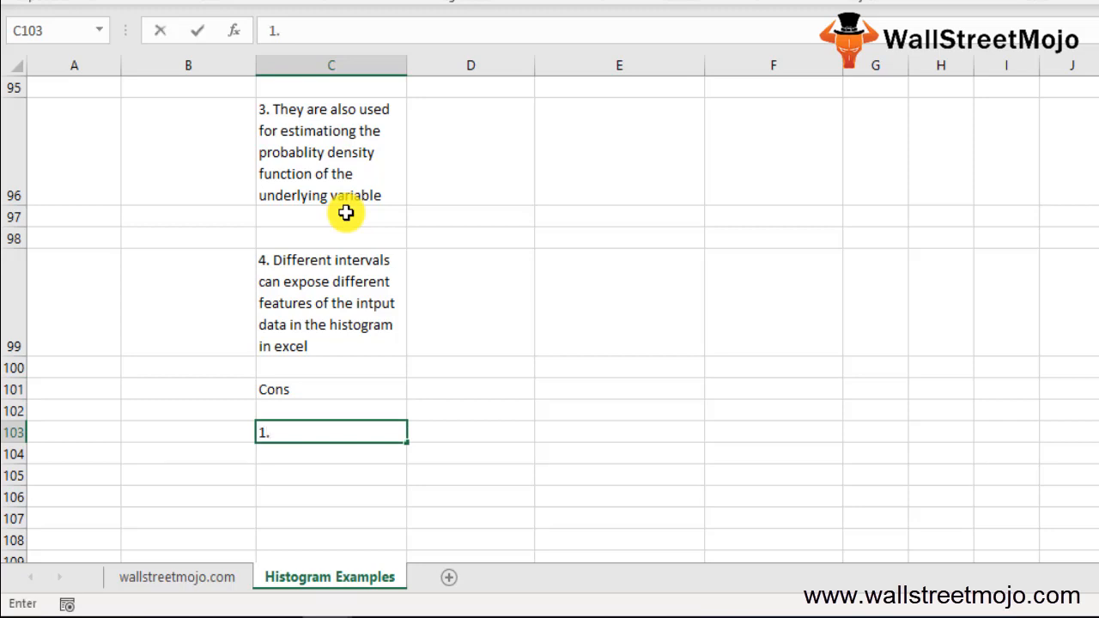
pyautogui.write('A')
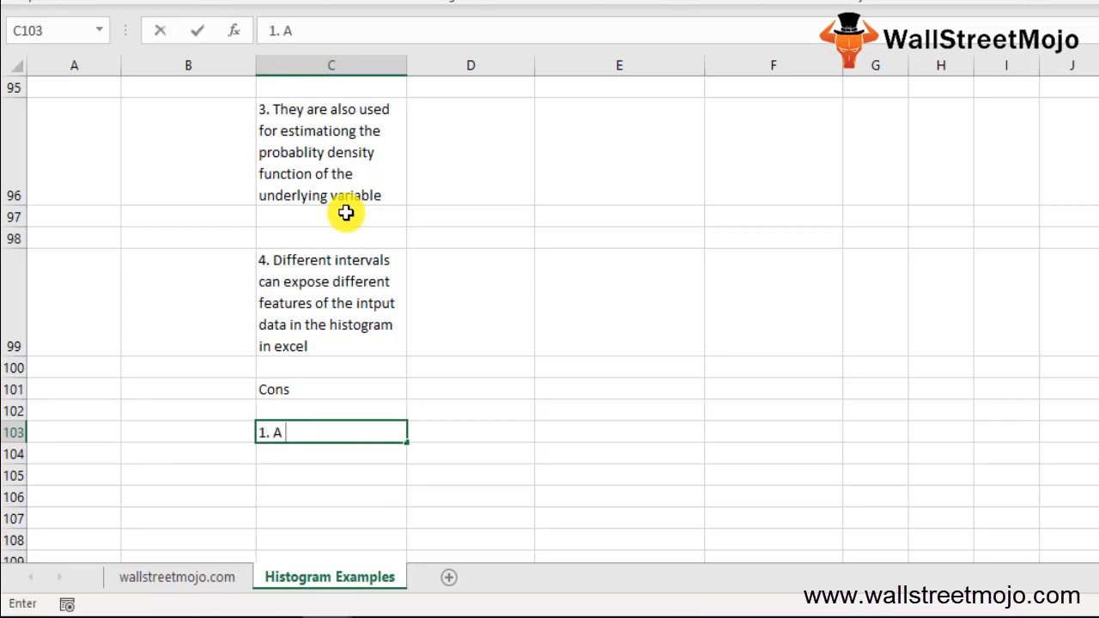
pyautogui.write('h')
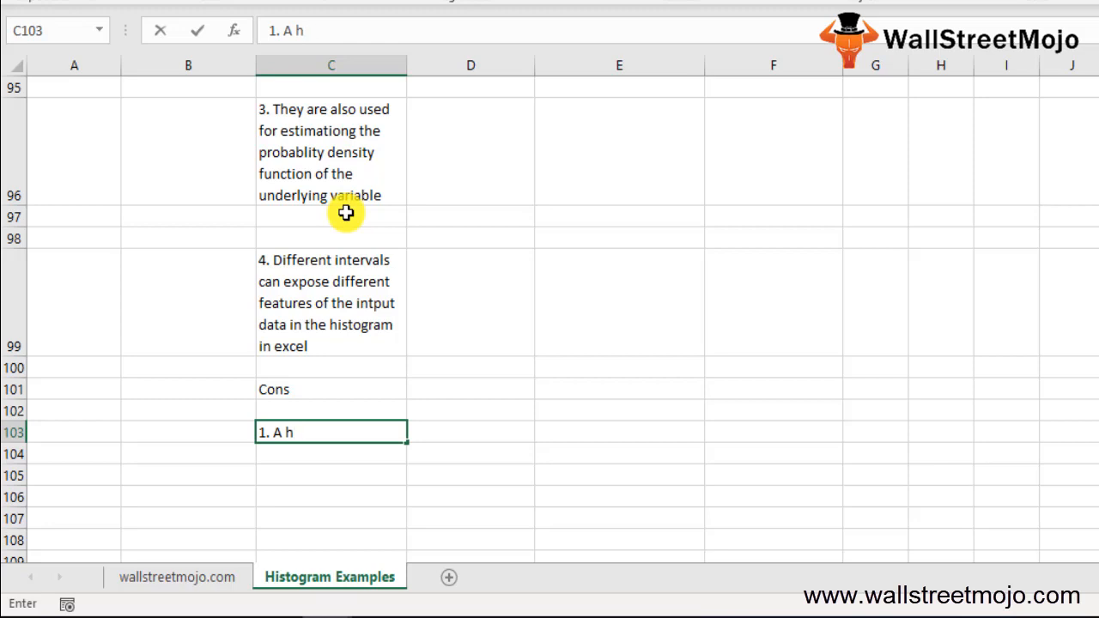
pyautogui.write('istogram')
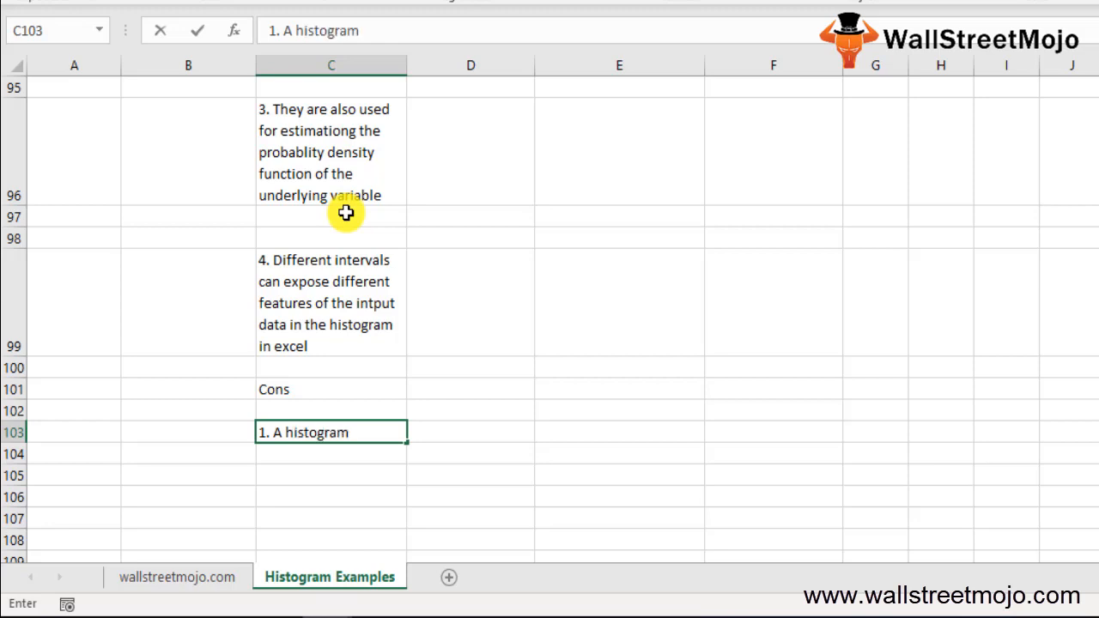
pyautogui.write('in')
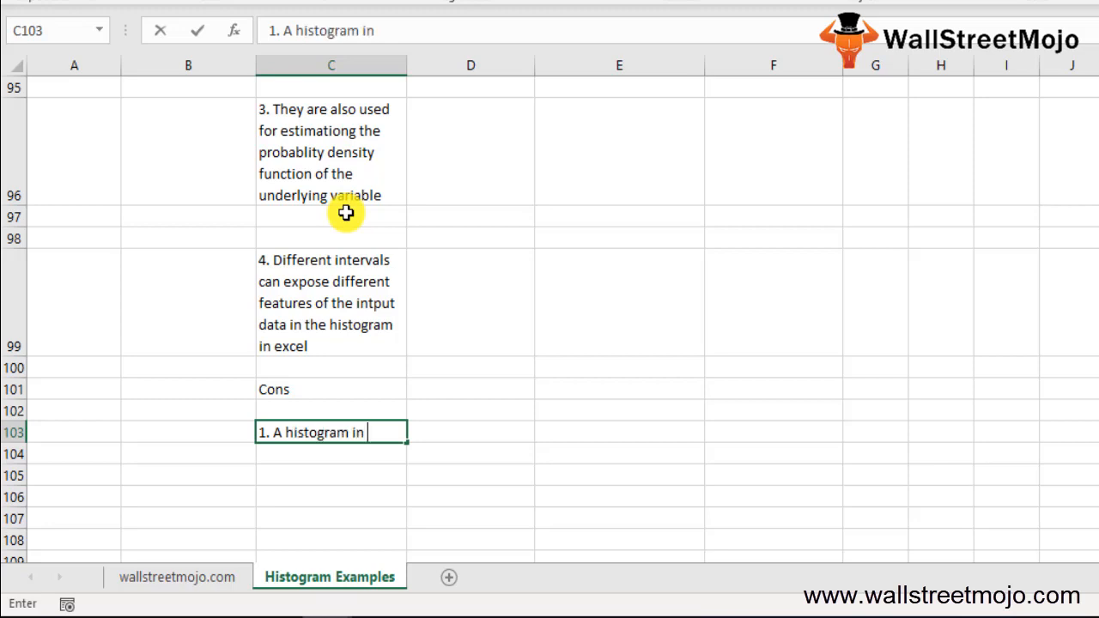
pyautogui.write('excel is')
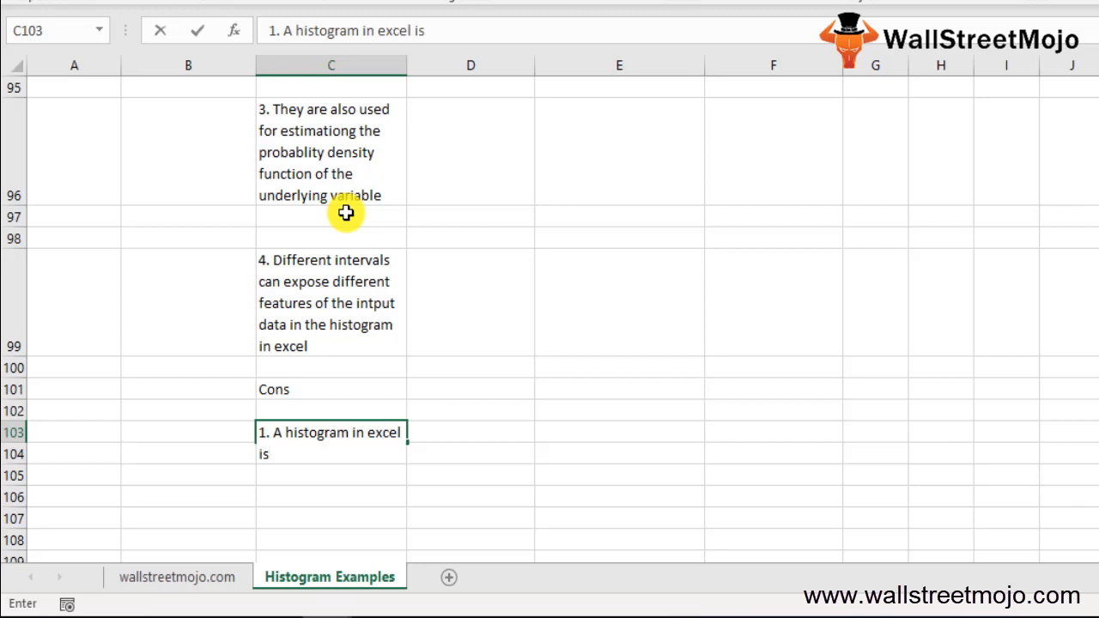
pyautogui.write('m')
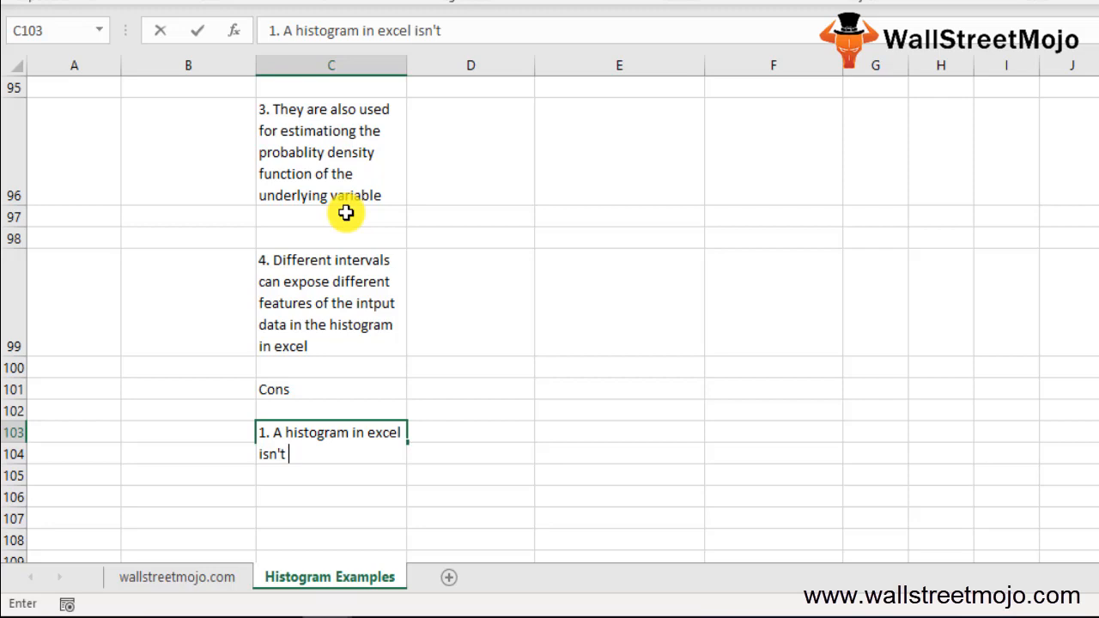
pyautogui.write('usefu')
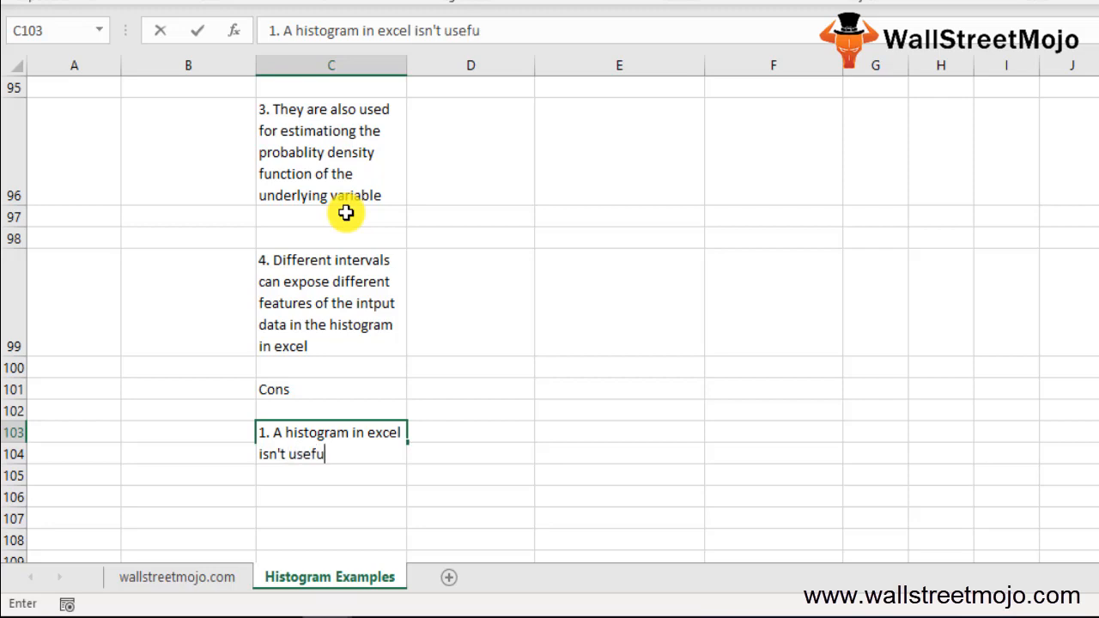
pyautogui.write('to sho')
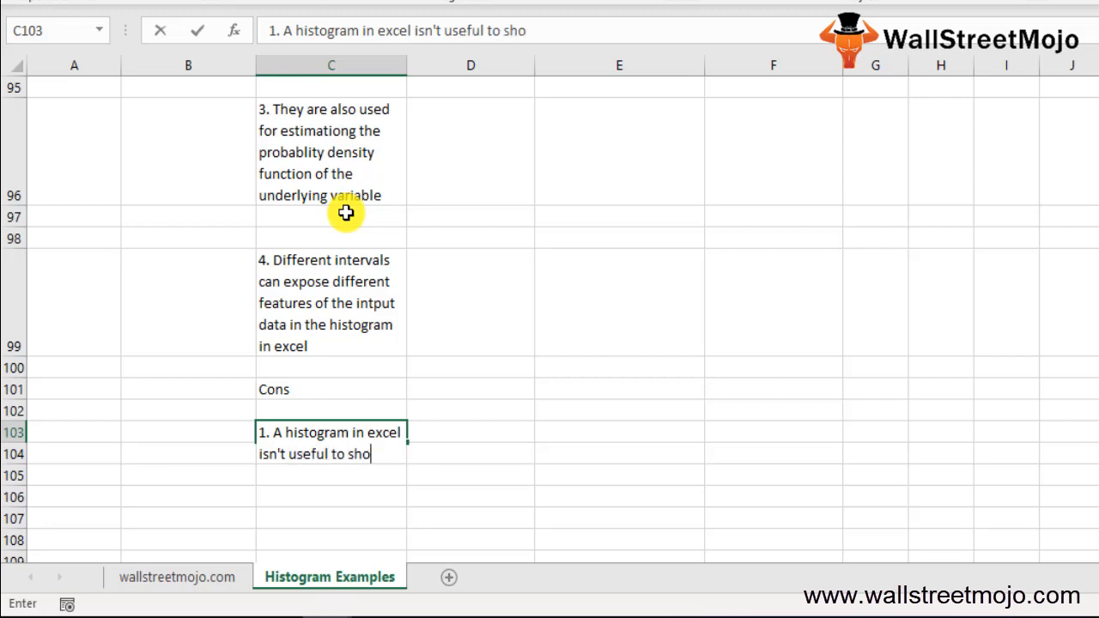
pyautogui.write('wcase d')
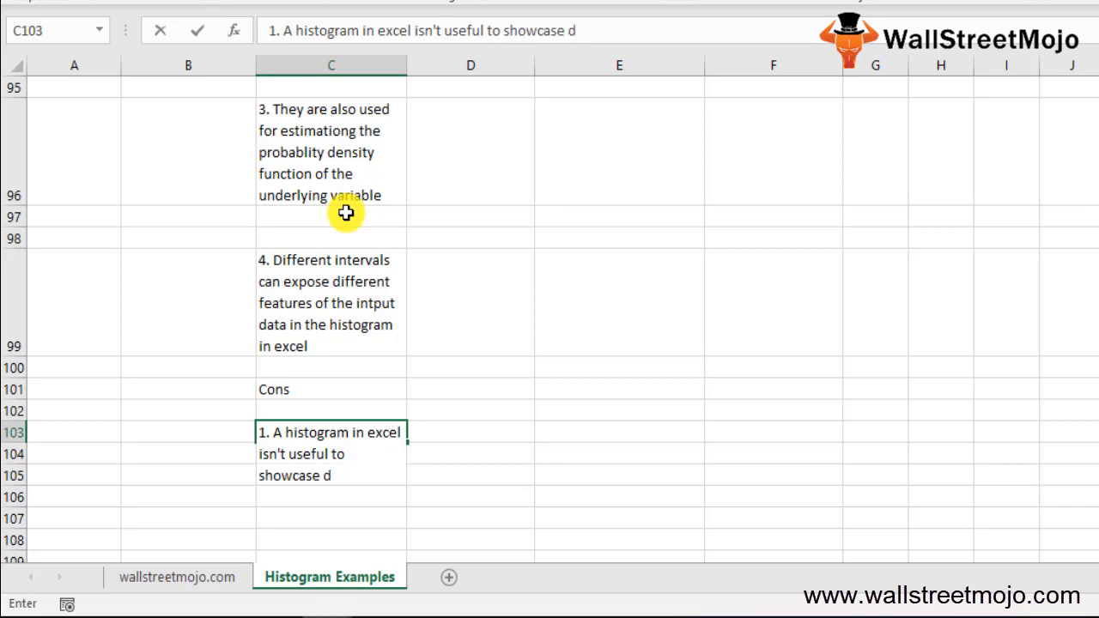
pyautogui.write('icre')
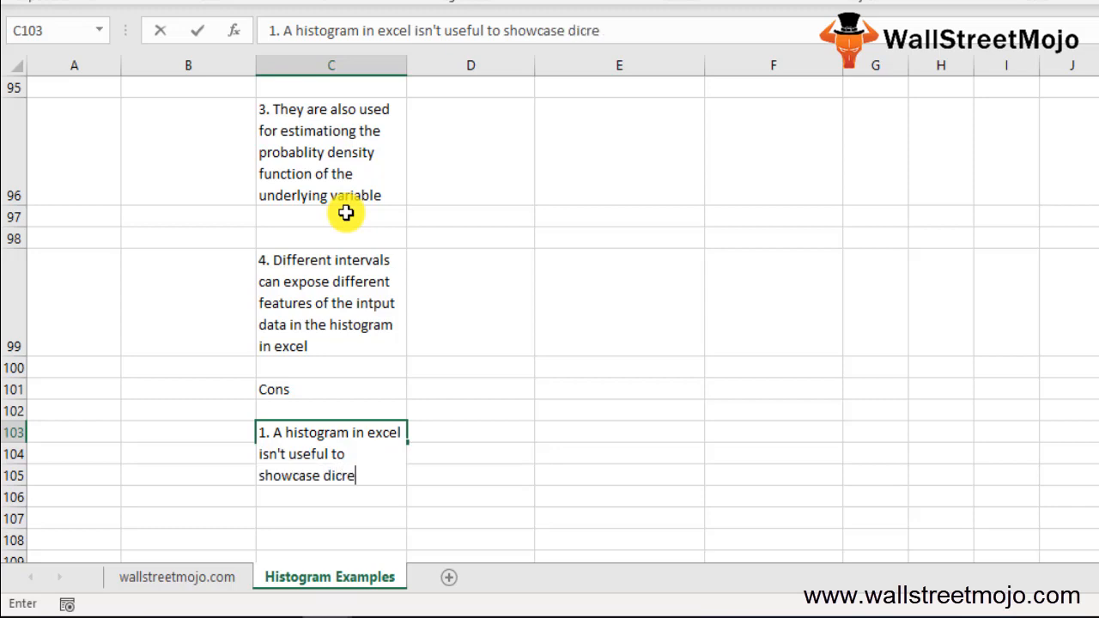
pyautogui.write('te')
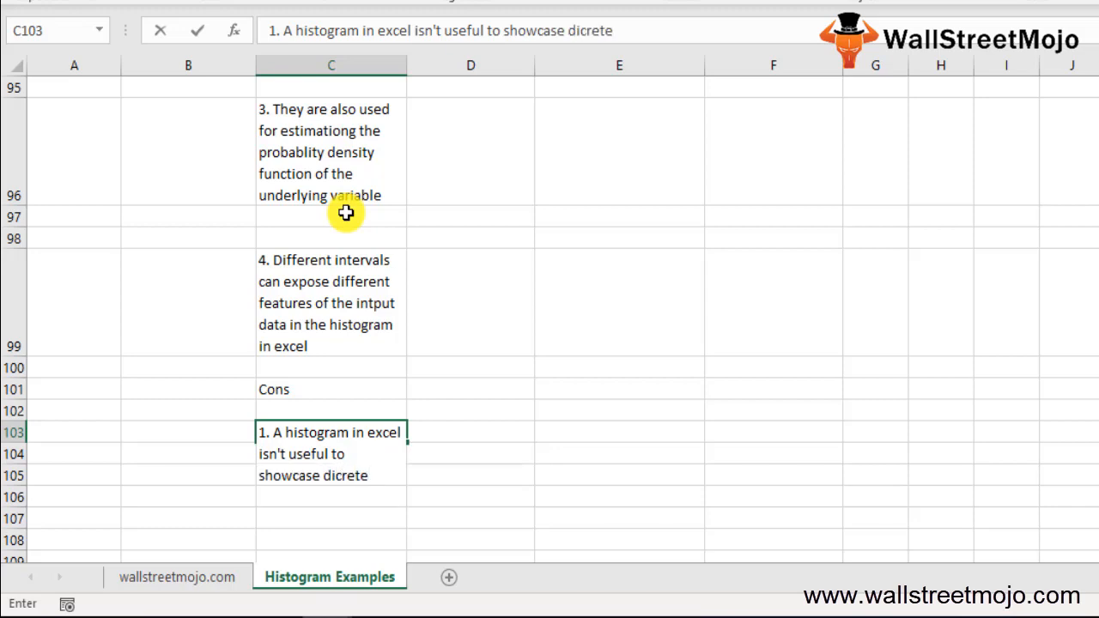
pyautogui.write('catergerized entities')
pyautogui.click(332, 475)
pyautogui.write('2. TG')
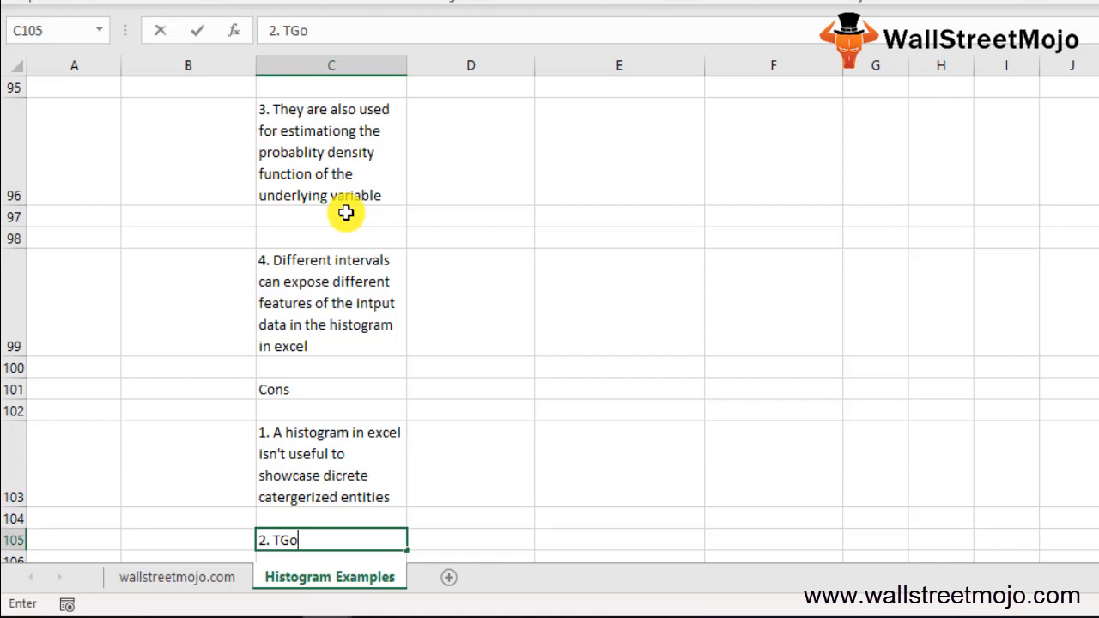
# Add item 2: too many blocks make analysis tough and details can be missed
pyautogui.write('oo man')
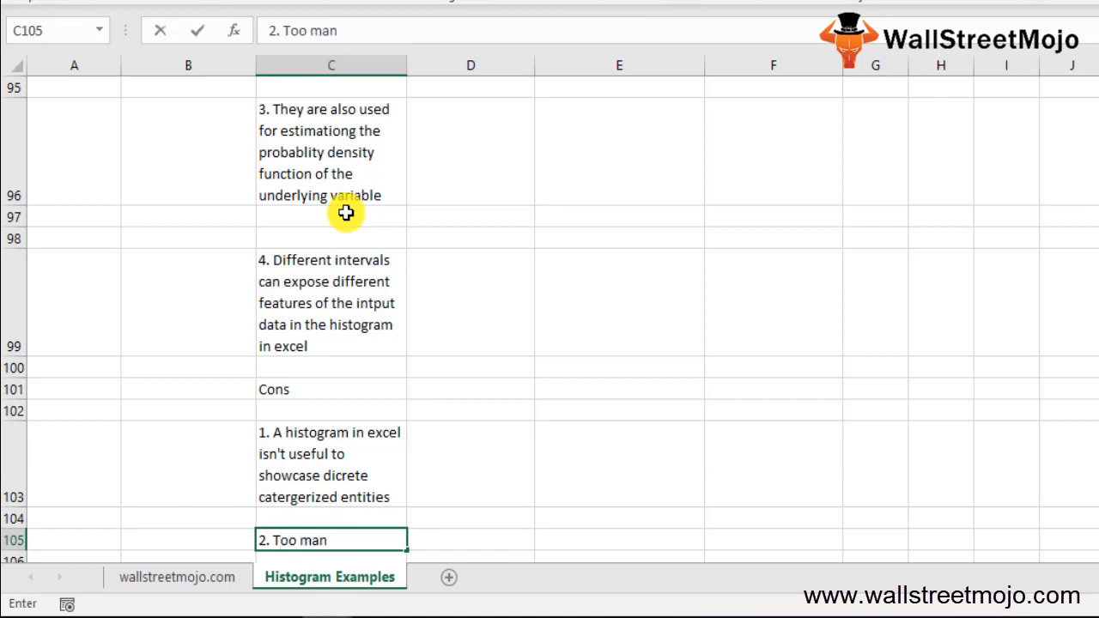
pyautogui.write('y block')
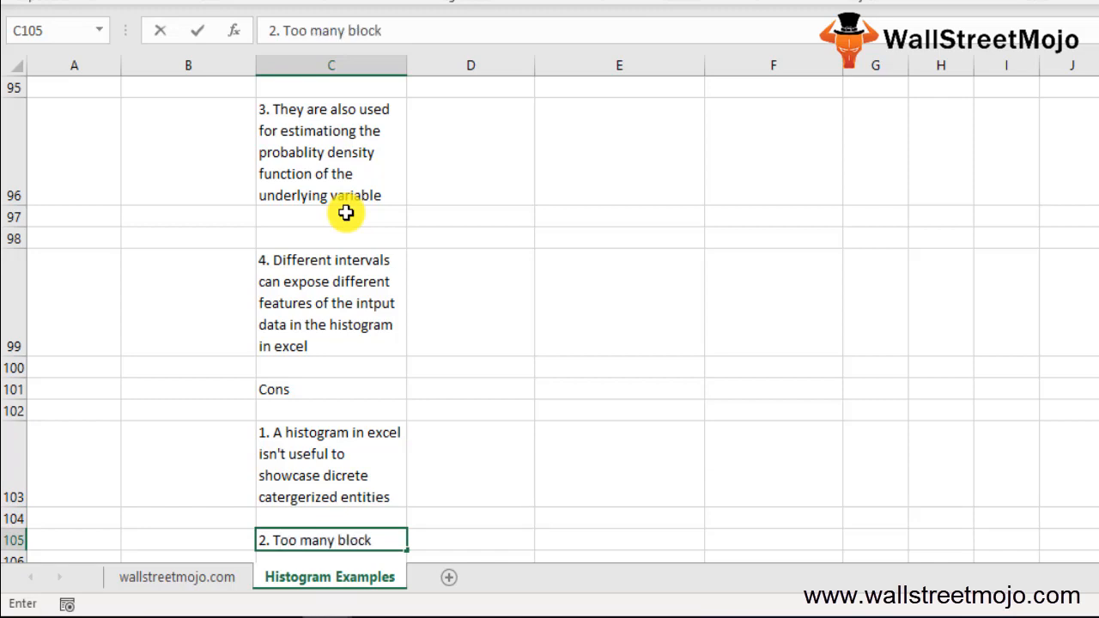
pyautogui.write('s can m')
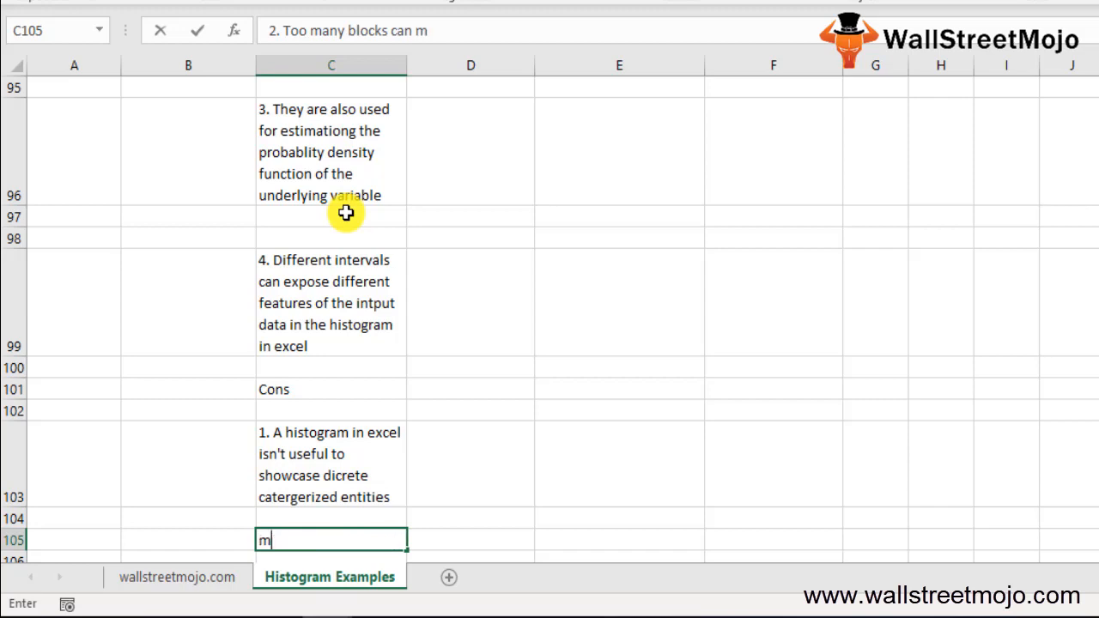
pyautogui.write('ake your')
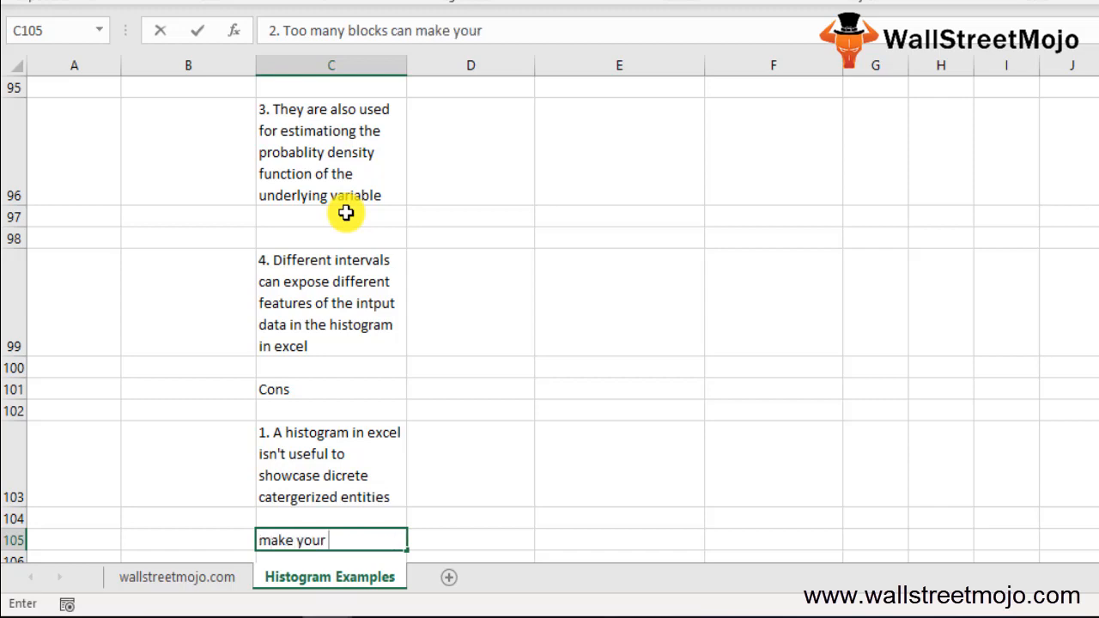
pyautogui.write('nalysis')
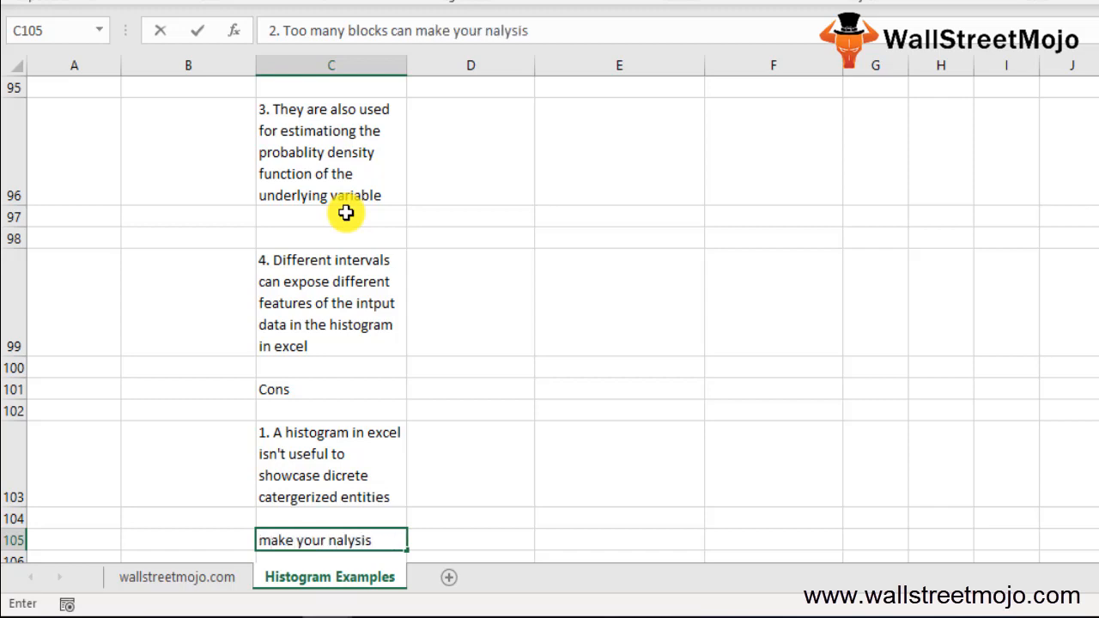
pyautogui.write('tough whilw a few')
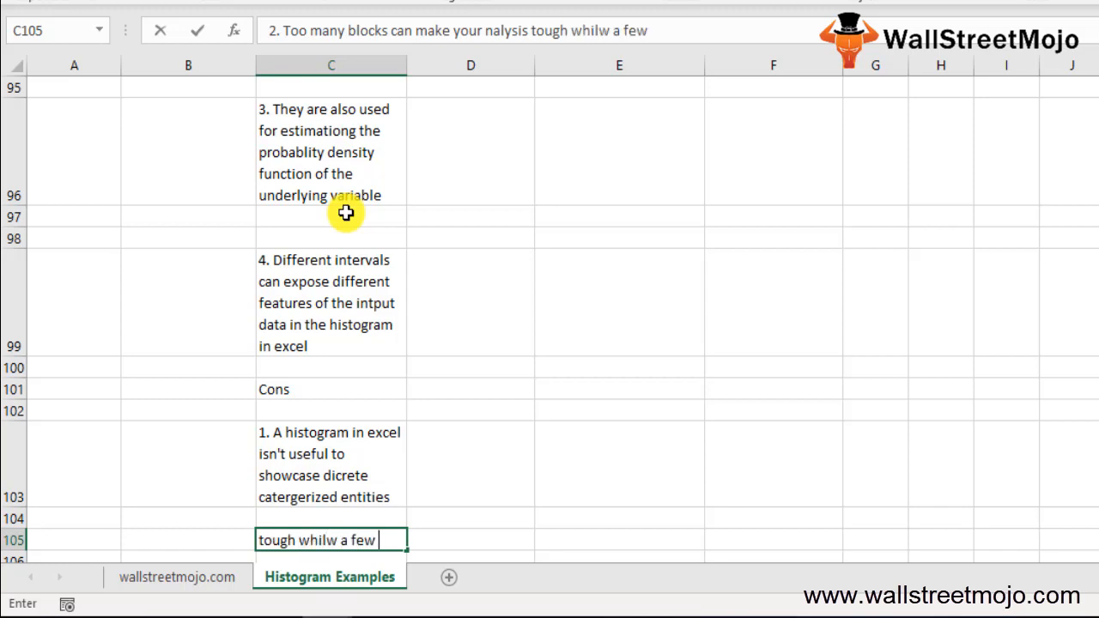
pyautogui.write('can miss o')
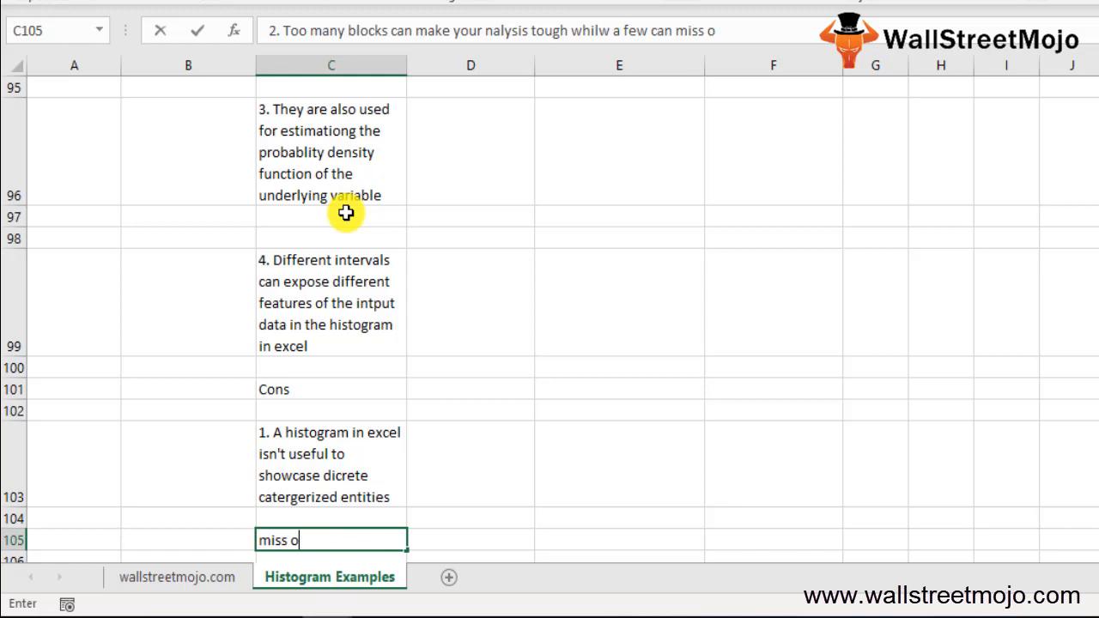
pyautogui.write('ut important ones')
pyautogui.write('3. A')
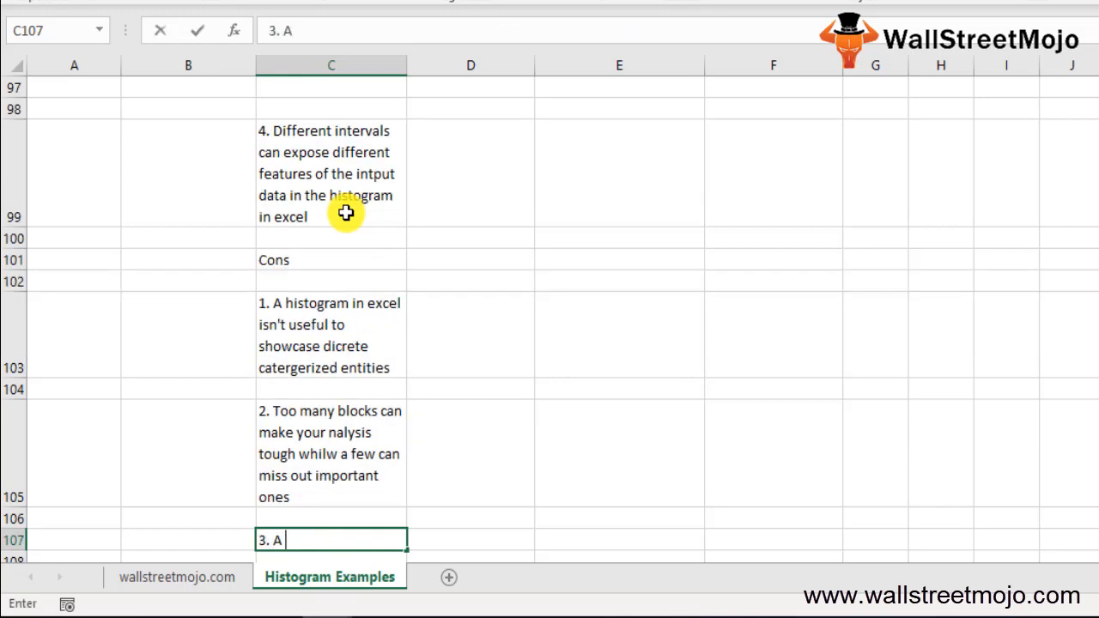
# Add item 3 about histograms showcasing discrete and categorized entities
pyautogui.write('histogram i')
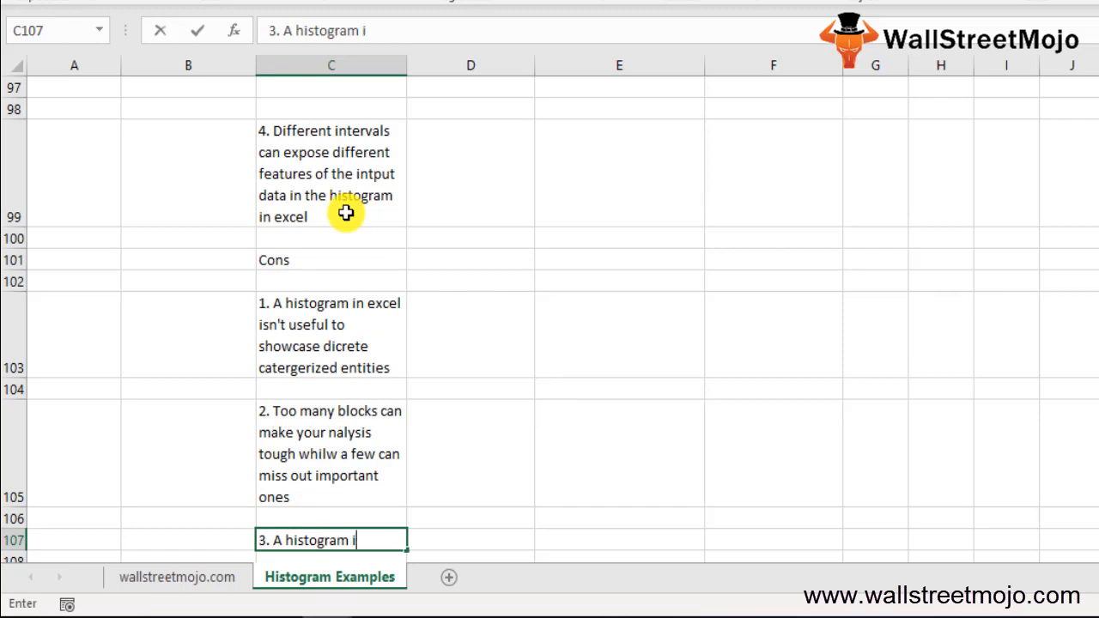
pyautogui.write("n excel isn't u")
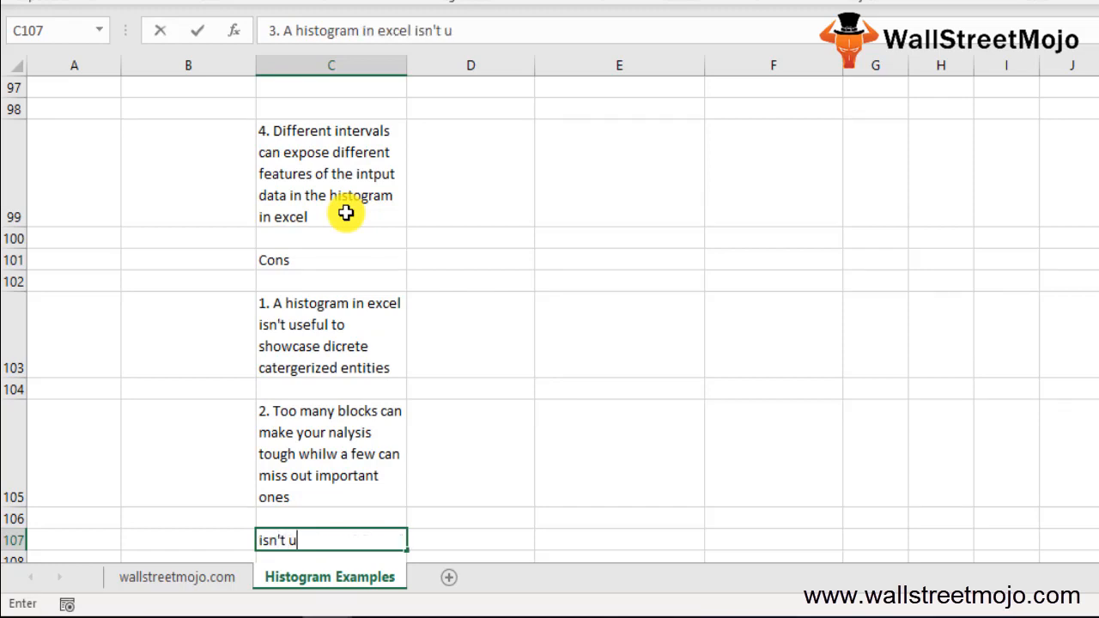
pyautogui.write('sefu;l')
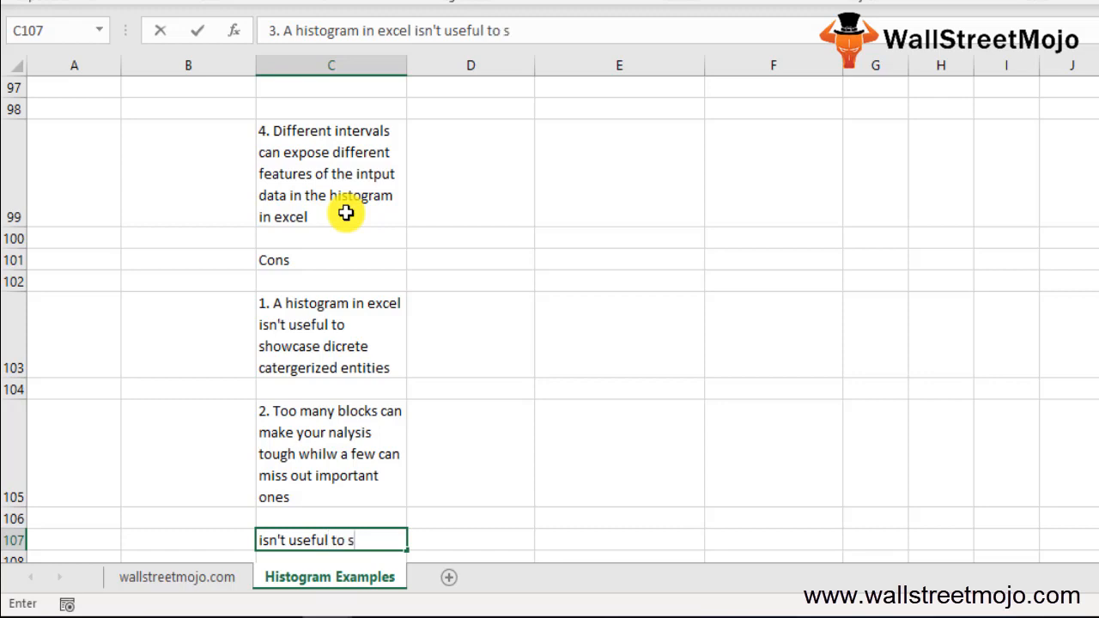
pyautogui.write('howcase di')
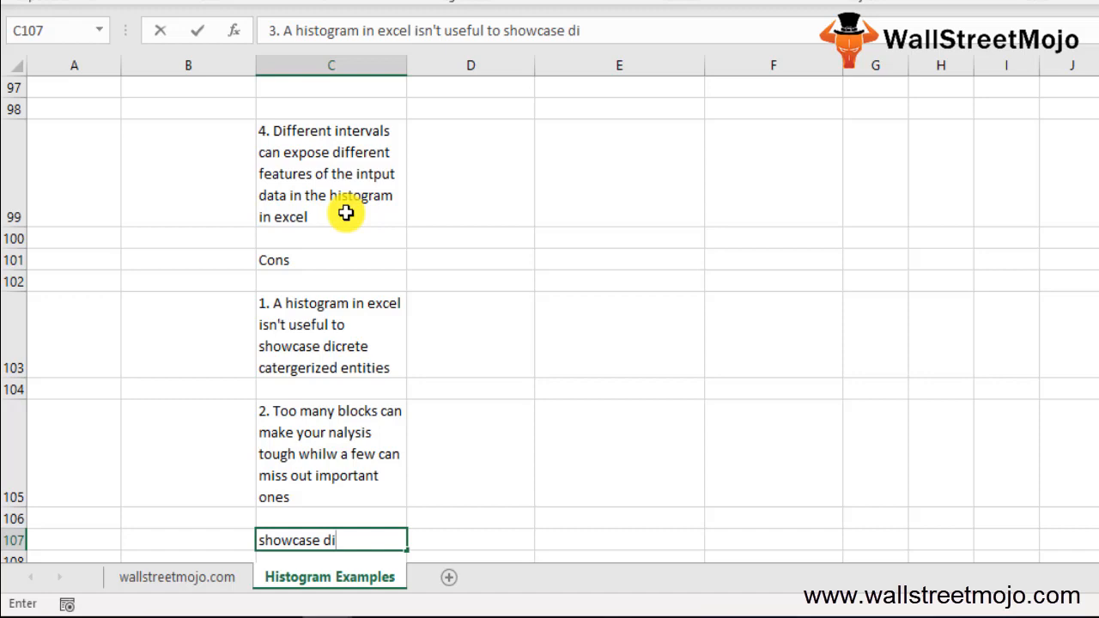
pyautogui.write('screte')
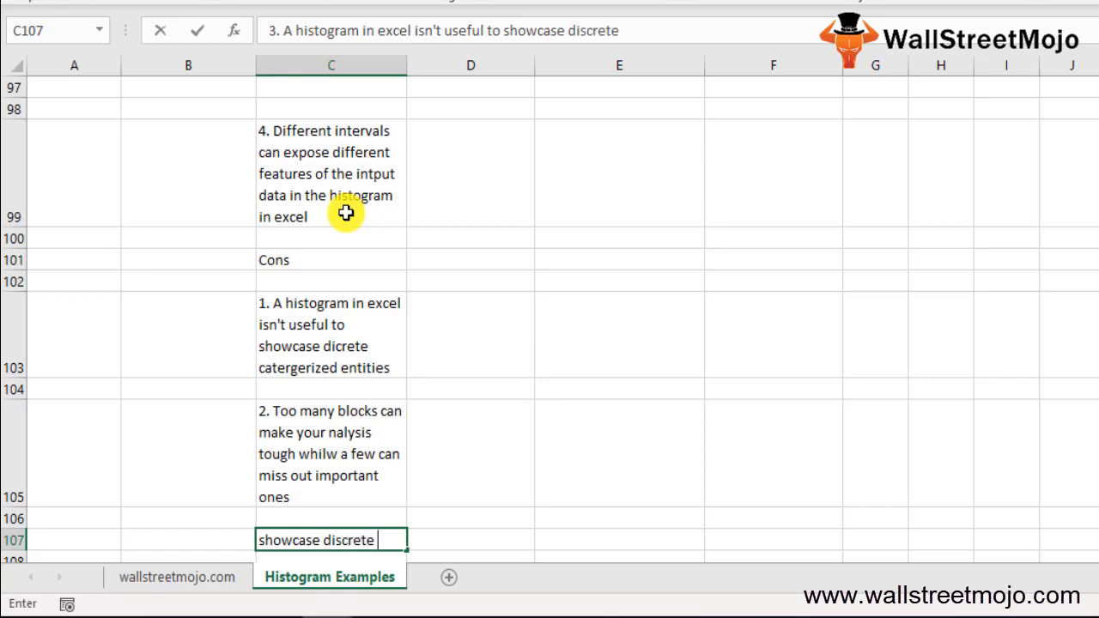
pyautogui.write('and catergerized entities')
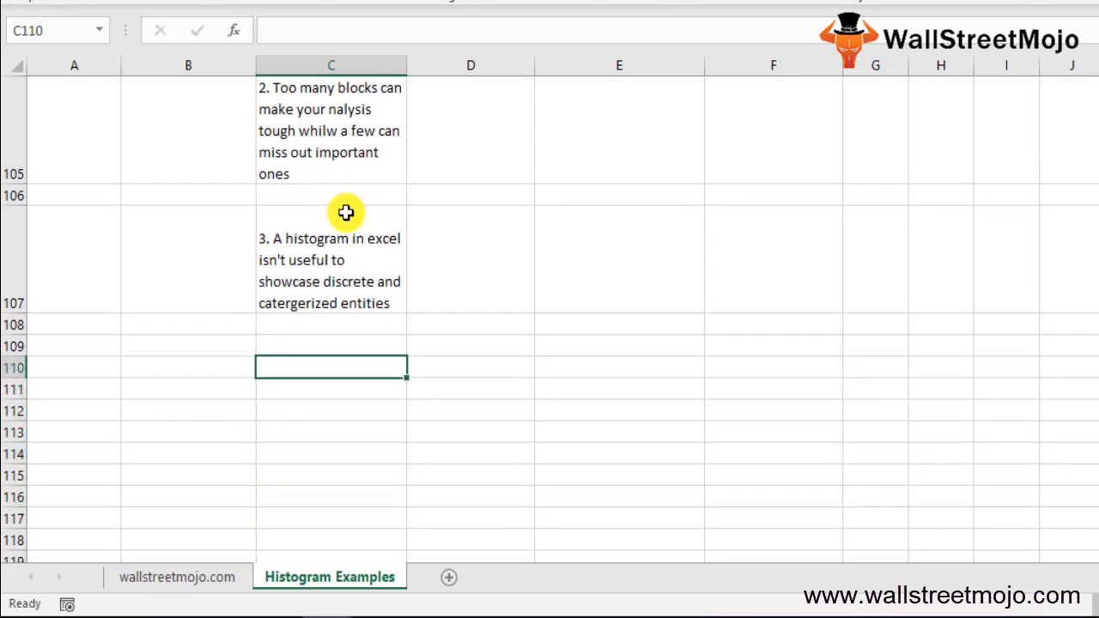
# Widen column C, add 'Things you should remember' and tip 1 on area versus height
pyautogui.moveTo(408, 65); pyautogui.dragTo(824, 64)
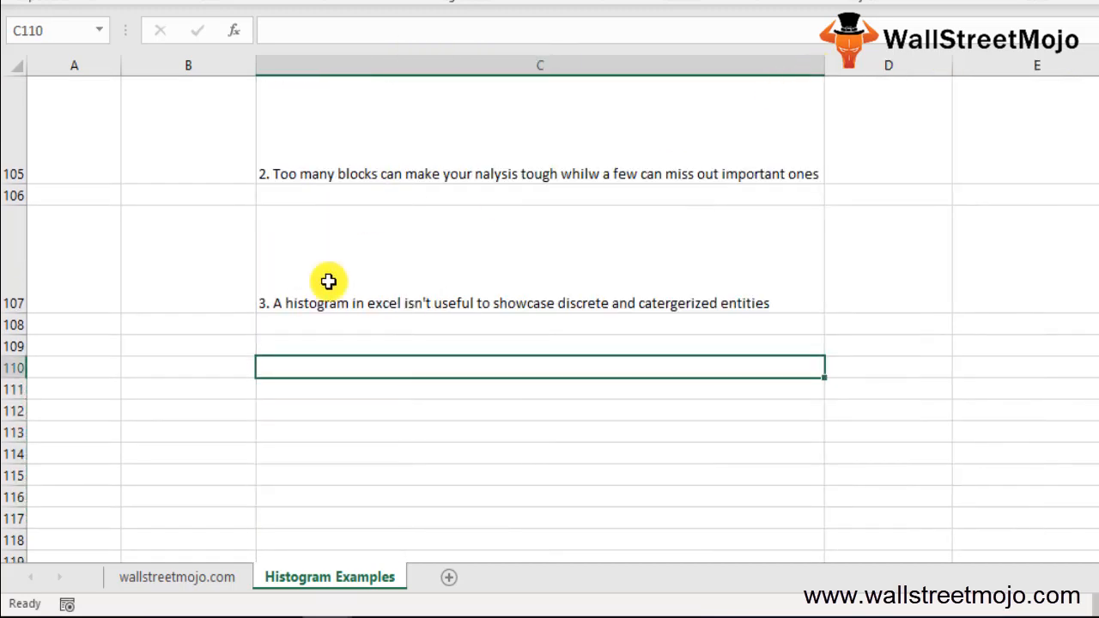
pyautogui.write('Things you should')
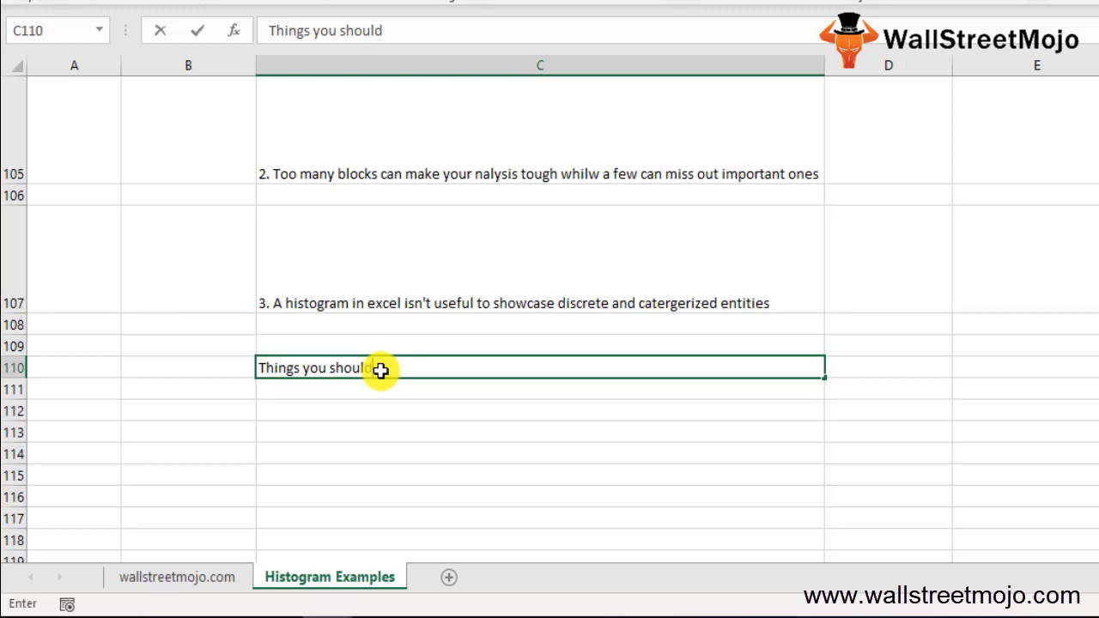
pyautogui.write('remm')
pyautogui.click(541, 410)
pyautogui.write('1')
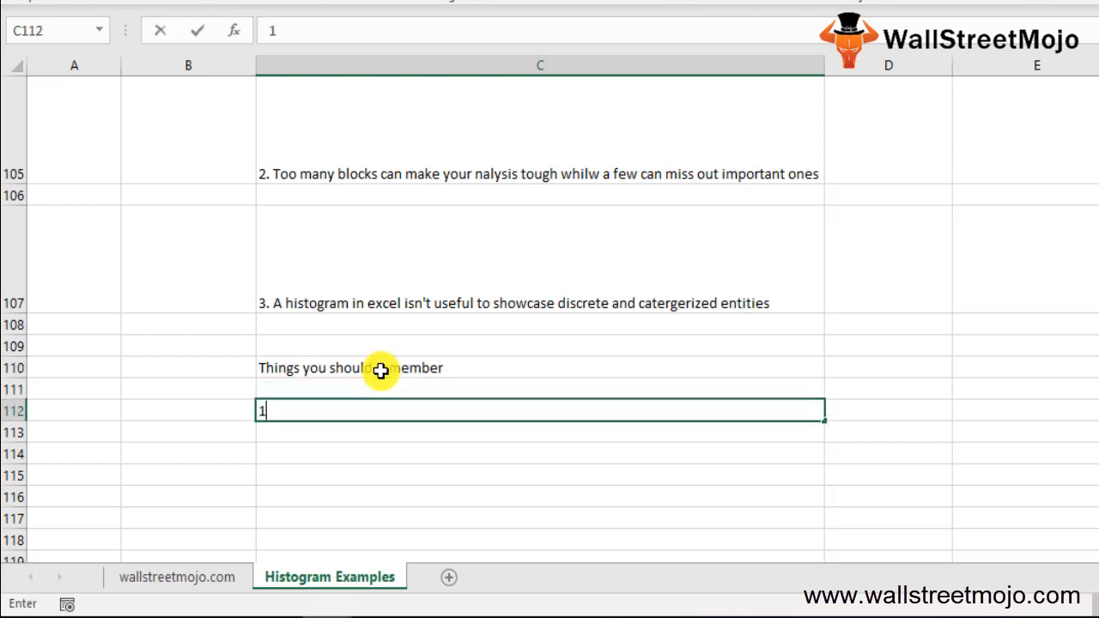
pyautogui.write('. The')
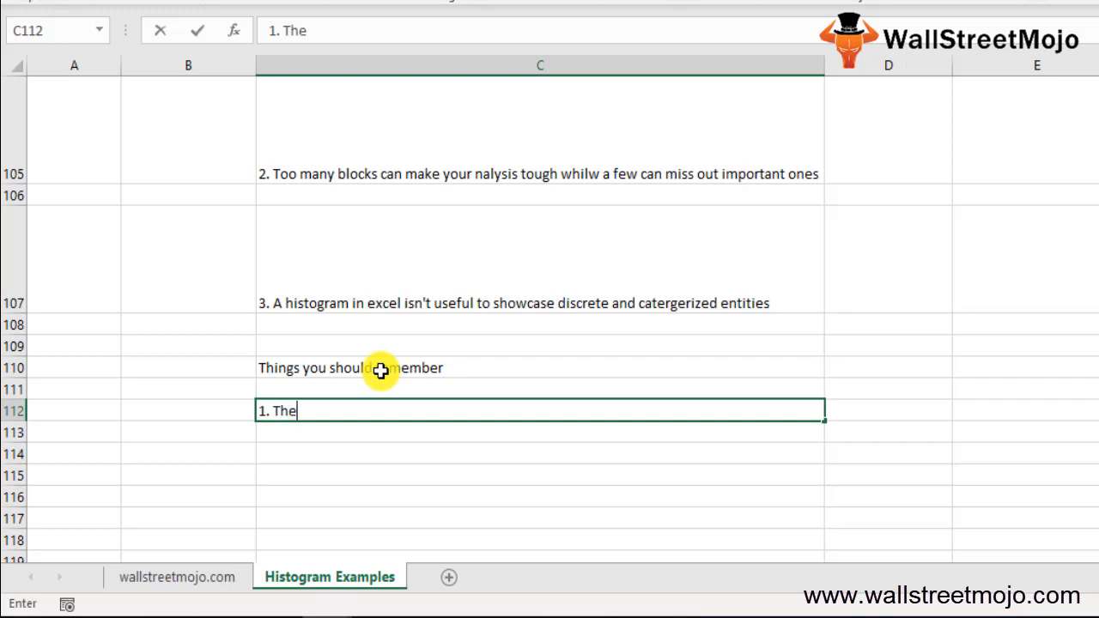
pyautogui.write('histogram are')
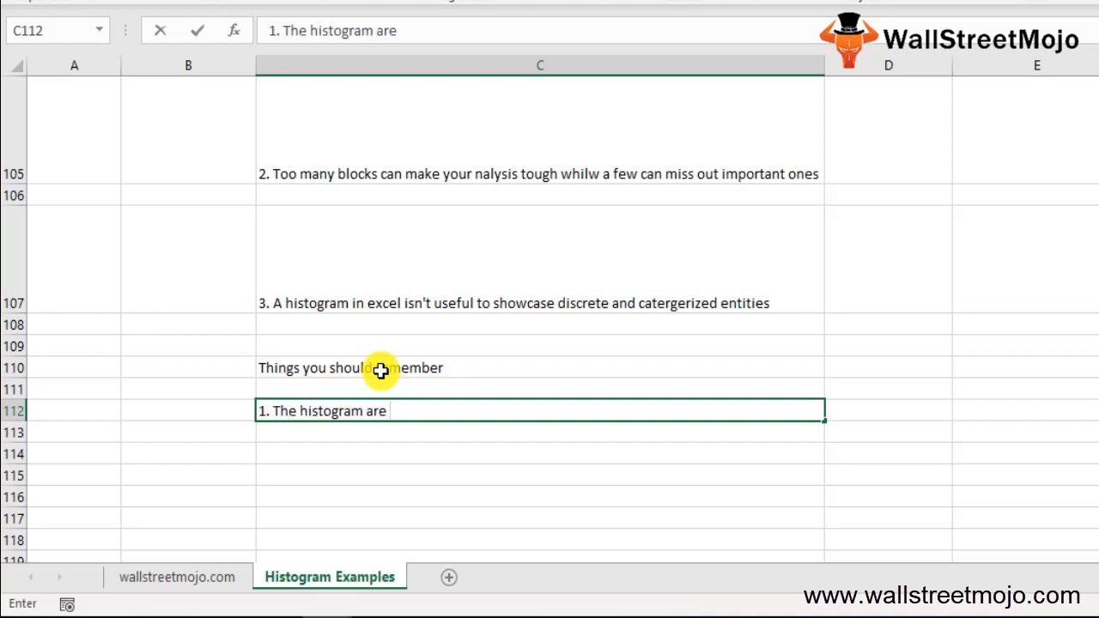
pyautogui.write('based on ar')
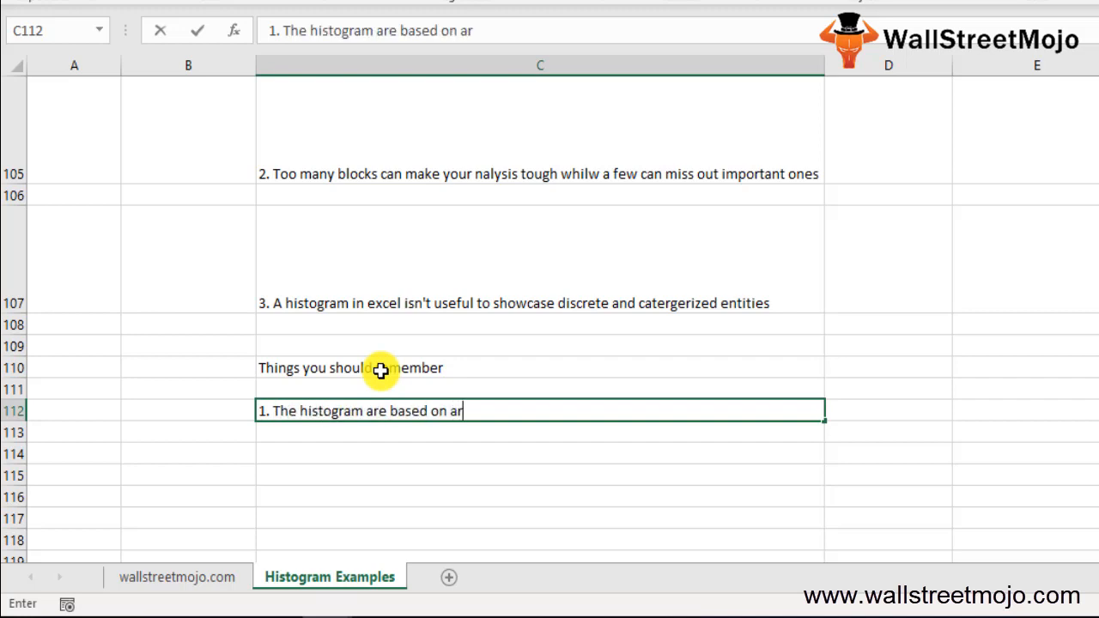
pyautogui.write('ea and not the')
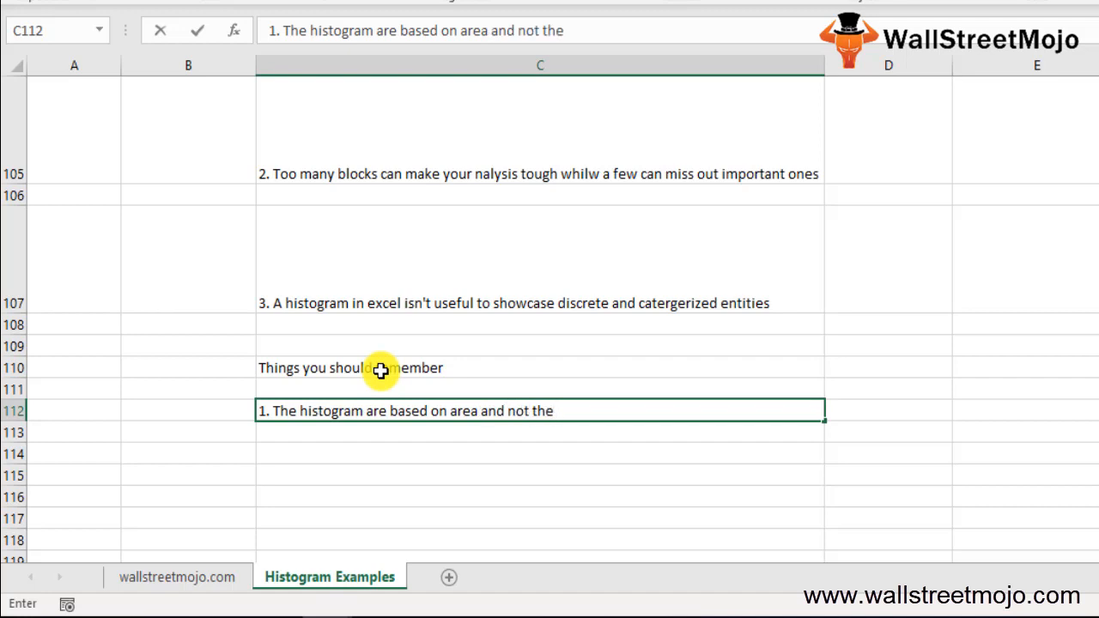
pyautogui.write('height of bars\\')
pyautogui.click(541, 453)
pyautogui.write('2.')
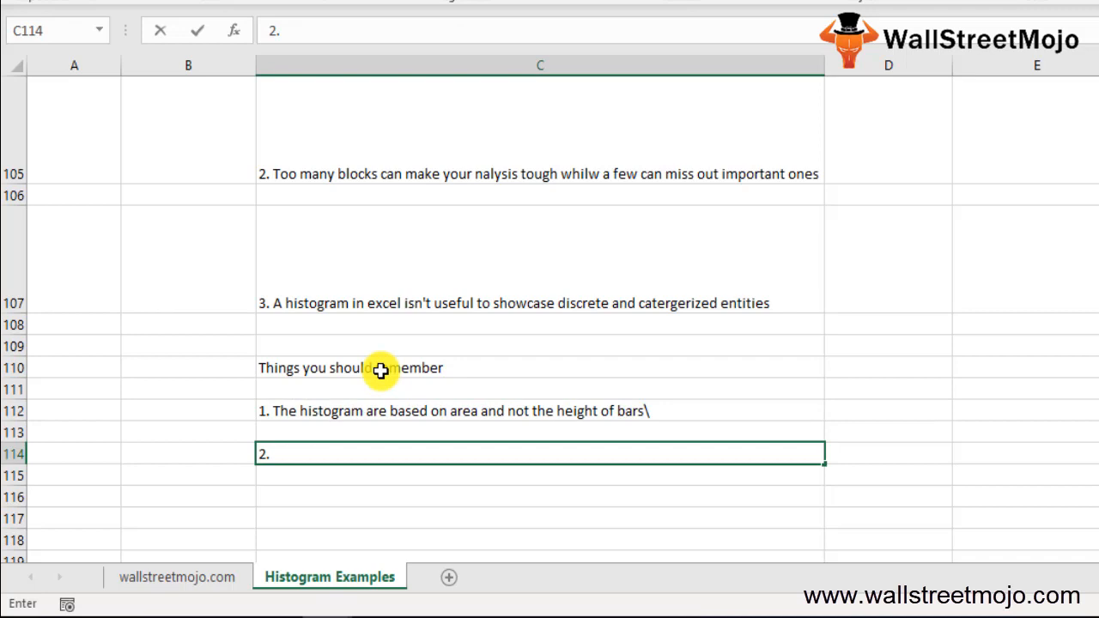
# Add the tip on a column-based frequency chart useful for depicting continuous data
pyautogui.write('Colum ba')
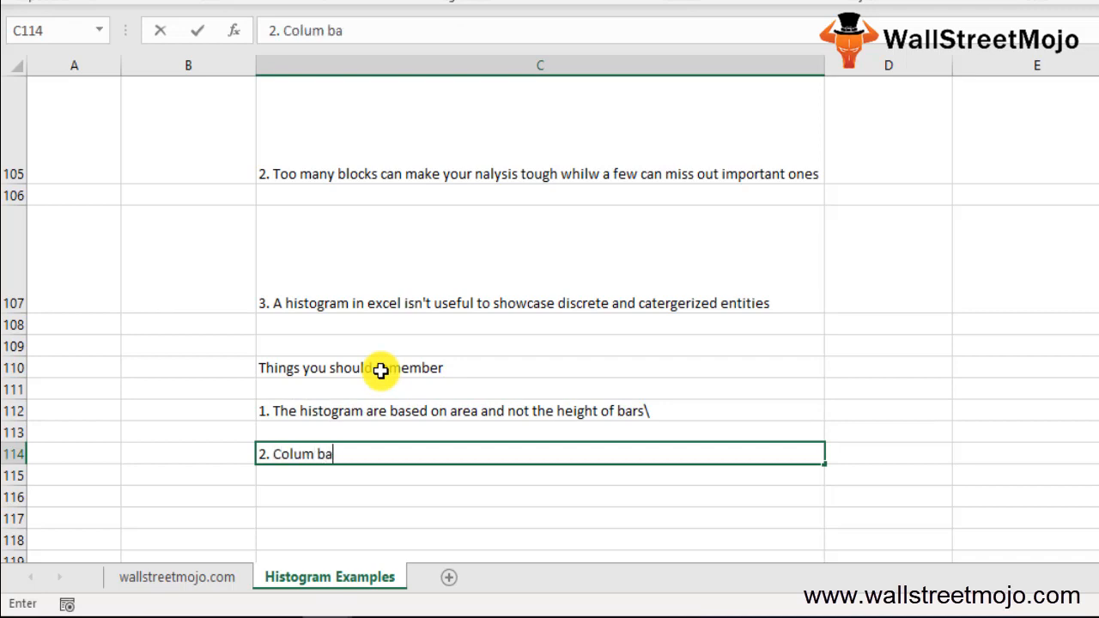
pyautogui.write('sed cha')
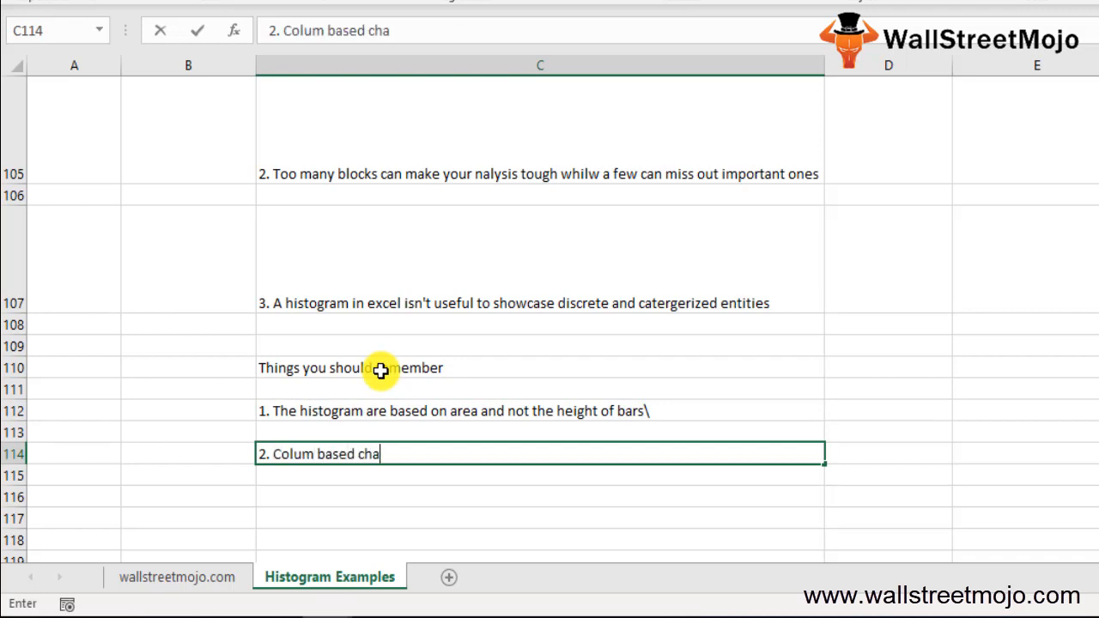
pyautogui.write('rt that')
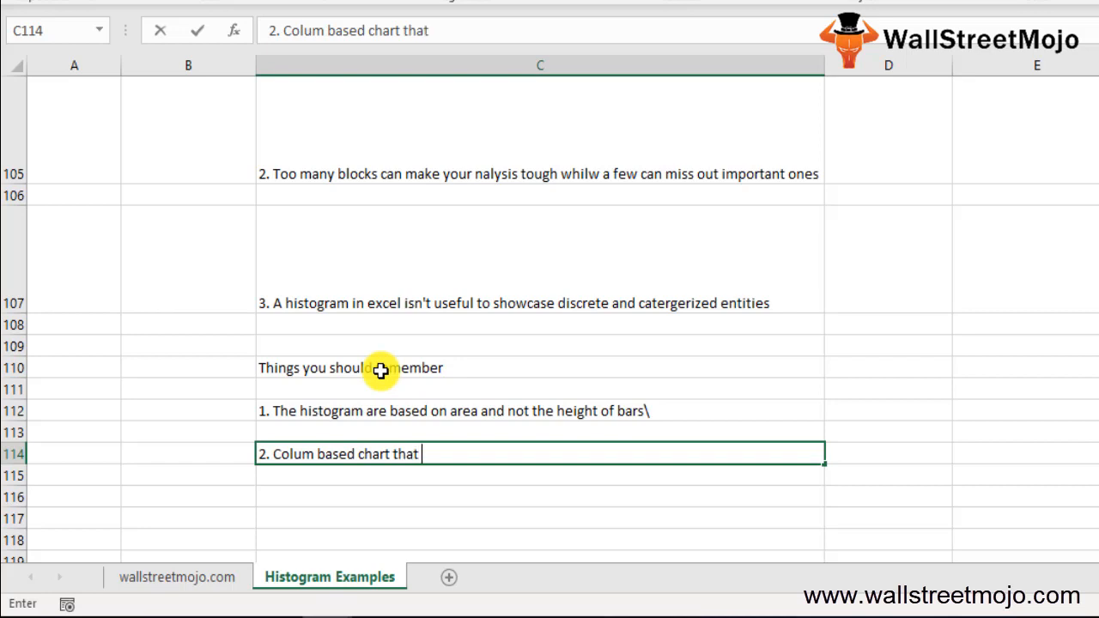
pyautogui.write('shows')
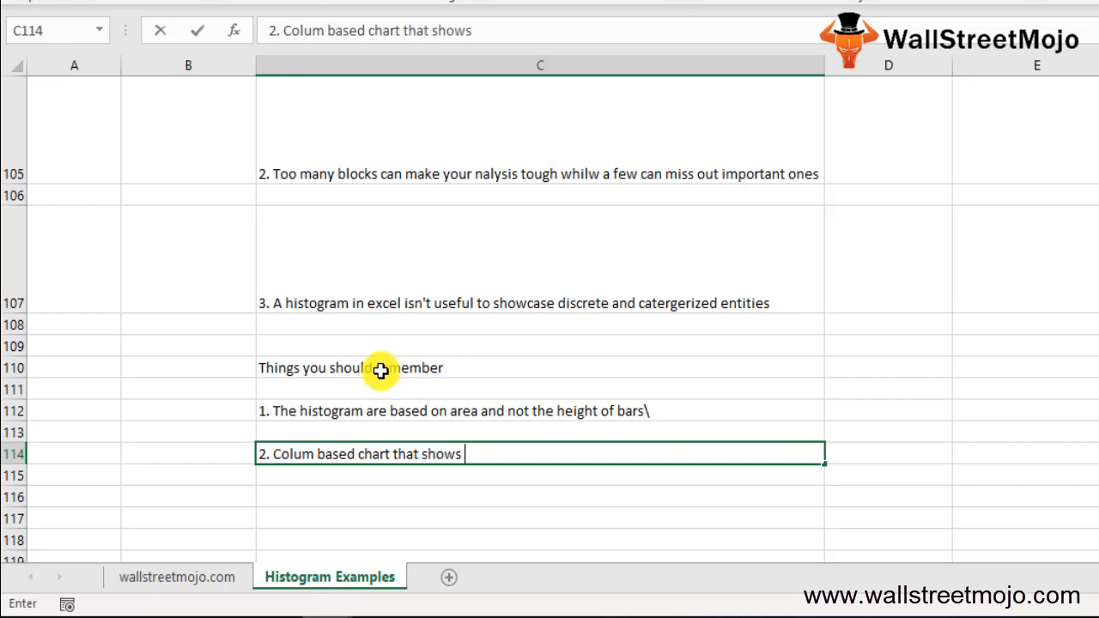
pyautogui.write('frequency data is')
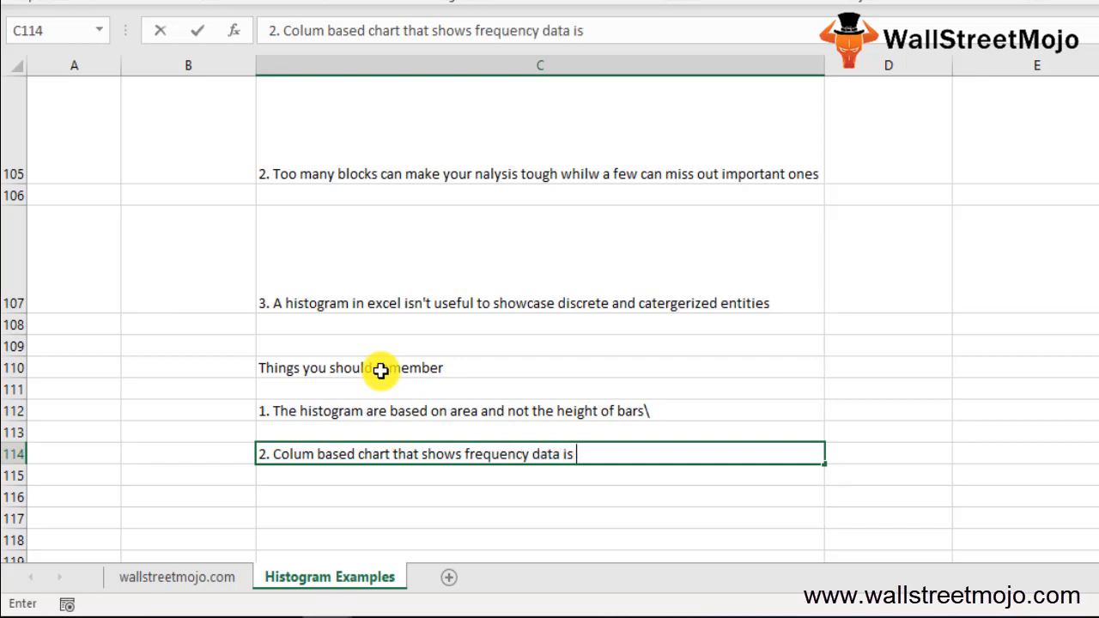
pyautogui.write('useful')
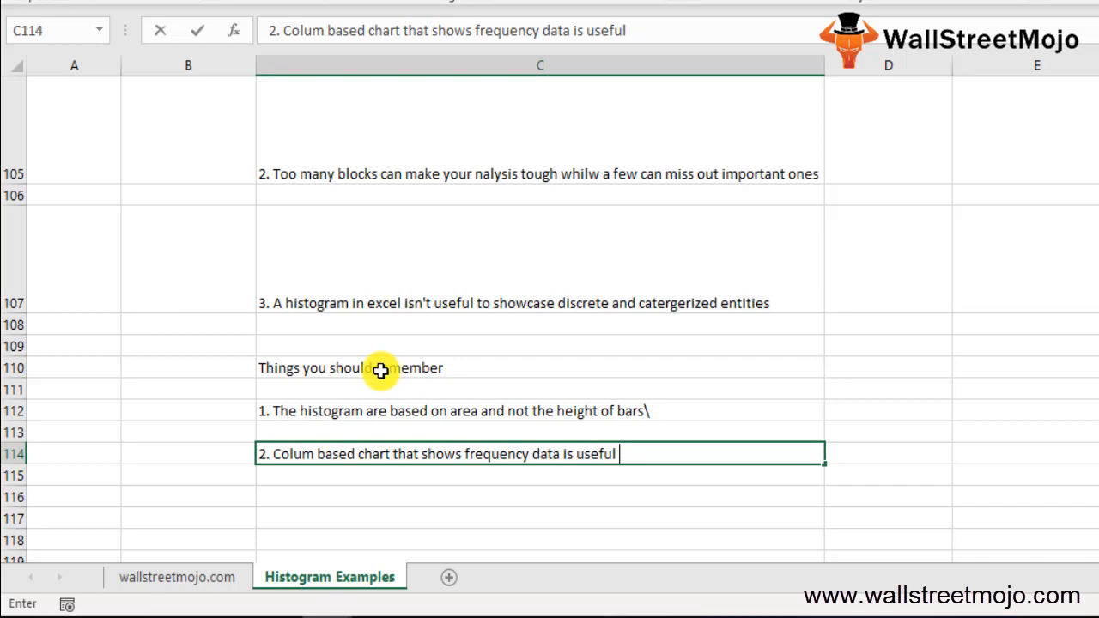
pyautogui.write('to depcit')
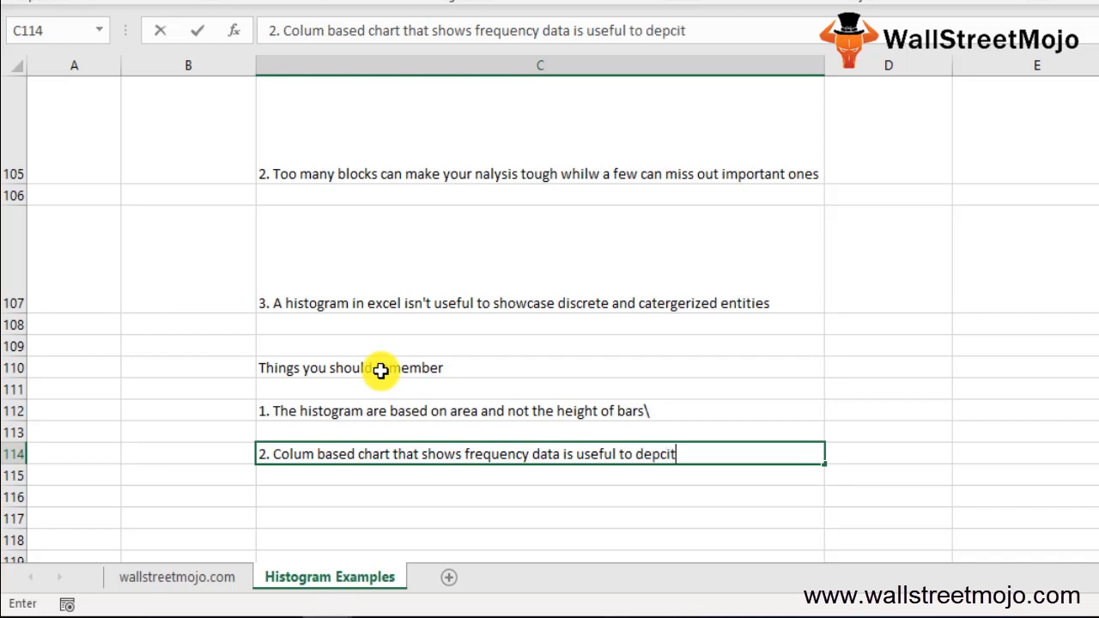
pyautogui.write('continous data')
pyautogui.click(541, 497)
pyautogui.write('3.')
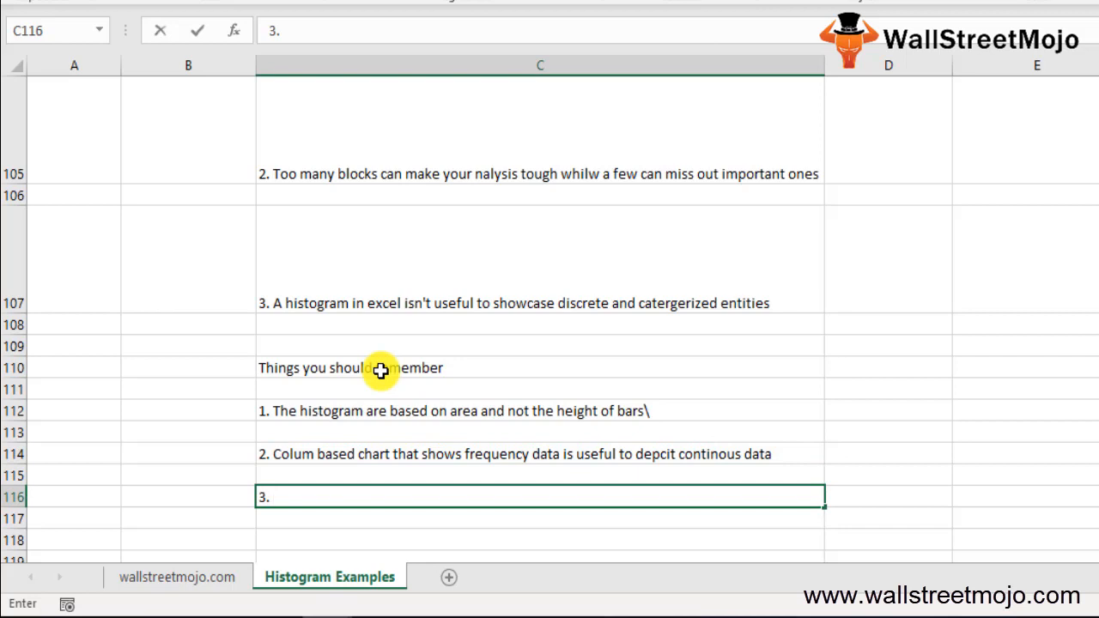
# Type tip 3 in column C: bins are not too small or too large
pyautogui.write('Bui')
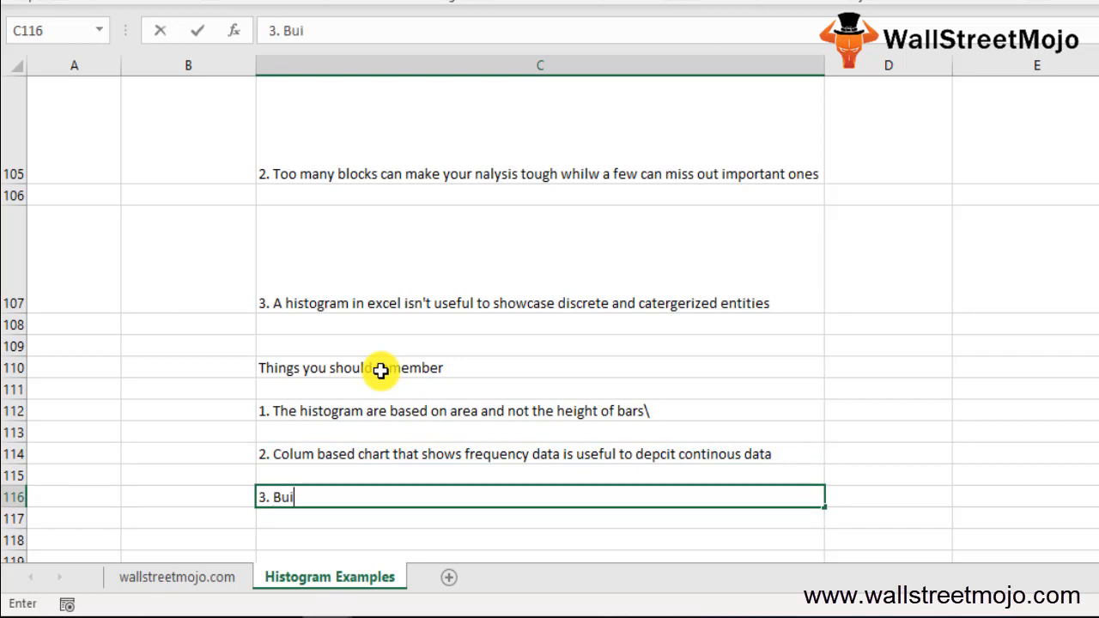
pyautogui.write('ns')
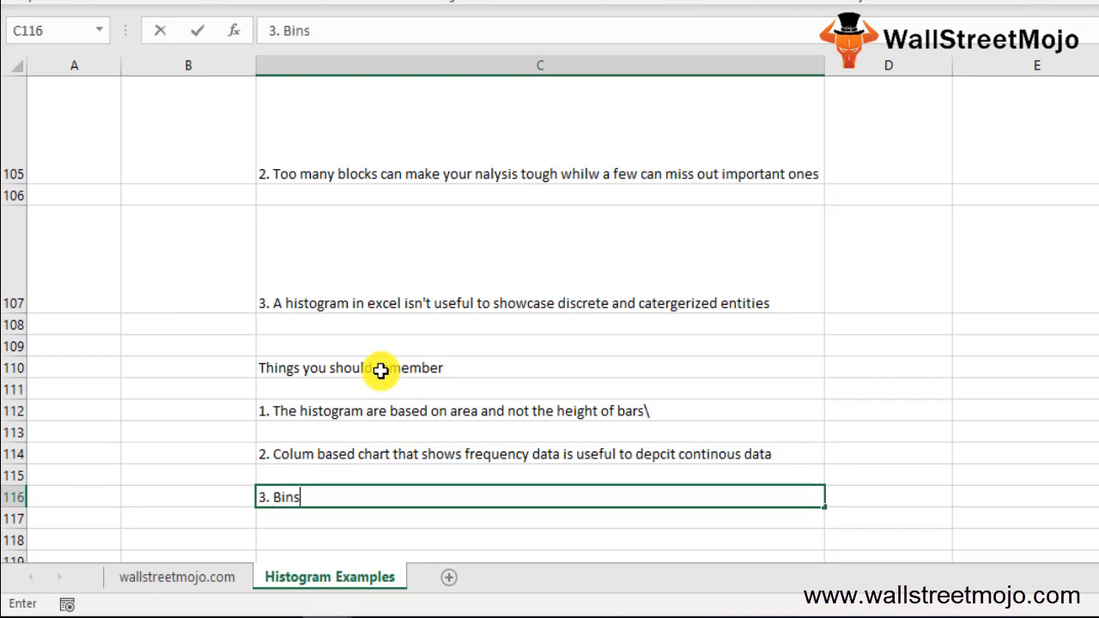
pyautogui.write('are no')
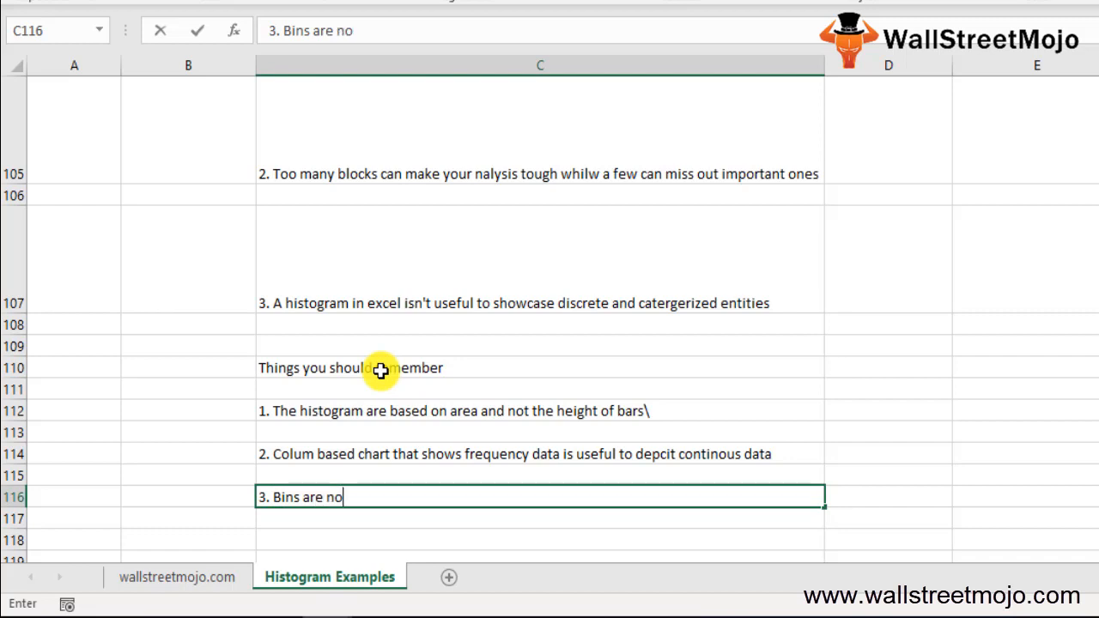
pyautogui.write('t too small or t')
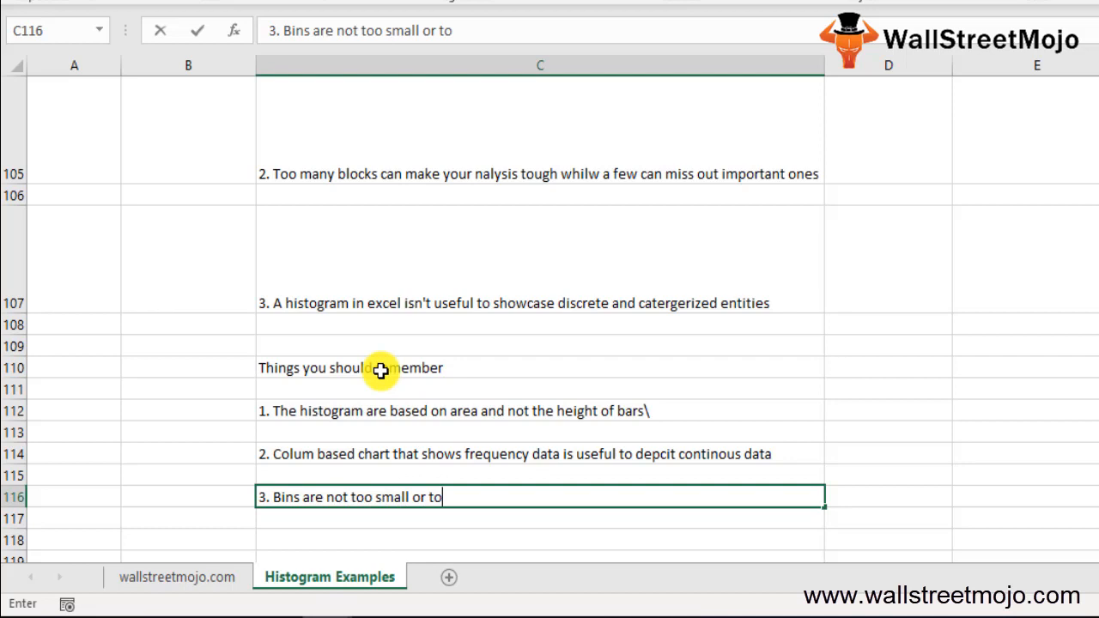
pyautogui.write('o large')
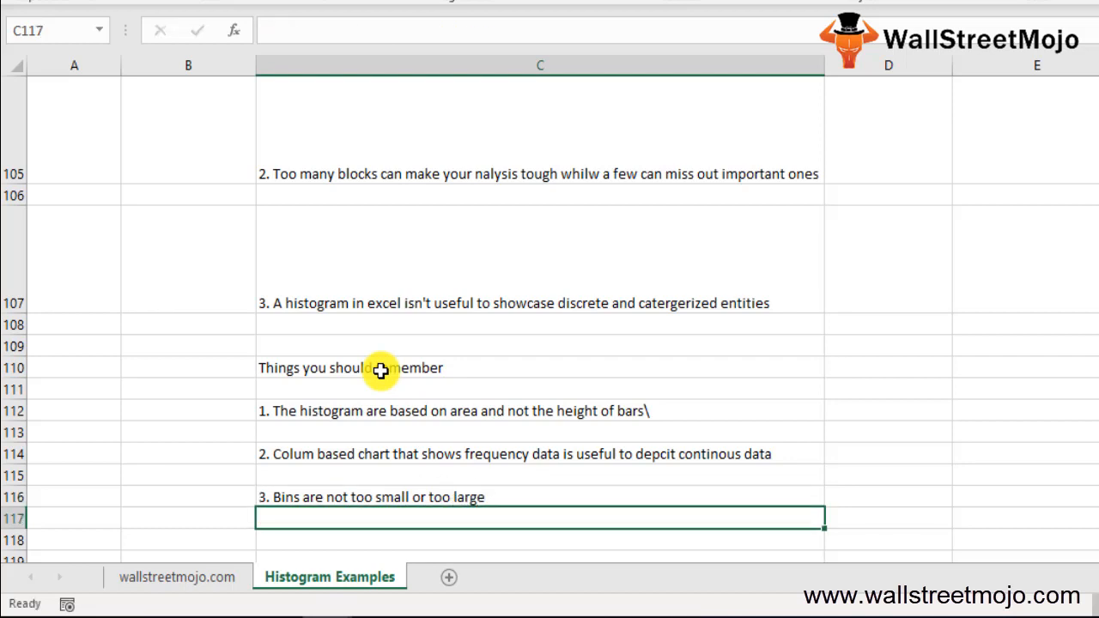
# Add tip 4, 'No ideal number of bins', and begin item '5.' in C119
pyautogui.write('4.')
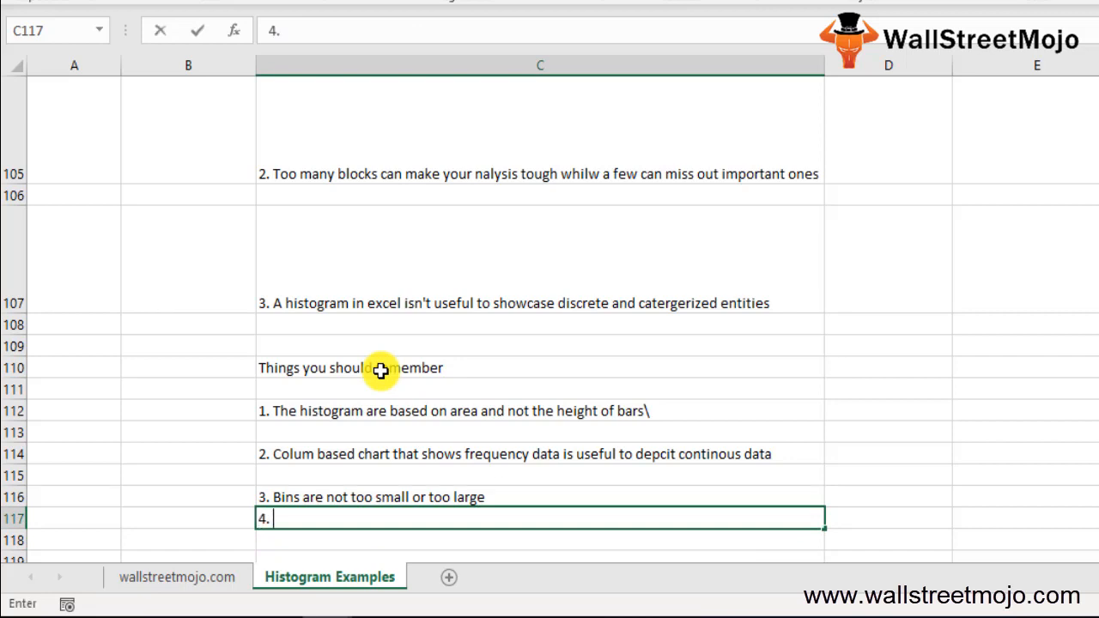
pyautogui.write('No')
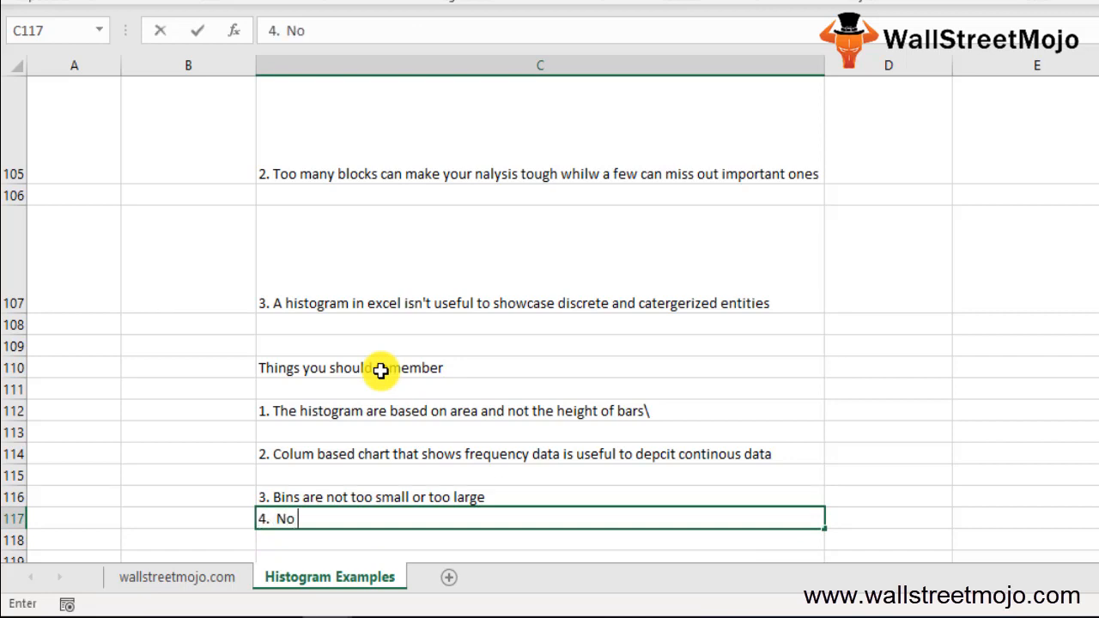
pyautogui.write('ideal nyum')
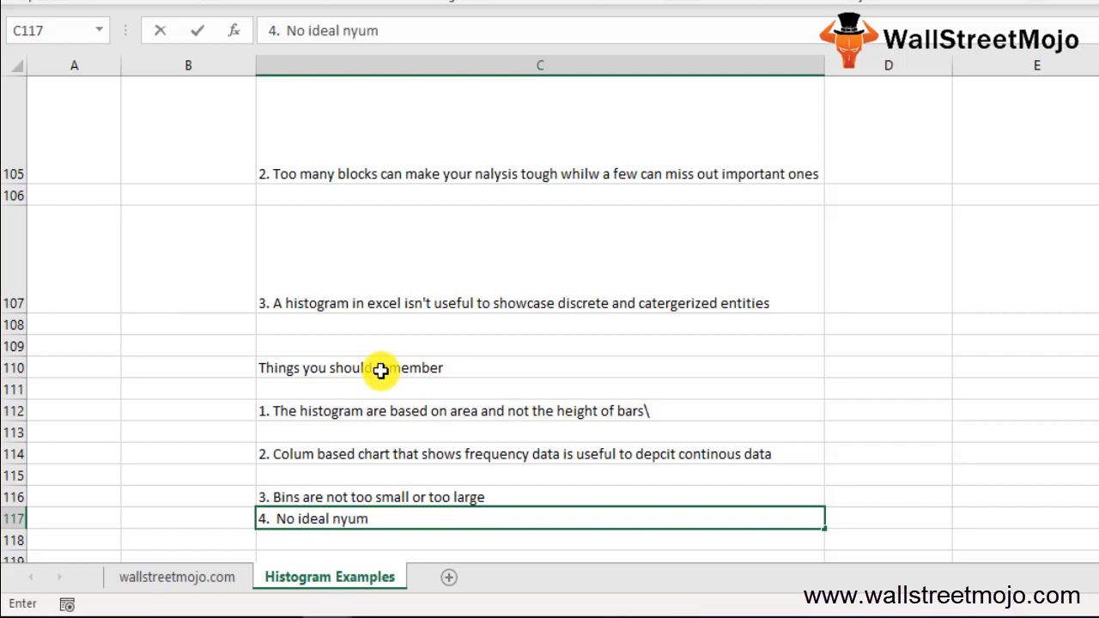
pyautogui.write('umber of n')
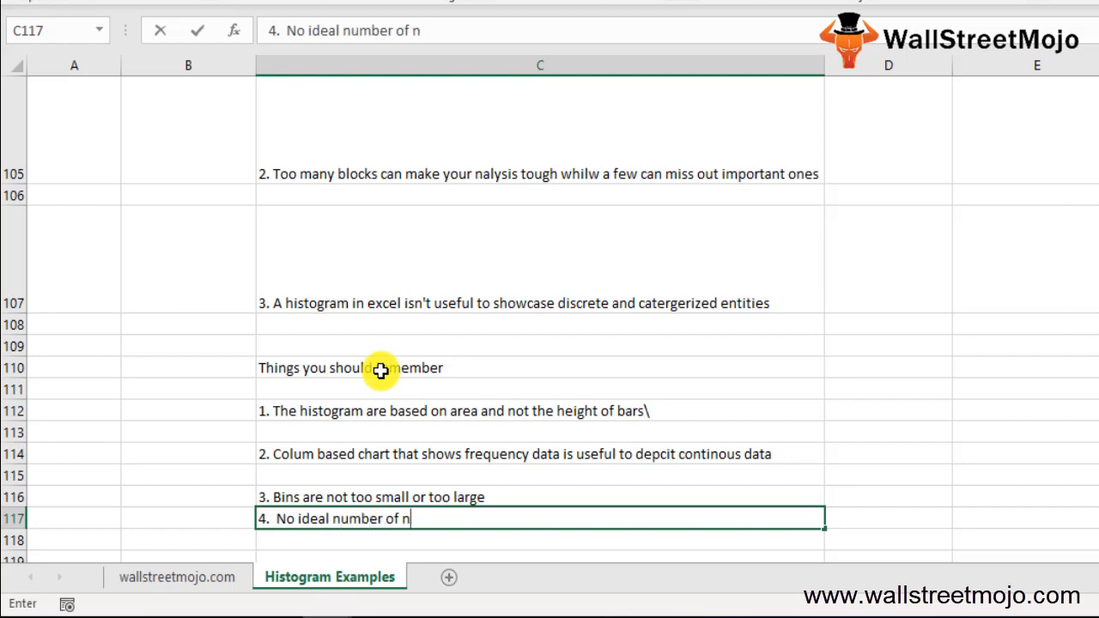
pyautogui.write('bins')
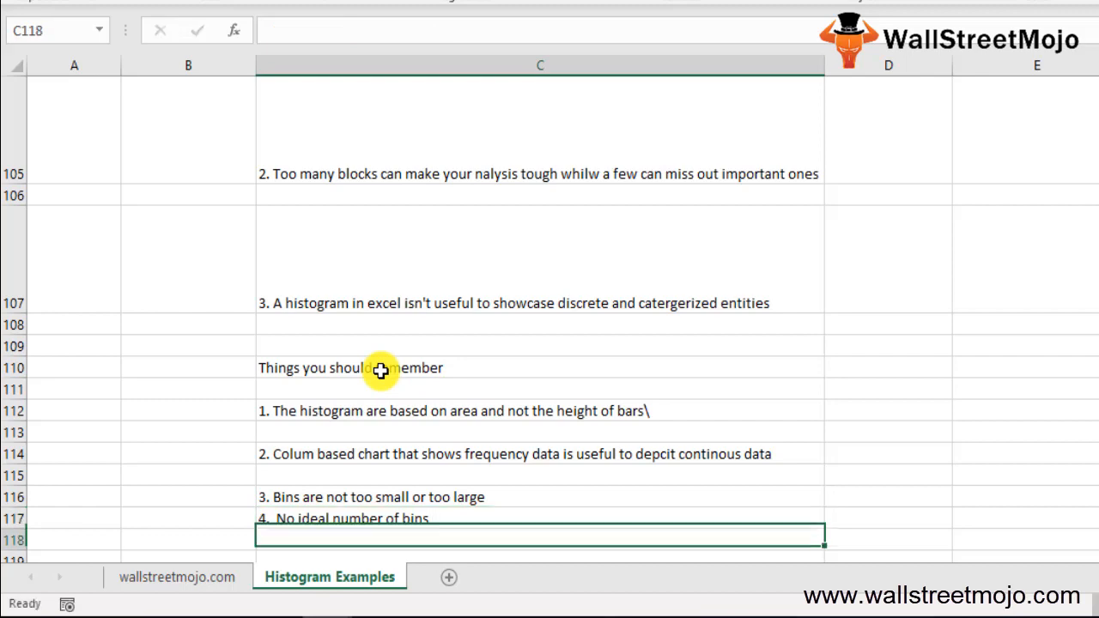
pyautogui.write('5.')
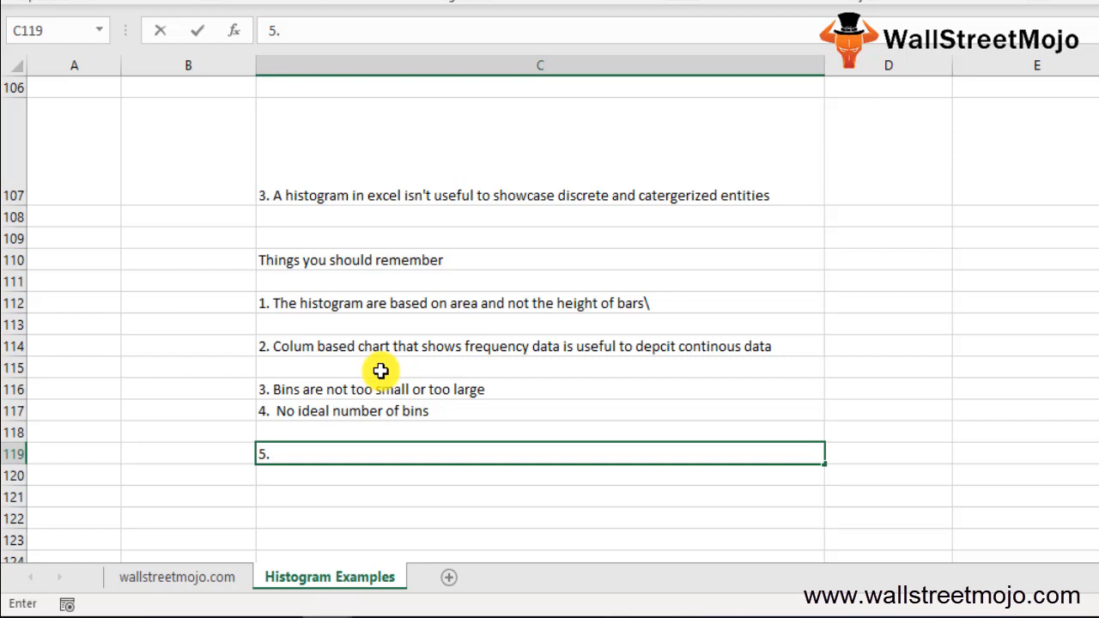
pyautogui.write('K')
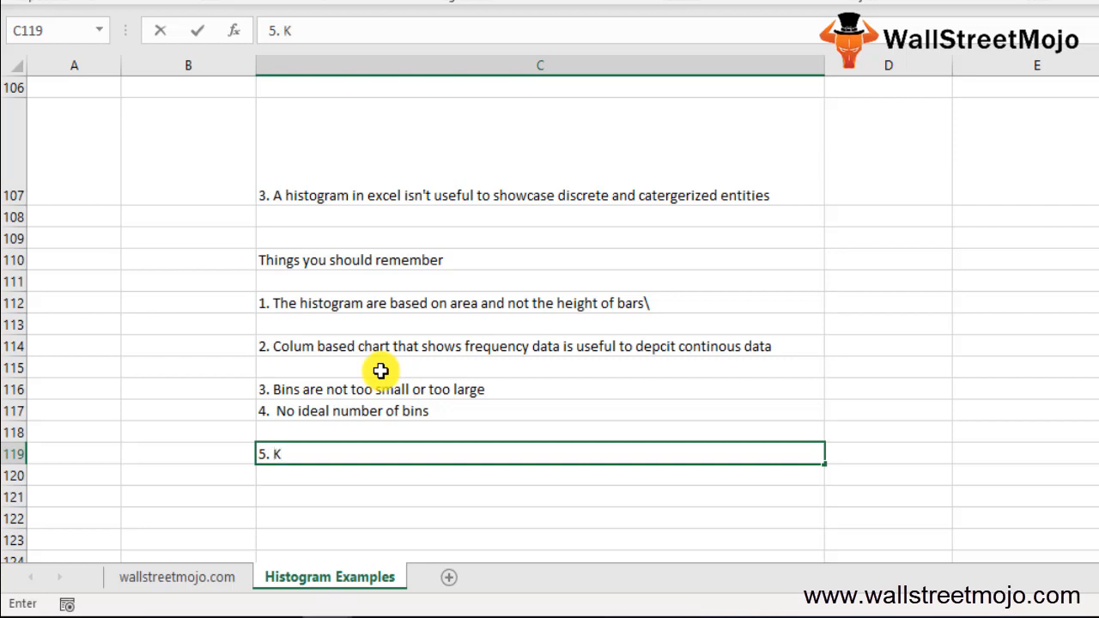